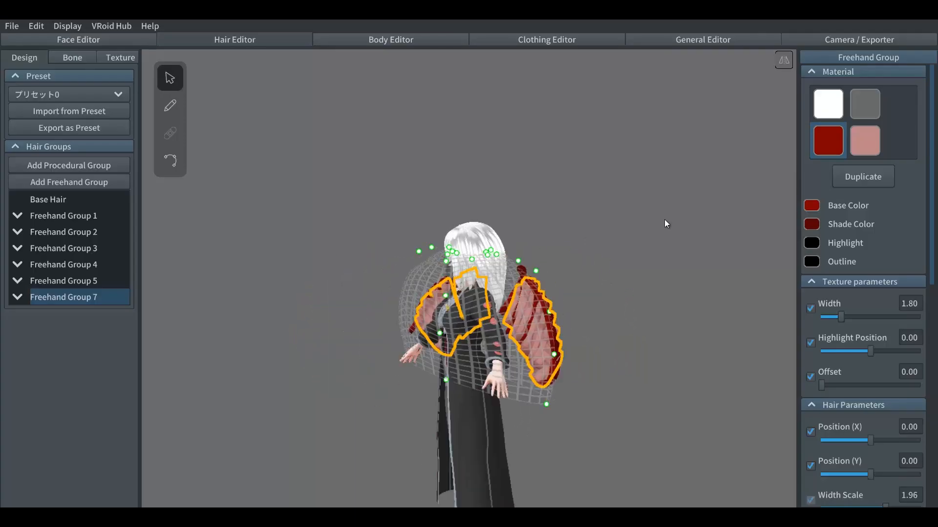
Preview the winged VRoid avatar animating in the Standby 5 pose.
{"action": "left_click", "coordinate": [858, 40]}
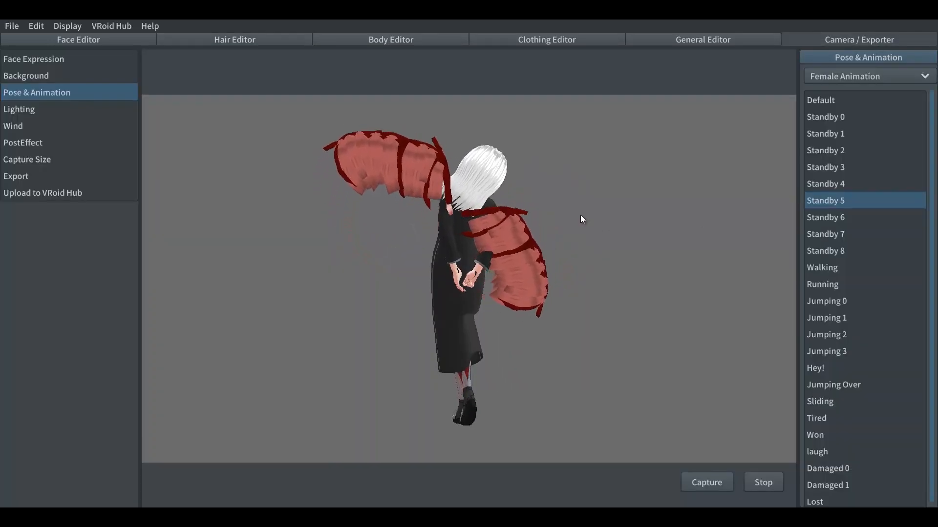
{"action": "key", "text": "alt+tab"}
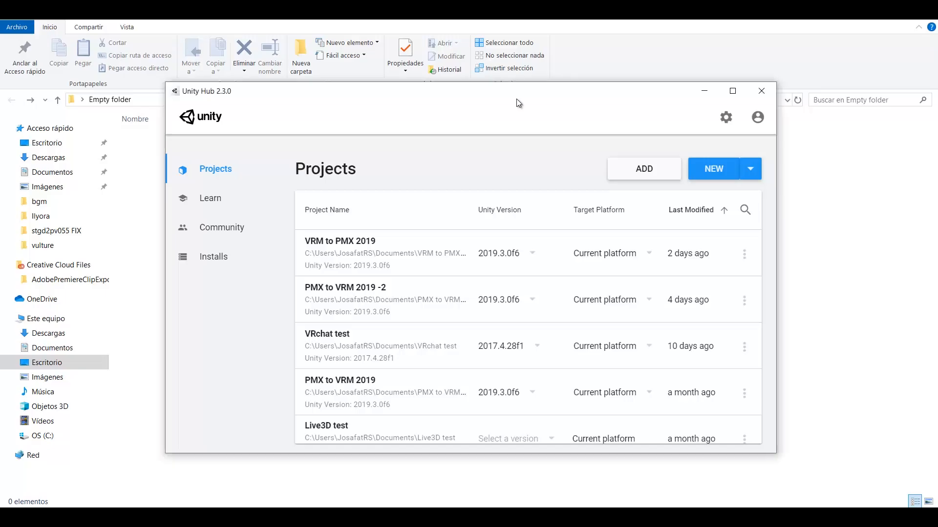
Create a 3D Unity 2019.3.0f6 project named 'VRM props'.
{"action": "left_click", "coordinate": [749, 169]}
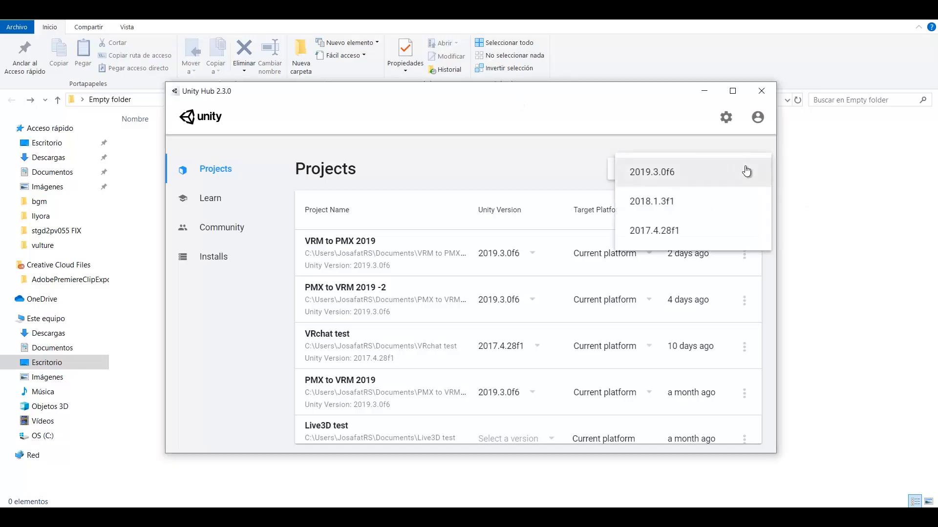
{"action": "left_click", "coordinate": [651, 172]}
{"action": "type", "text": "V"}
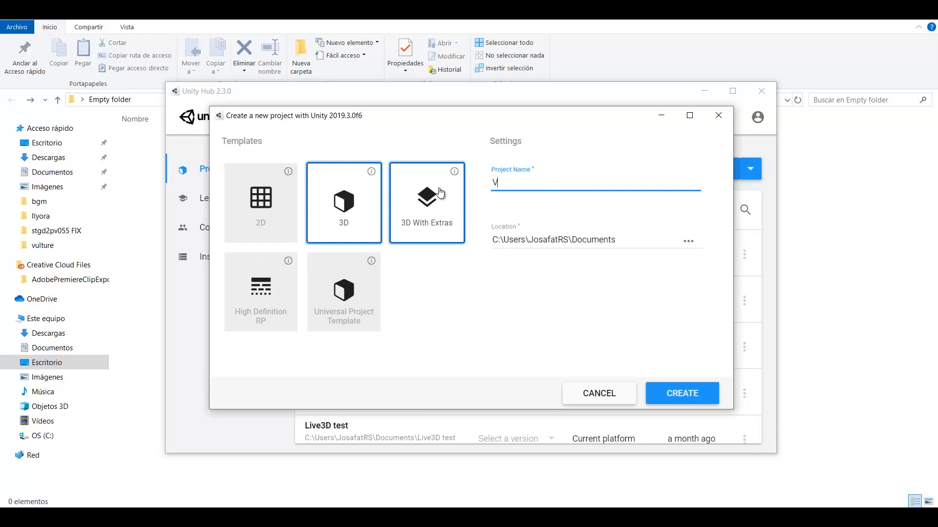
{"action": "type", "text": "RM"}
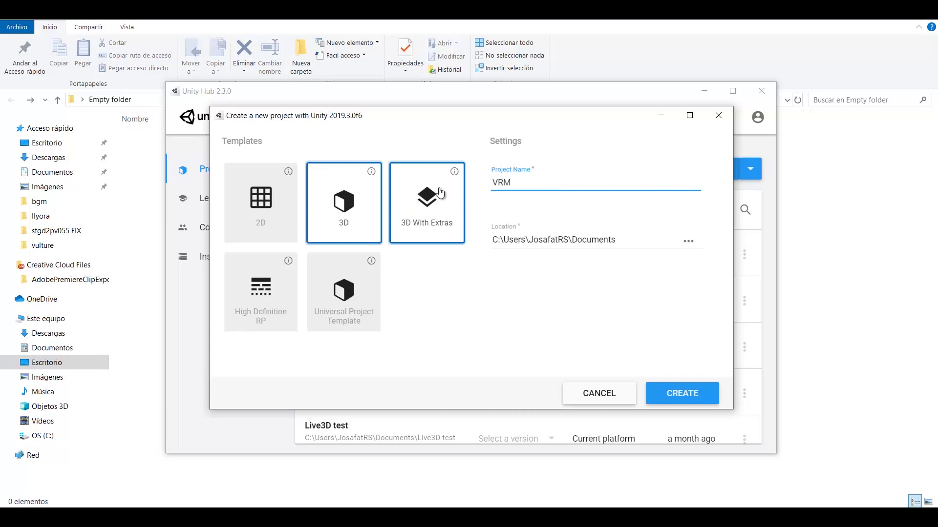
{"action": "type", "text": "props"}
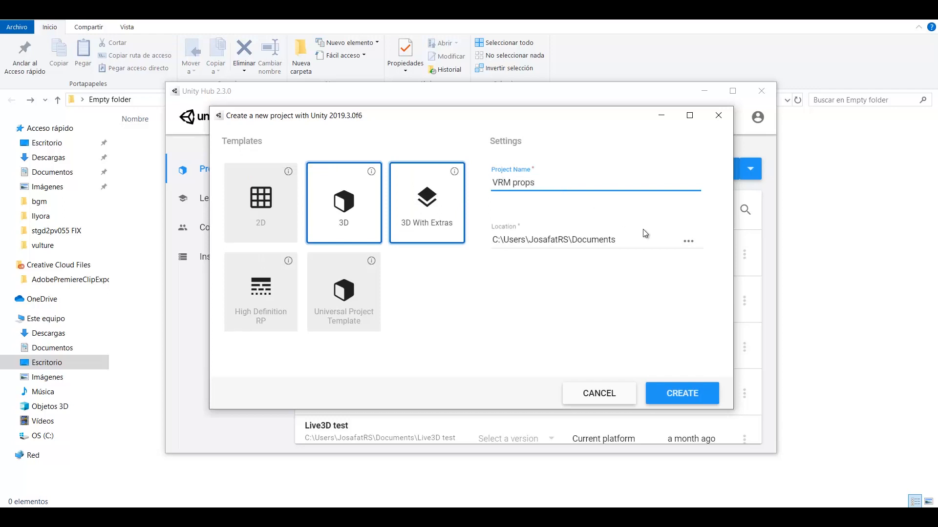
{"action": "left_click", "coordinate": [681, 393]}
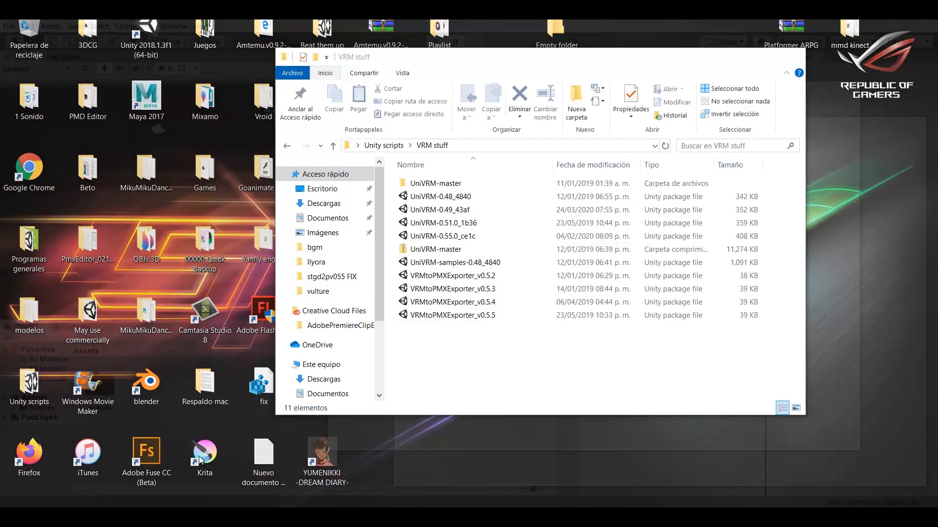
Import the UniVRM-0.55.0_ce1c.unitypackage contents into the Unity project.
{"action": "left_click", "coordinate": [452, 315]}
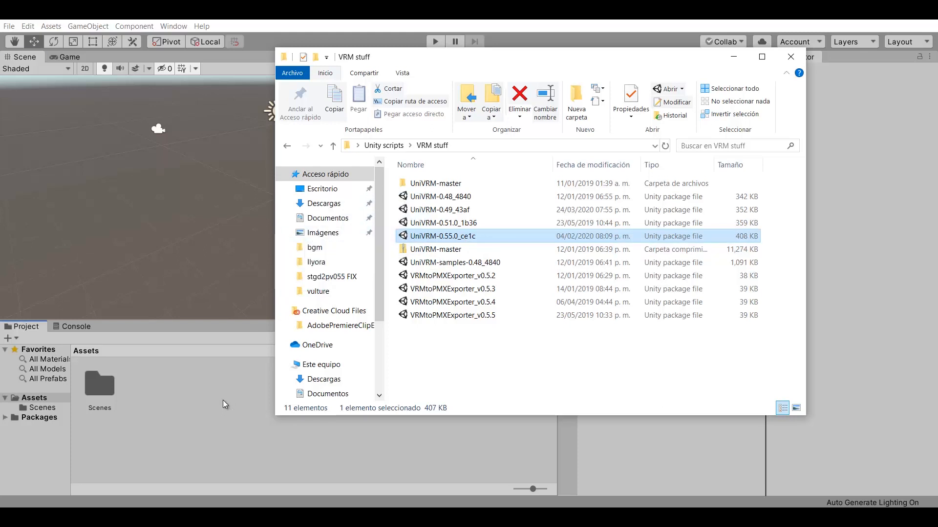
{"action": "double_click", "coordinate": [443, 235]}
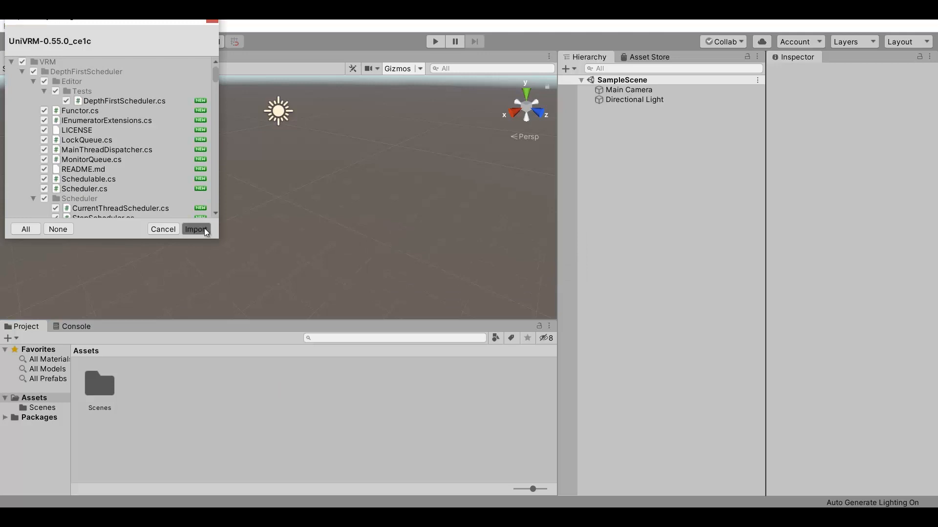
{"action": "left_click", "coordinate": [196, 229]}
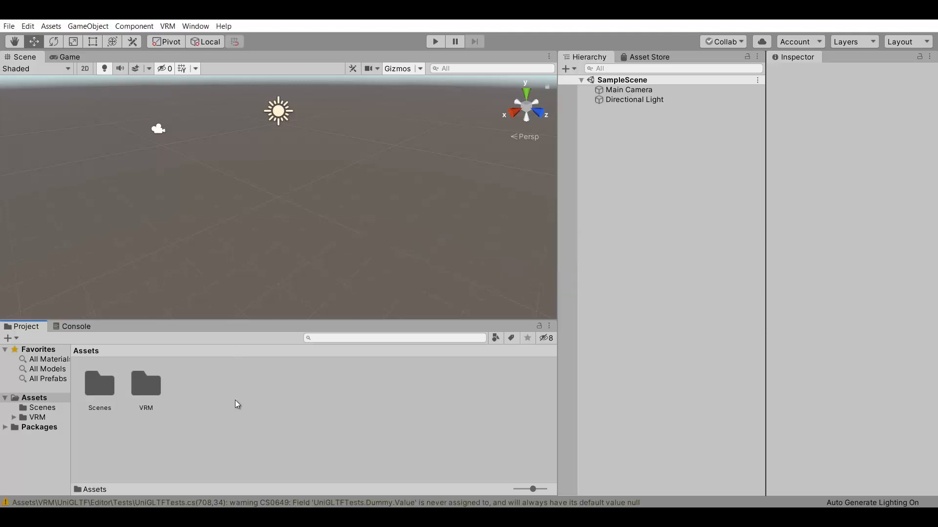
Create two new asset folders named Tini and Fox set.
{"action": "right_click", "coordinate": [235, 404]}
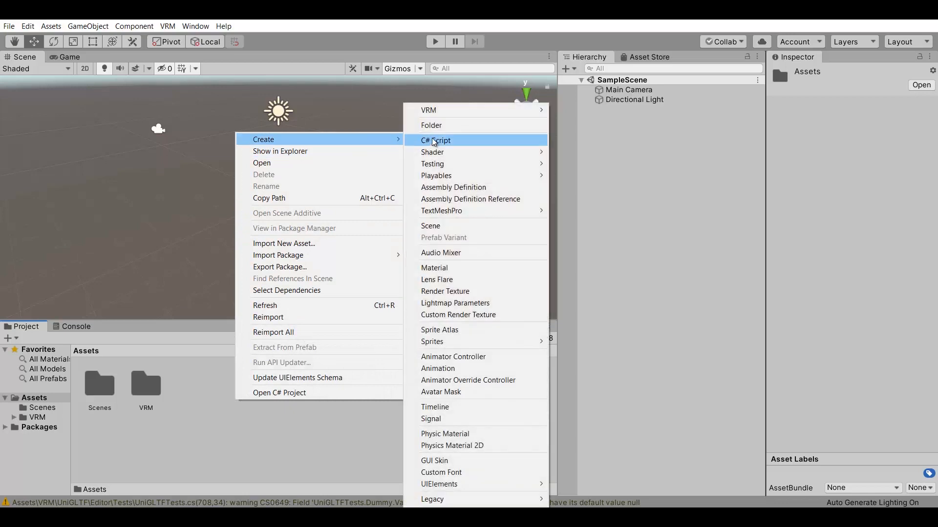
{"action": "left_click", "coordinate": [431, 125]}
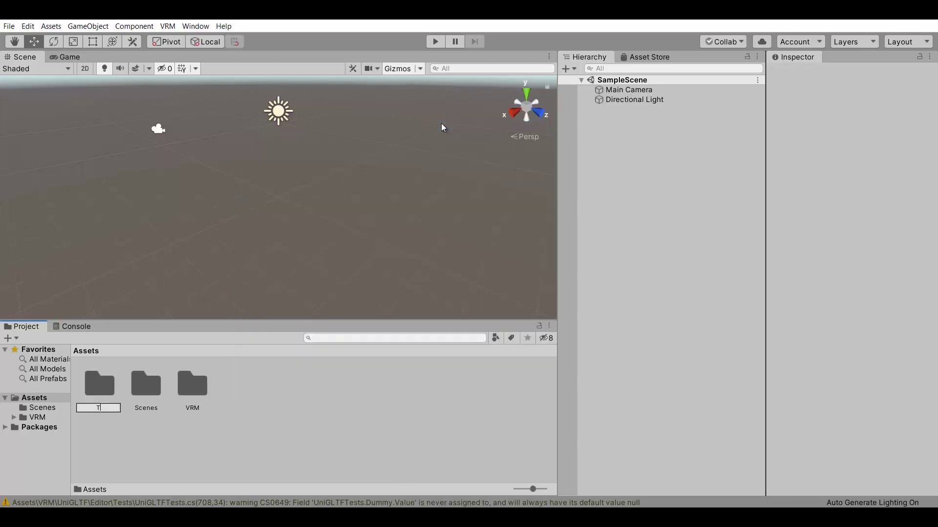
{"action": "type", "text": "ini"}
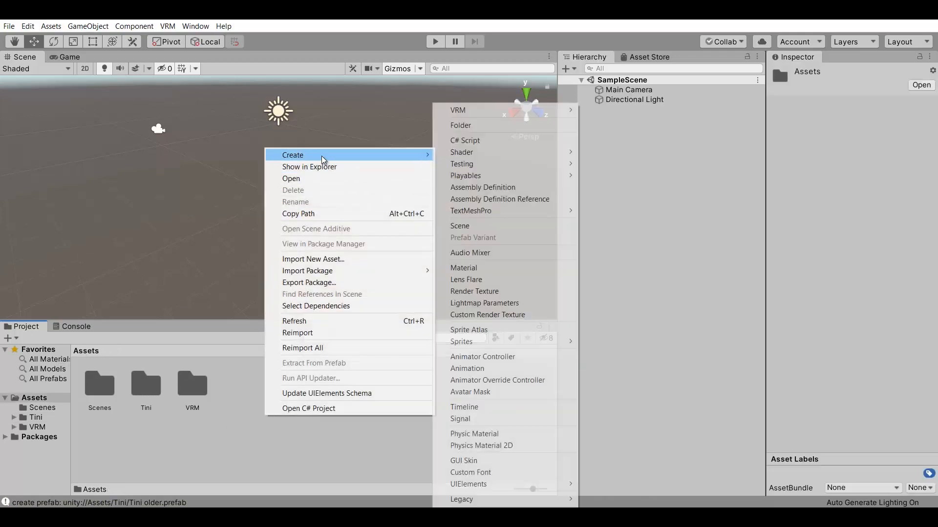
{"action": "left_click", "coordinate": [461, 125]}
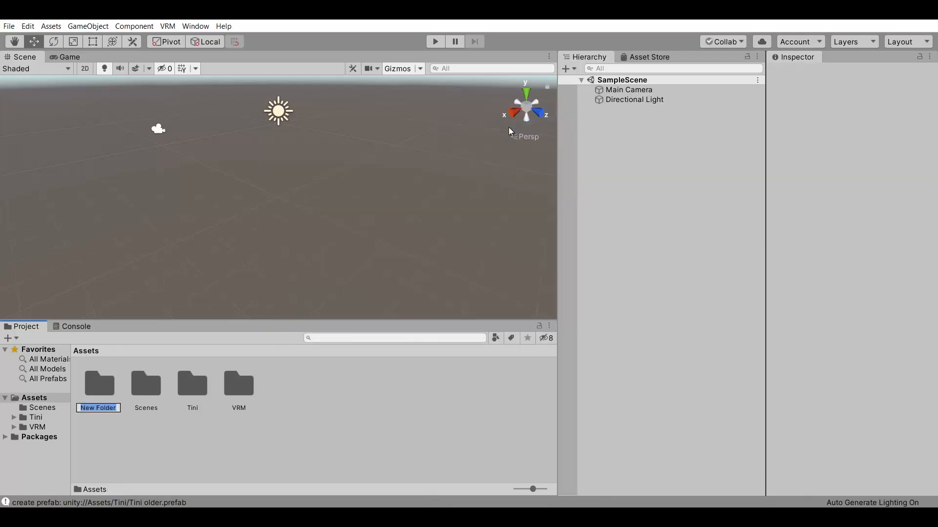
{"action": "type", "text": "Fox set"}
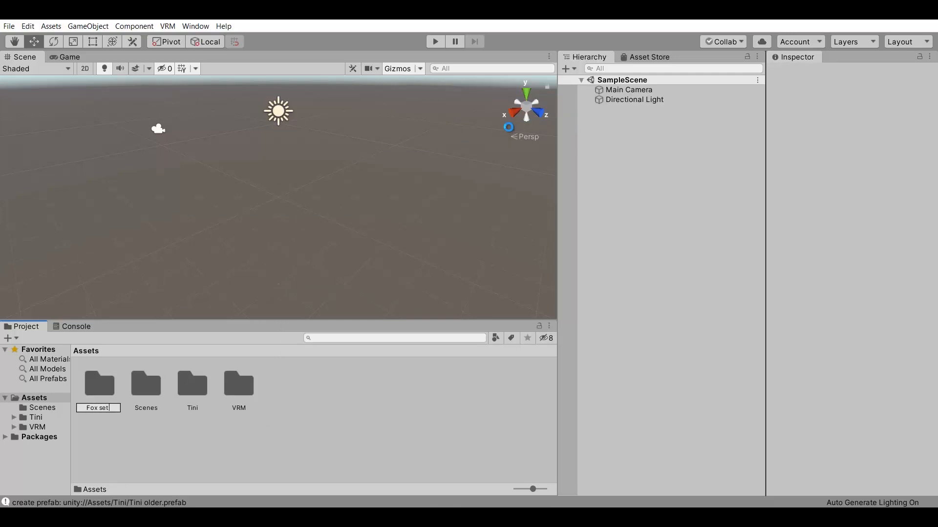
Bring the fox ear and tail files from the desktop into Fox set.
{"action": "left_click", "coordinate": [99, 384]}
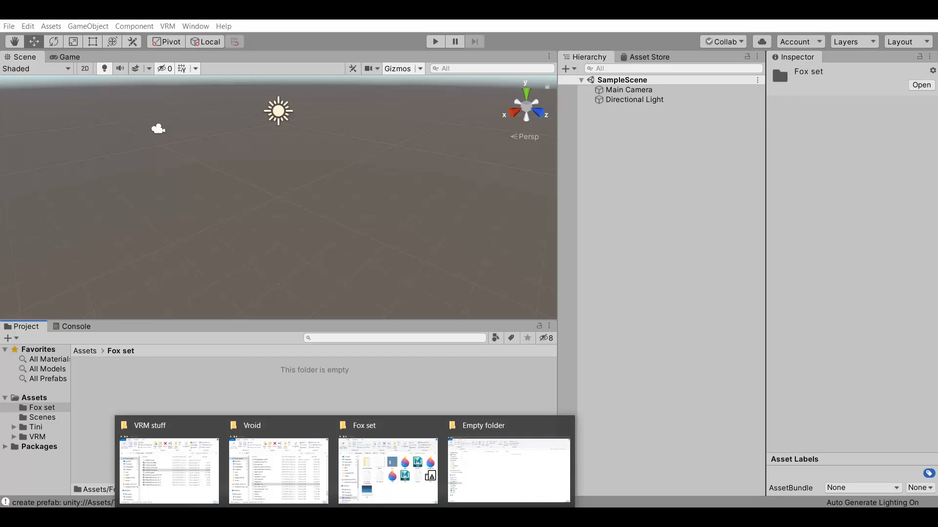
{"action": "left_click", "coordinate": [387, 469]}
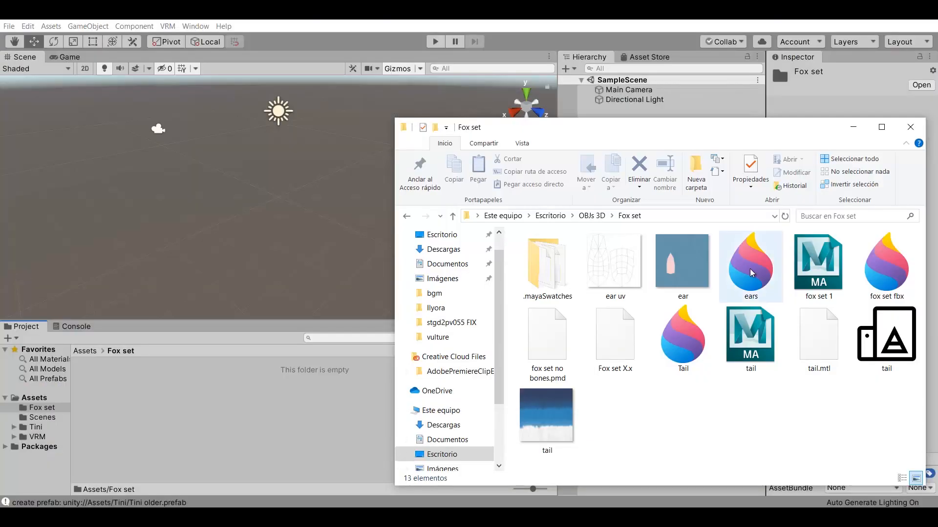
{"action": "left_click", "coordinate": [683, 335]}
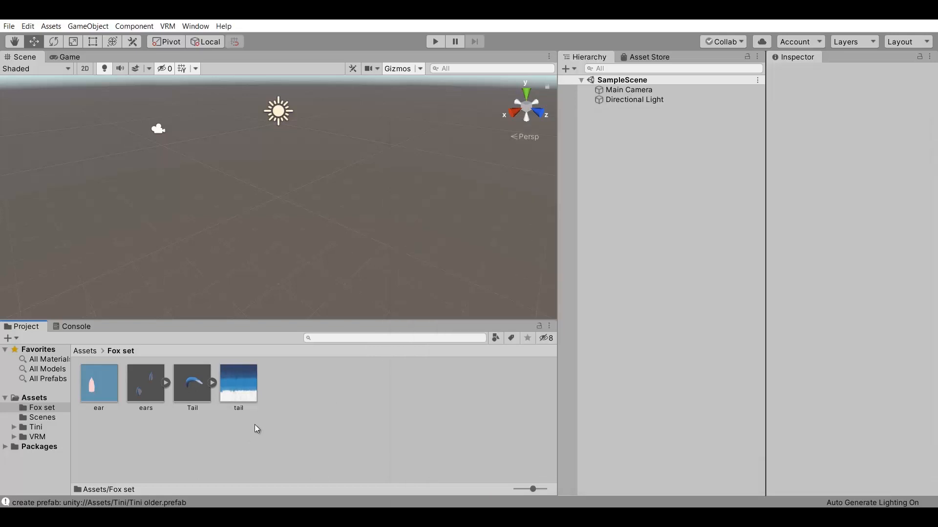
Create a new MToon material in Fox set using the fox ear texture.
{"action": "right_click", "coordinate": [256, 428]}
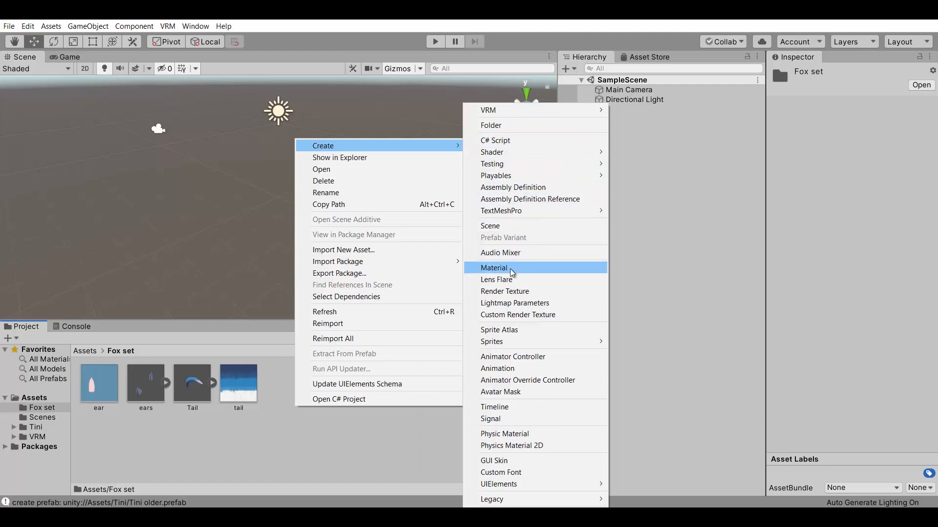
{"action": "left_click", "coordinate": [493, 267]}
{"action": "type", "text": "ear"}
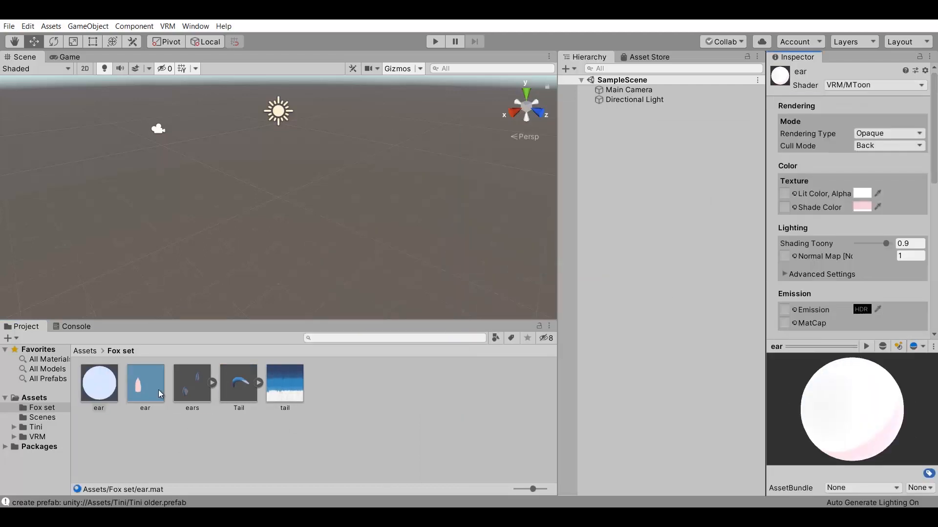
{"action": "left_click", "coordinate": [99, 383]}
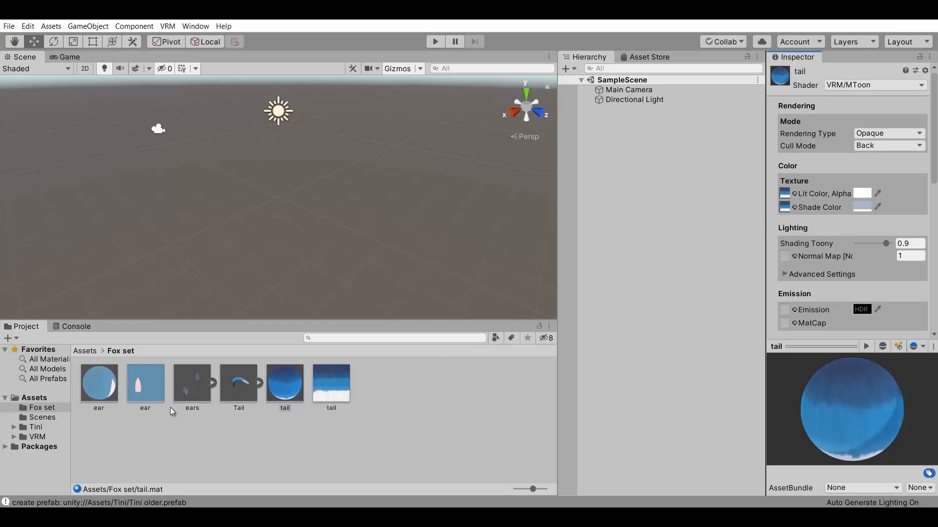
Remap the ear and tail materials onto the ears and Tail models.
{"action": "left_click", "coordinate": [191, 383]}
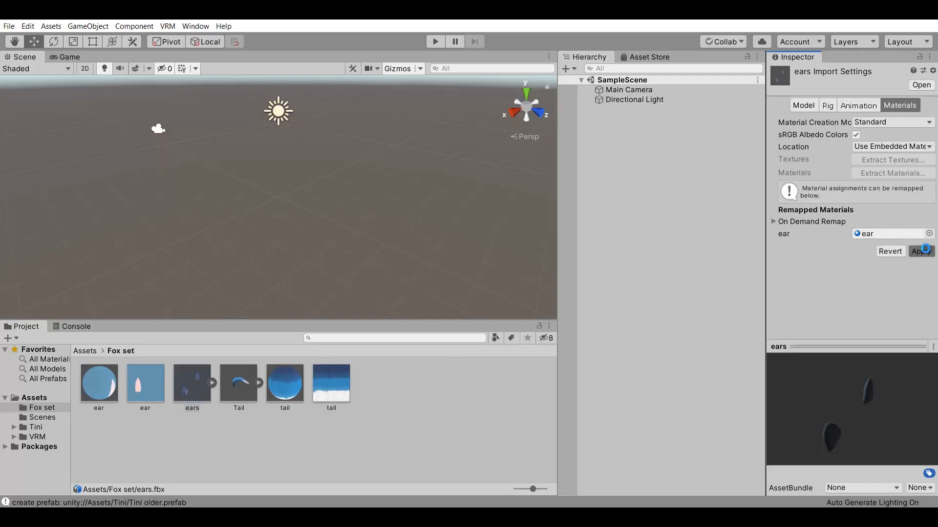
{"action": "left_click", "coordinate": [921, 251]}
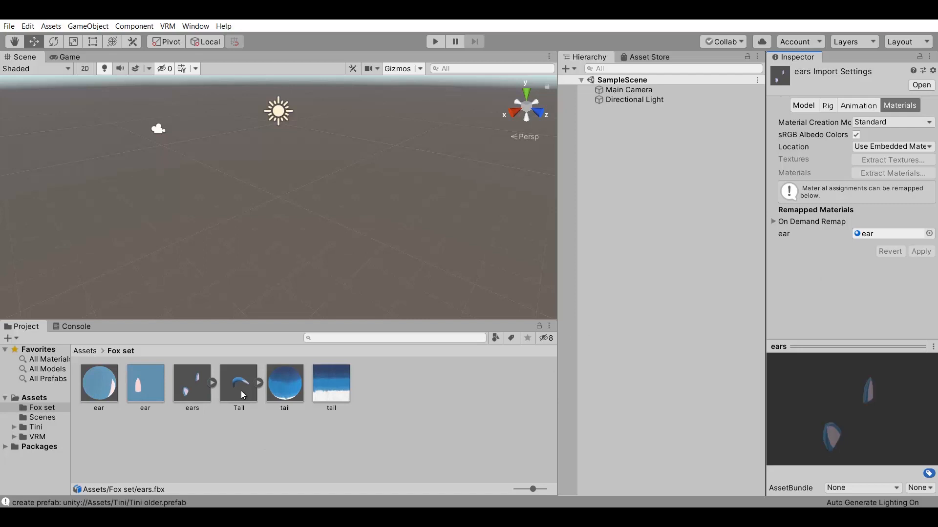
{"action": "left_click", "coordinate": [238, 382]}
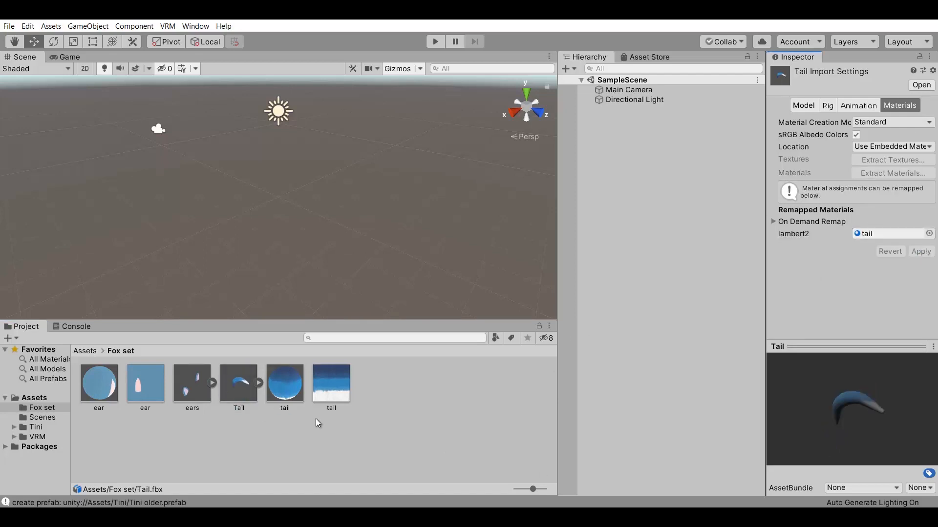
{"action": "left_click", "coordinate": [35, 427]}
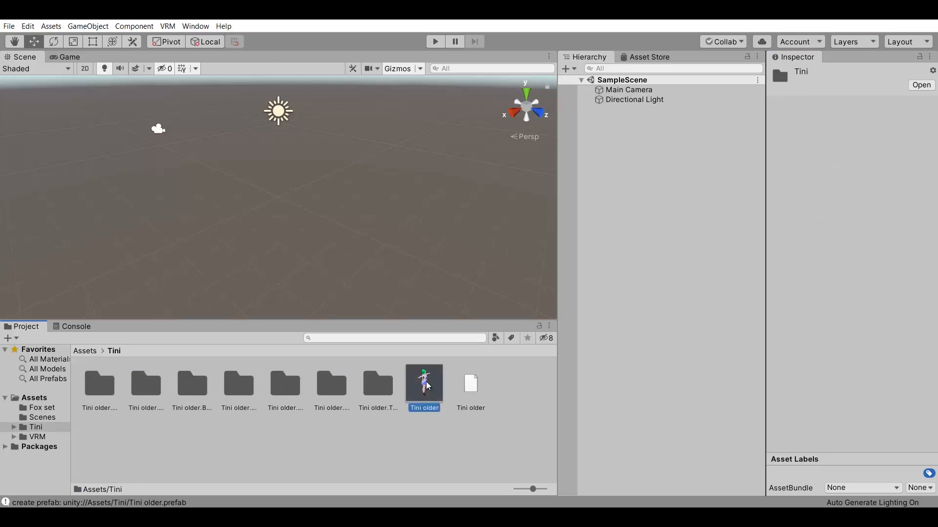
Place the Tini older model in the scene and expand its hierarchy.
{"action": "left_click", "coordinate": [423, 383]}
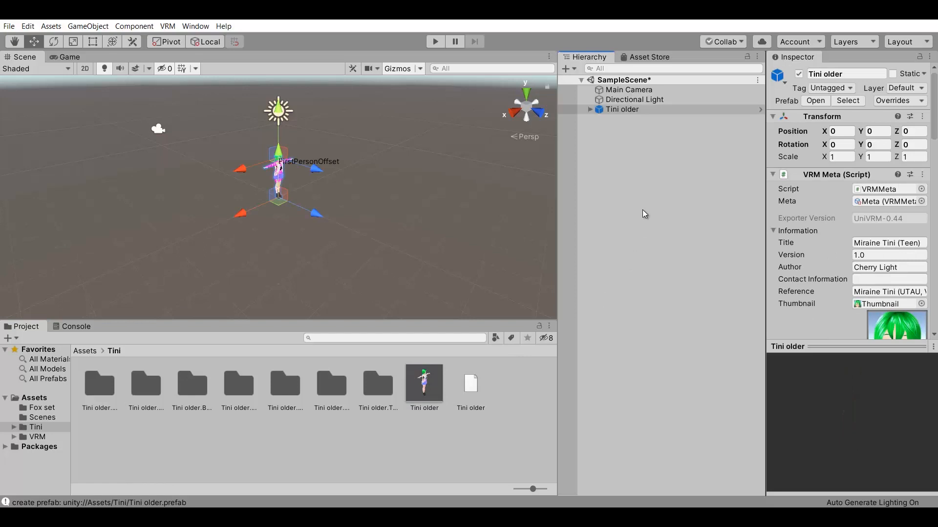
{"action": "left_click", "coordinate": [634, 99]}
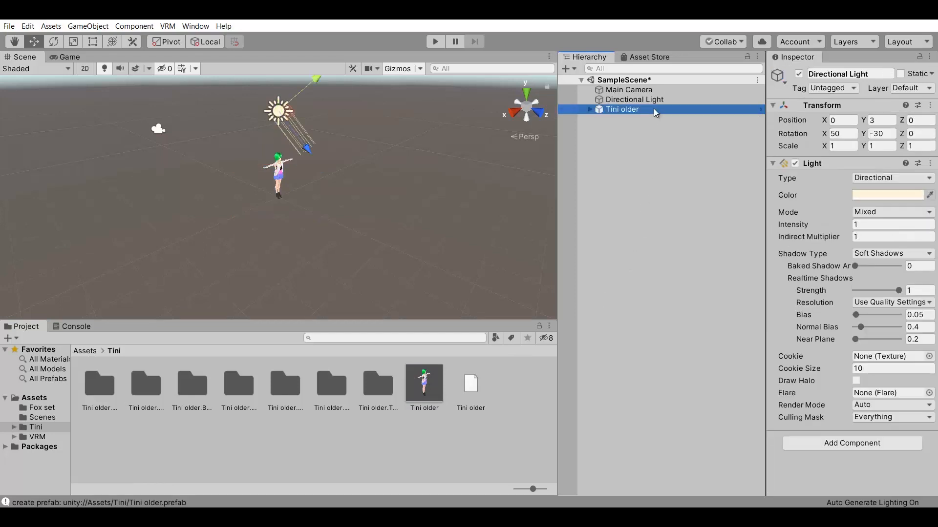
{"action": "left_click", "coordinate": [622, 109]}
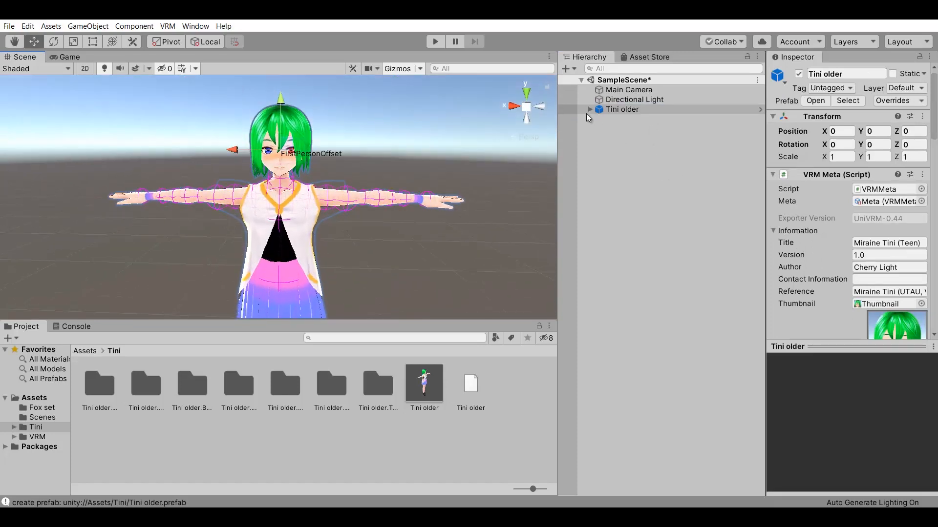
{"action": "left_click", "coordinate": [590, 110]}
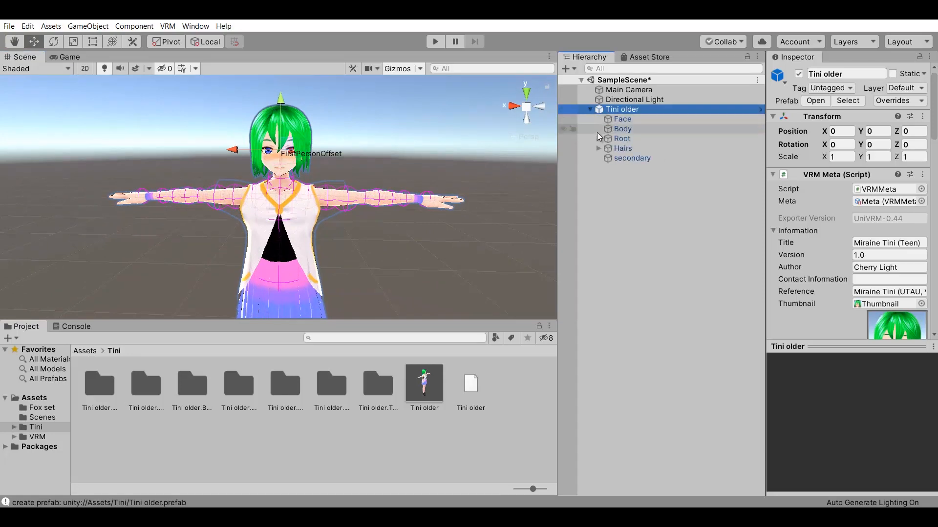
Unfold Root, hips, spine and chest bones down to J_Bip_C_Head, then return to Assets.
{"action": "left_click", "coordinate": [597, 139]}
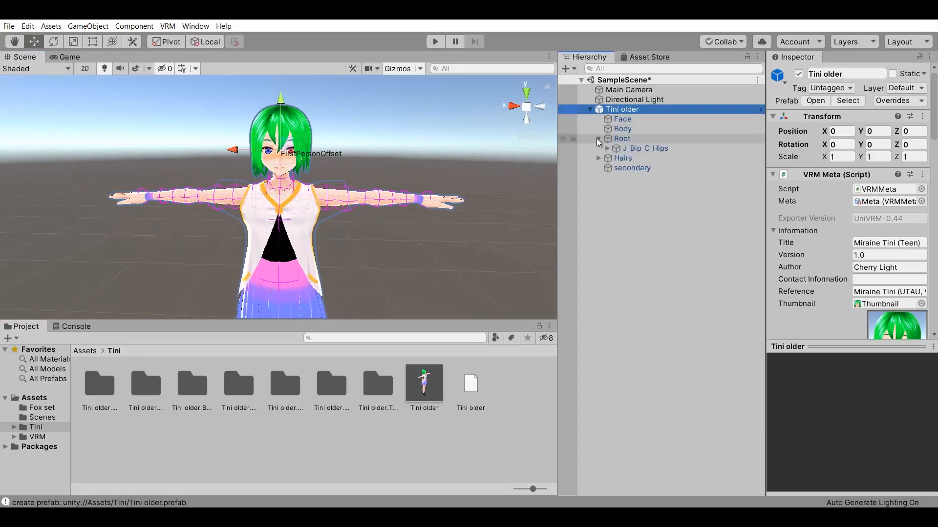
{"action": "left_click", "coordinate": [645, 147]}
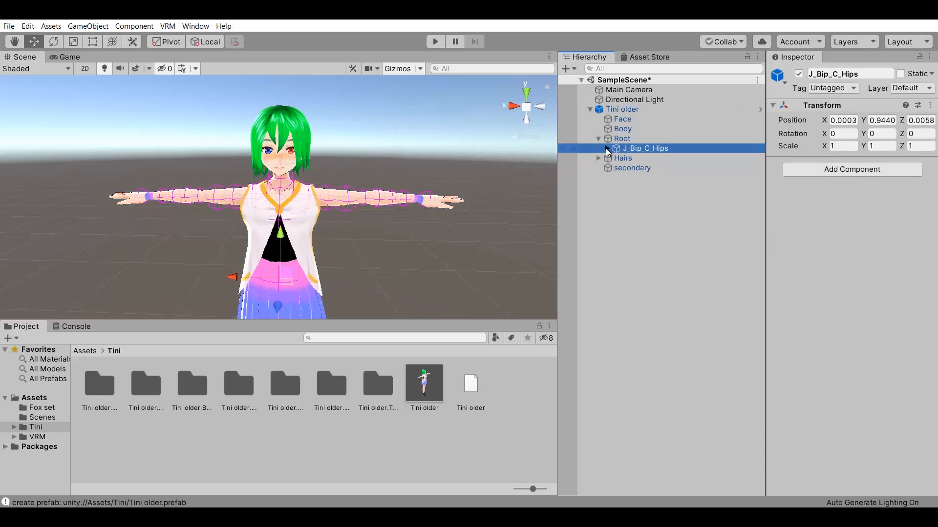
{"action": "left_click", "coordinate": [606, 149]}
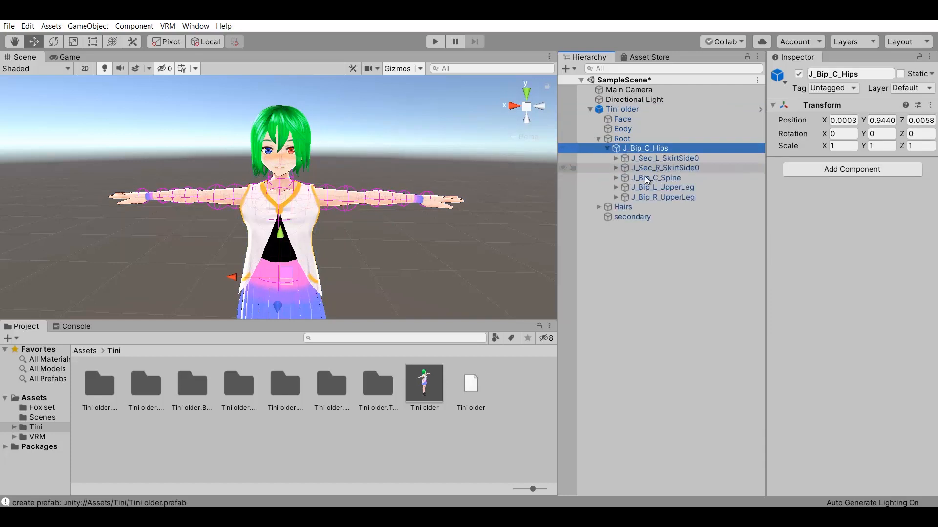
{"action": "left_click", "coordinate": [655, 178]}
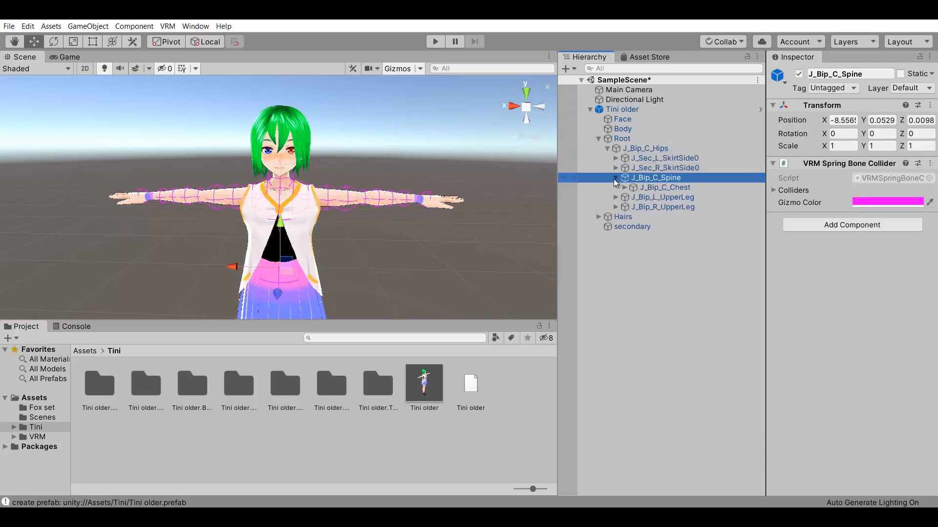
{"action": "left_click", "coordinate": [615, 178]}
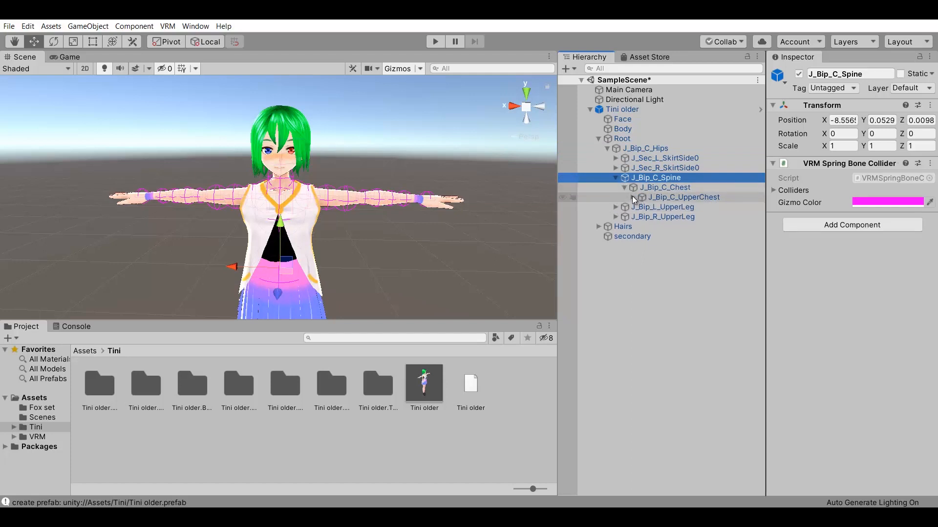
{"action": "left_click", "coordinate": [624, 197]}
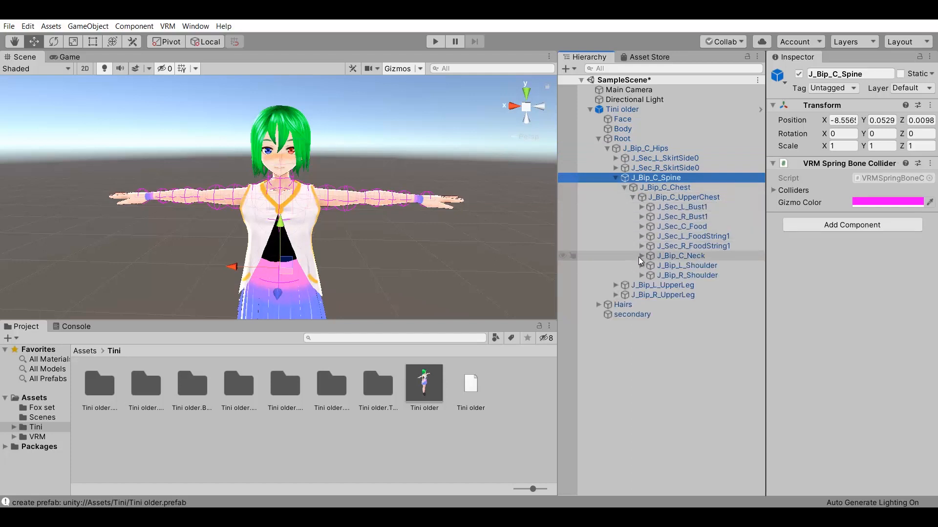
{"action": "left_click", "coordinate": [680, 255]}
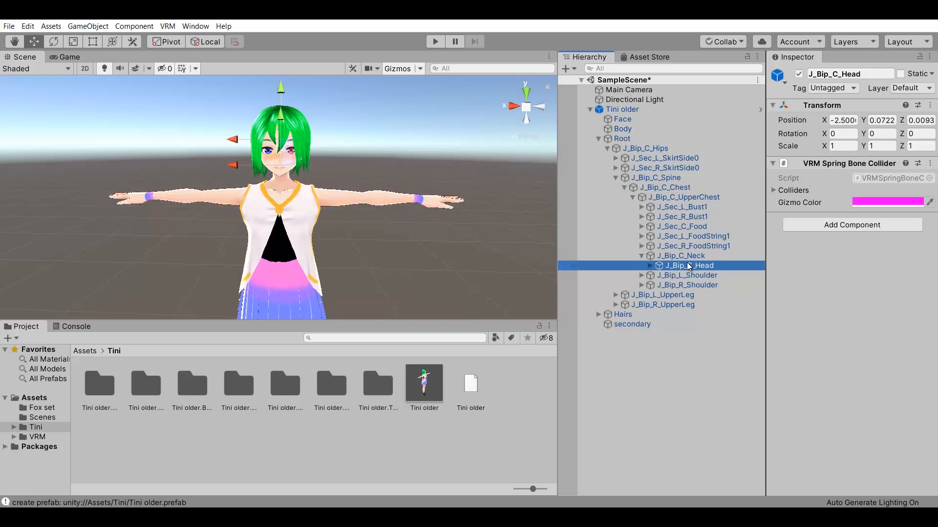
{"action": "left_click", "coordinate": [651, 265]}
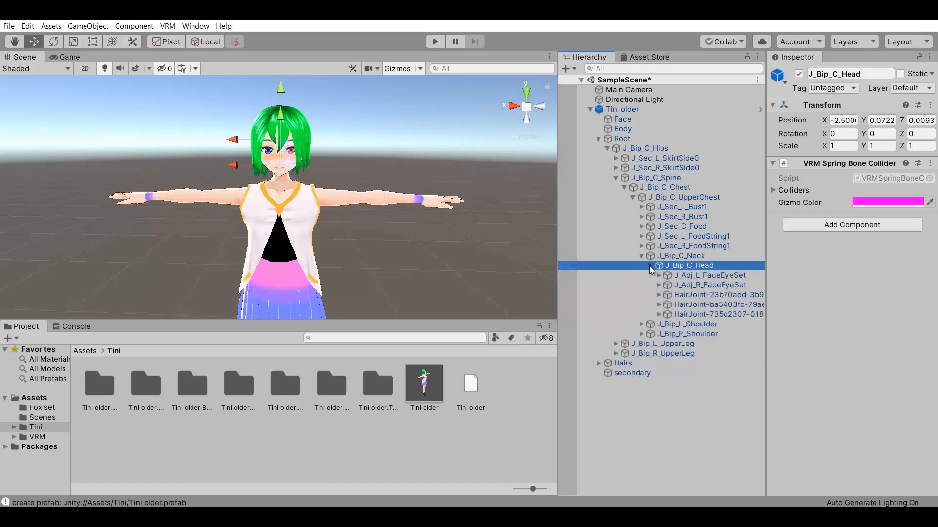
{"action": "left_click", "coordinate": [642, 266]}
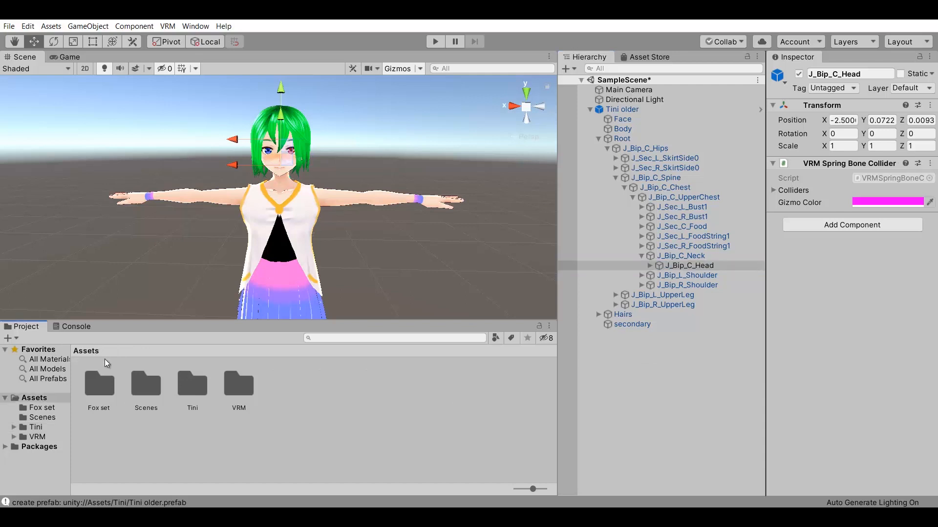
Parent the ears model from Fox set under the J_Bip_C_Head bone.
{"action": "double_click", "coordinate": [98, 385]}
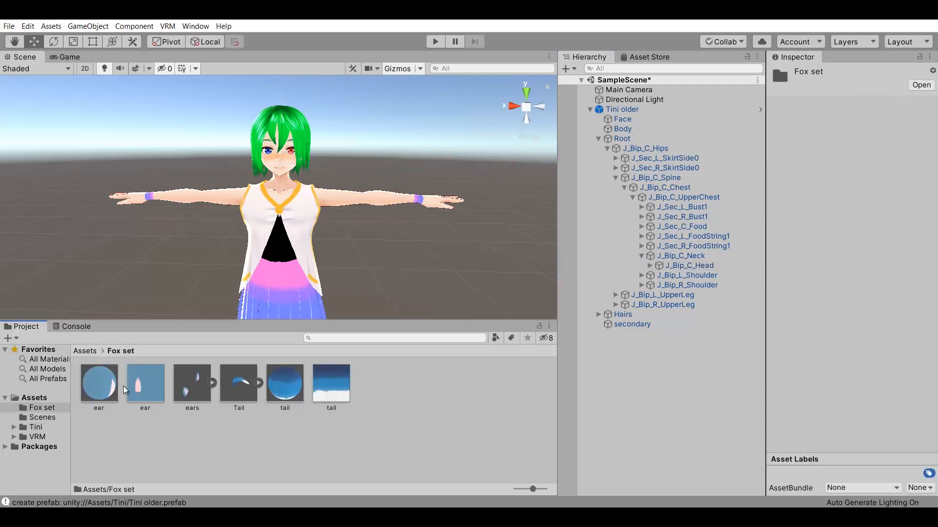
{"action": "mouse_move", "coordinate": [192, 390]}
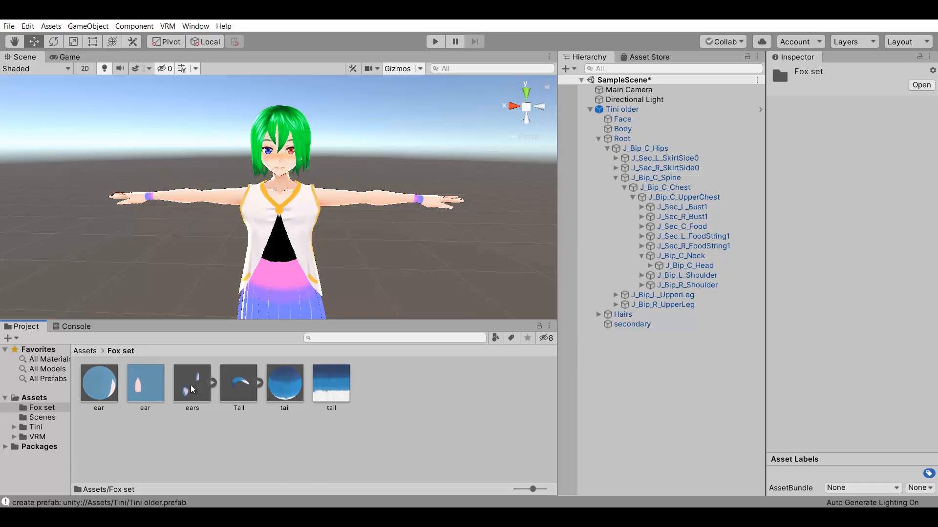
{"action": "left_click", "coordinate": [191, 383]}
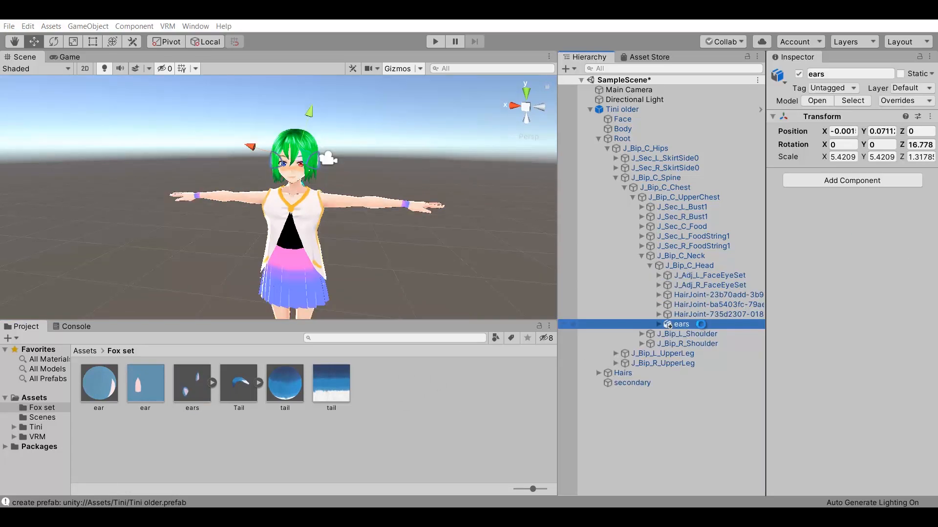
Focus on the ears, inspect both ear meshes, then collapse the Neck branch.
{"action": "double_click", "coordinate": [681, 324]}
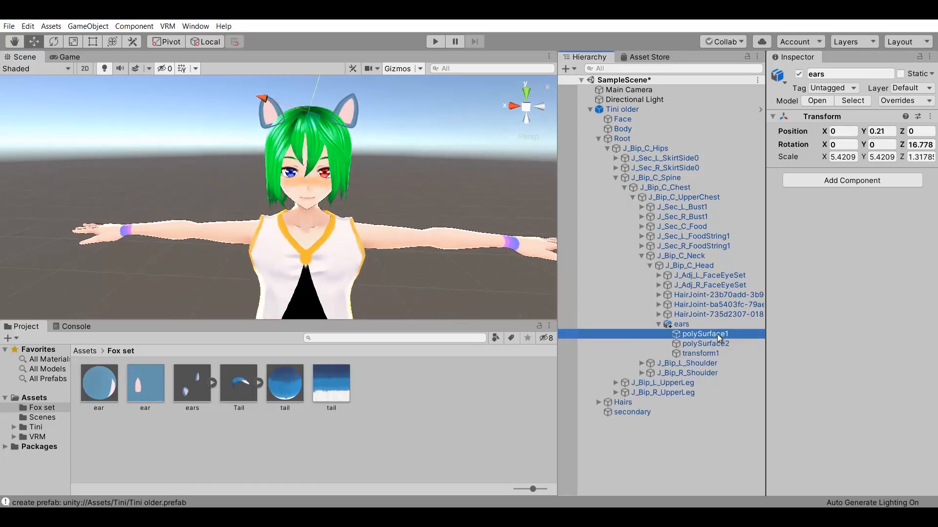
{"action": "left_click", "coordinate": [705, 344]}
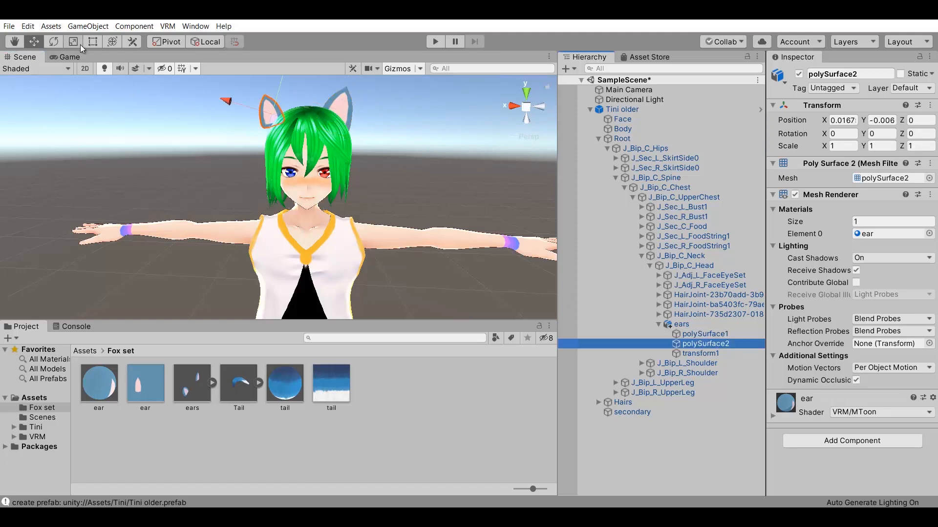
{"action": "left_click", "coordinate": [681, 324]}
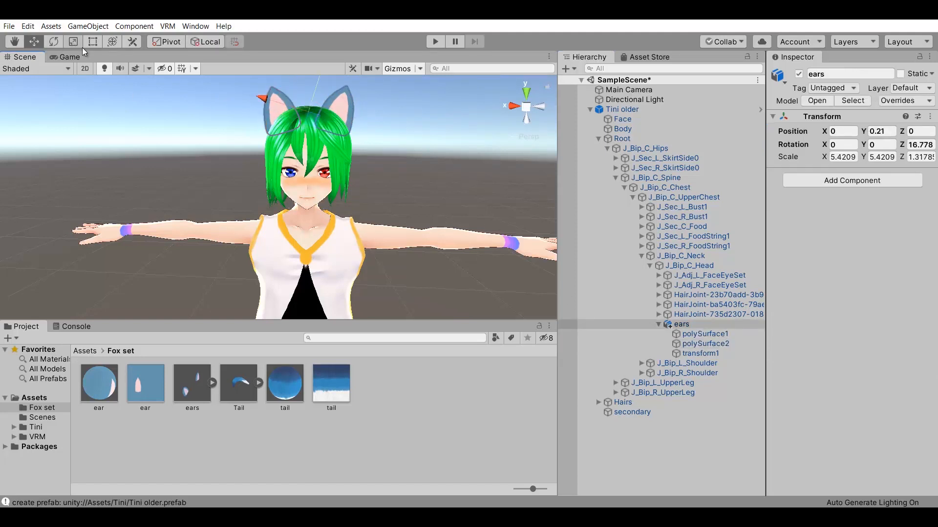
{"action": "left_click", "coordinate": [704, 334]}
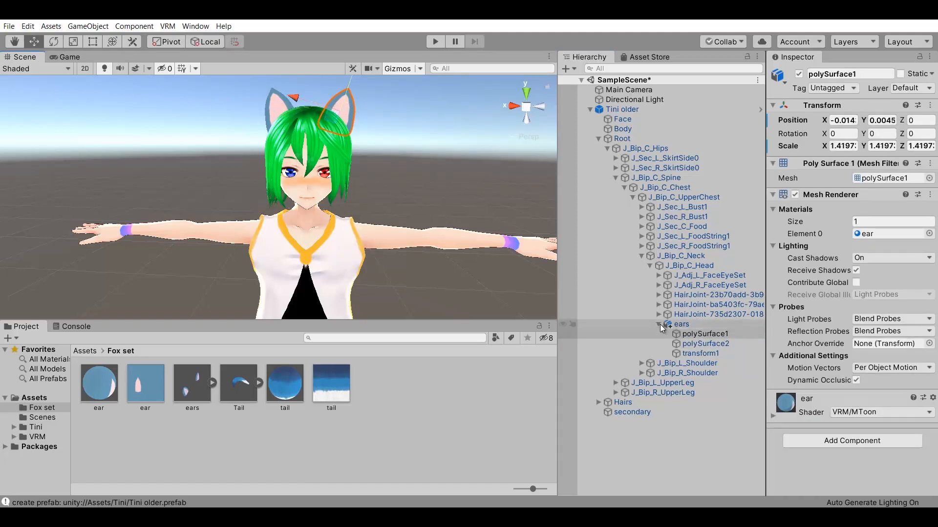
{"action": "left_click", "coordinate": [688, 264]}
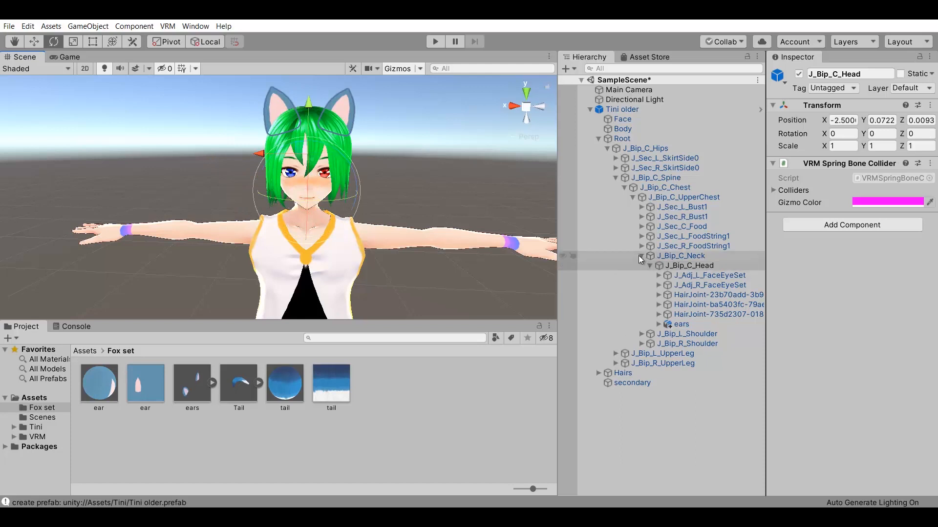
{"action": "left_click", "coordinate": [650, 265]}
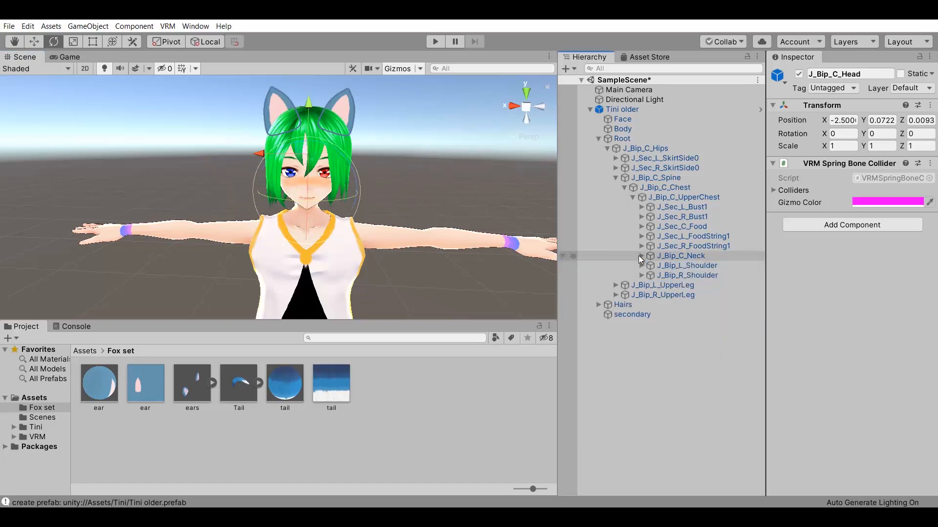
{"action": "mouse_move", "coordinate": [292, 369]}
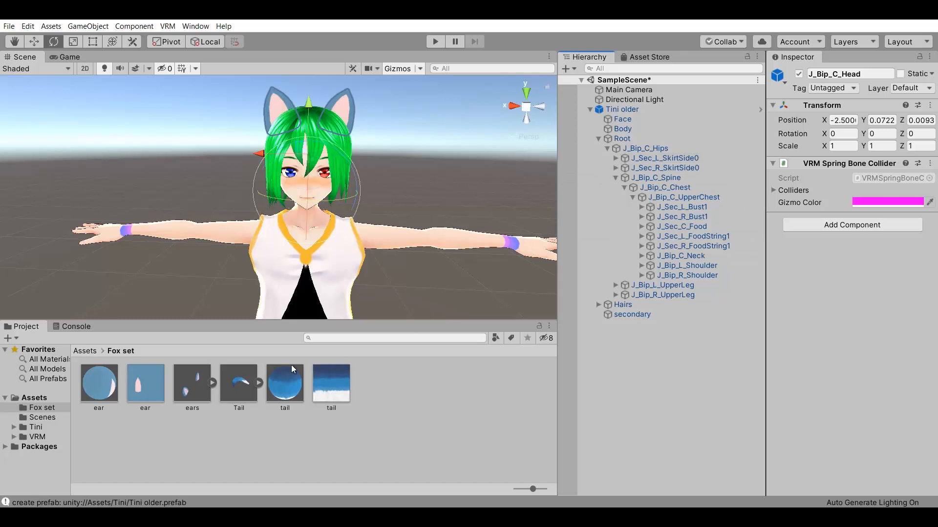
{"action": "mouse_move", "coordinate": [411, 202]}
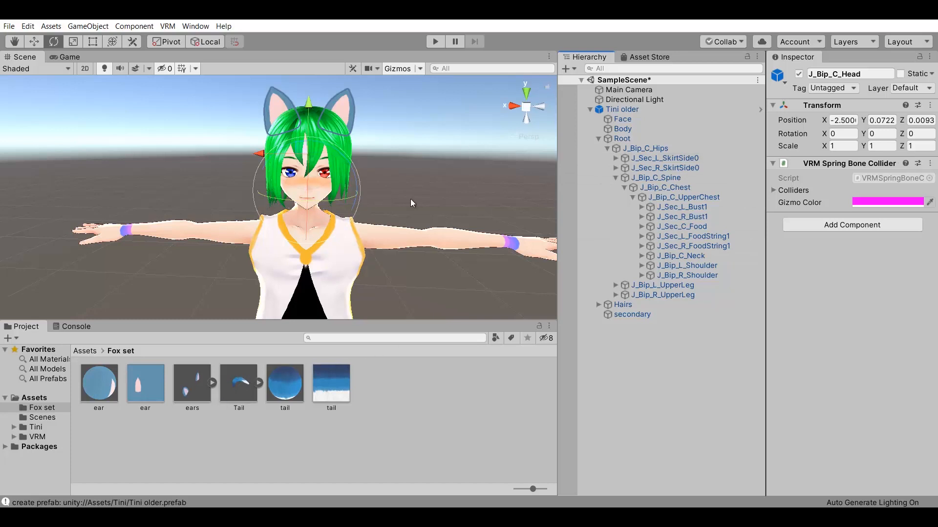
Orbit to the side and parent the Tail prefab under J_Bip_C_Hips.
{"action": "left_click_drag", "start_coordinate": [359, 203], "coordinate": [270, 239]}
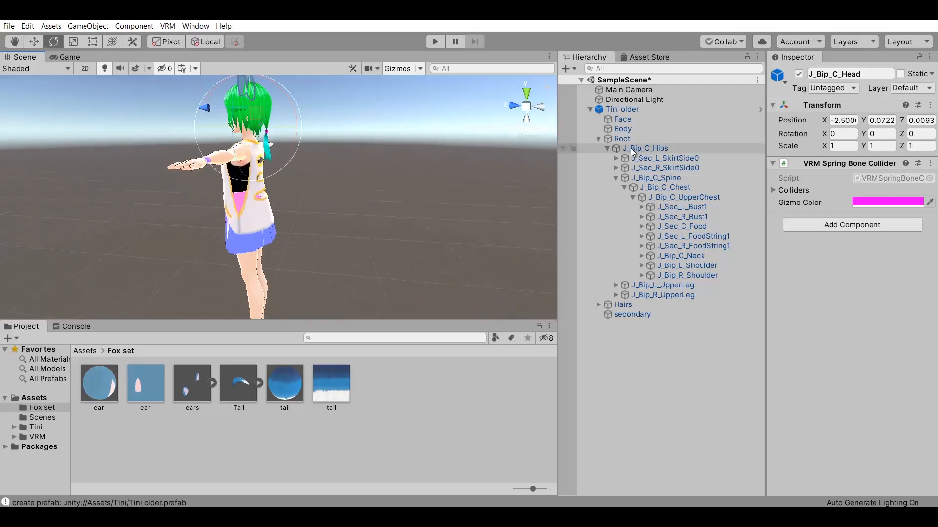
{"action": "left_click", "coordinate": [645, 148]}
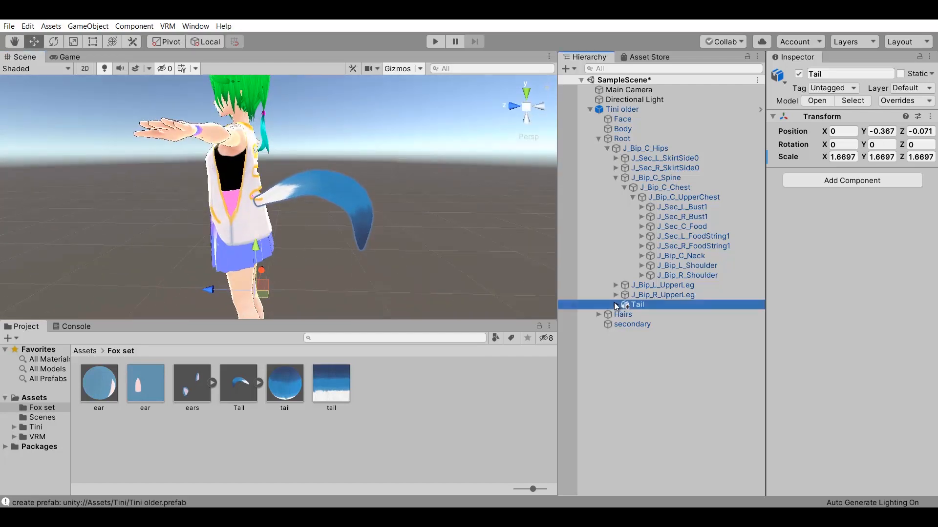
Unfold the tail's joints and add a VRM Spring Bone component to Tail.
{"action": "left_click", "coordinate": [616, 304]}
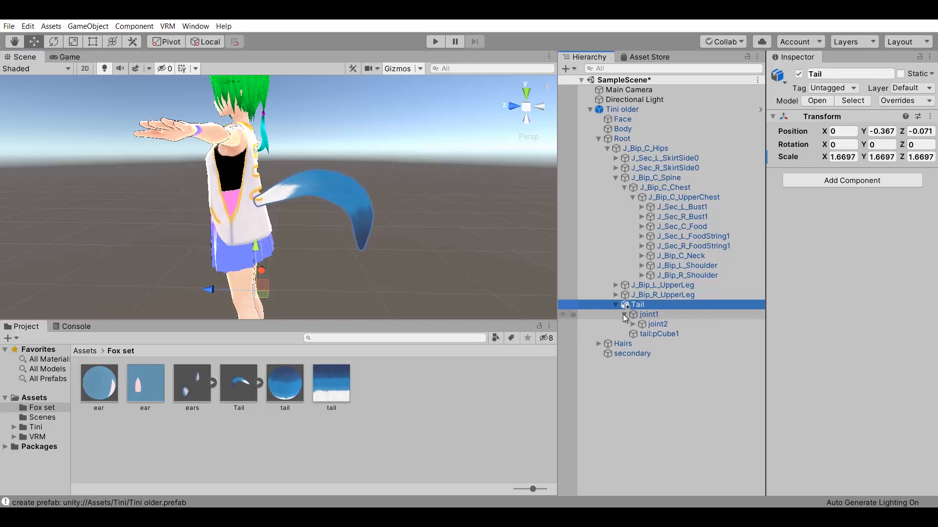
{"action": "left_click", "coordinate": [633, 324]}
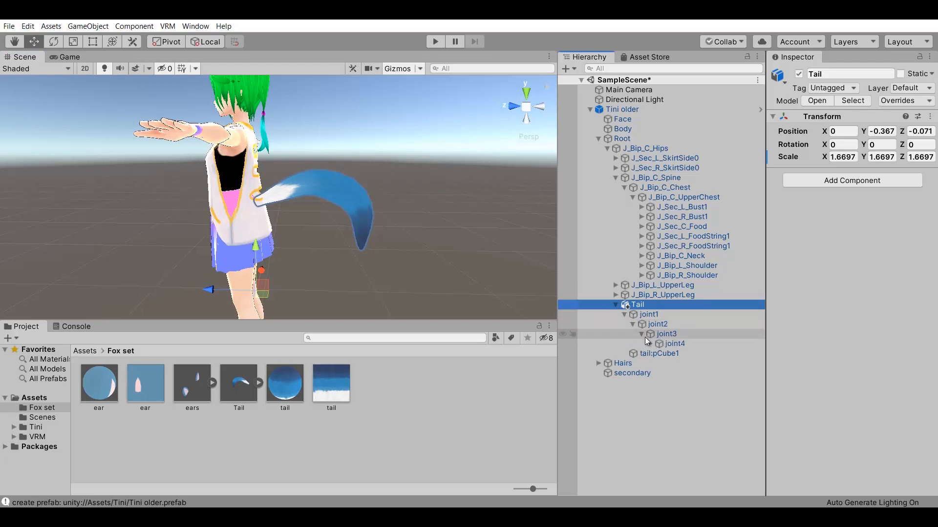
{"action": "left_click", "coordinate": [642, 333]}
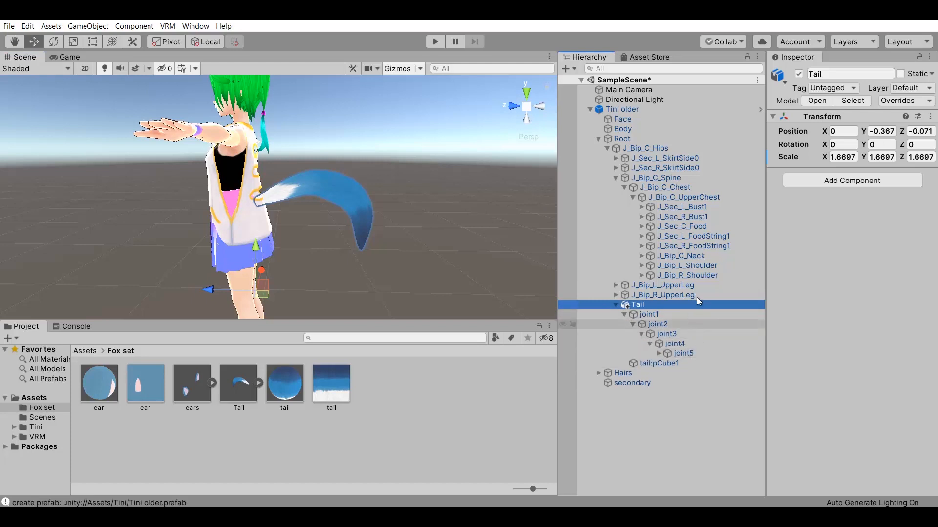
{"action": "left_click", "coordinate": [850, 180]}
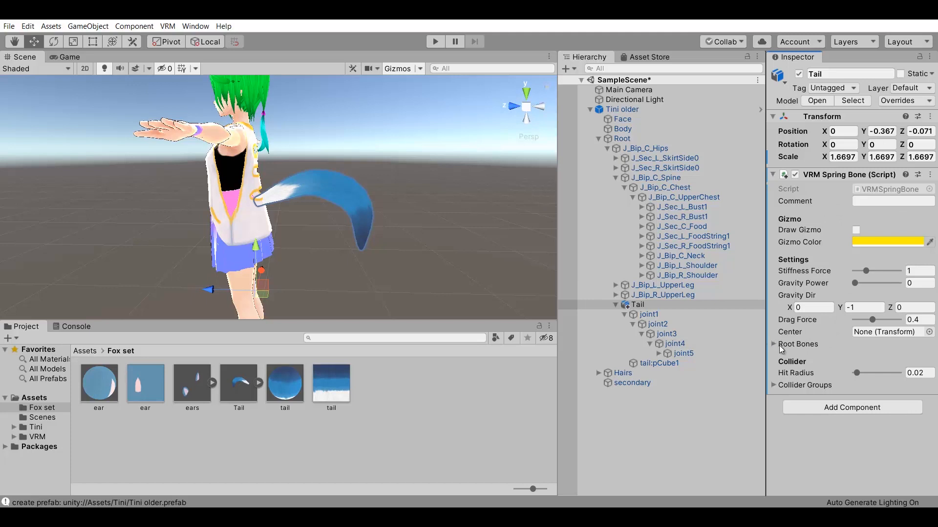
Fill the spring bone's Root Bones with tail joints joint1 through joint5.
{"action": "left_click", "coordinate": [774, 344]}
{"action": "type", "text": "5"}
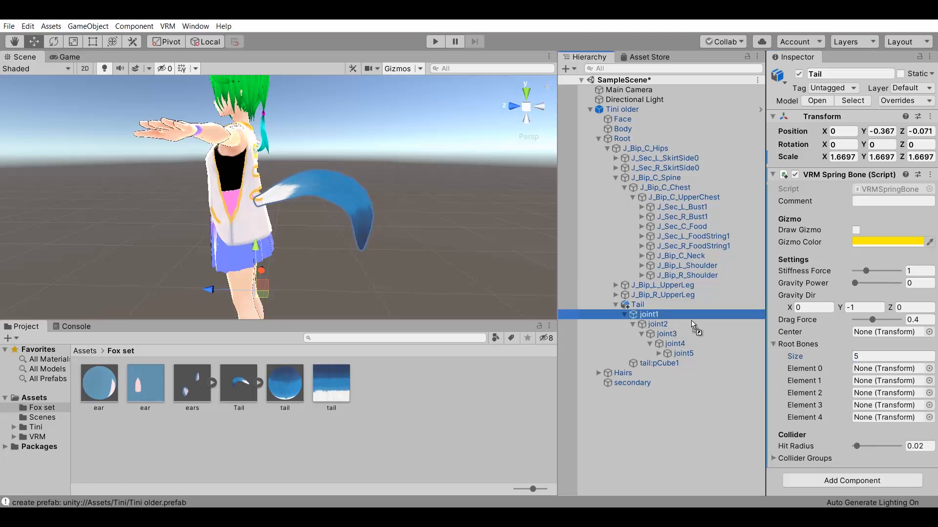
{"action": "left_click", "coordinate": [656, 323]}
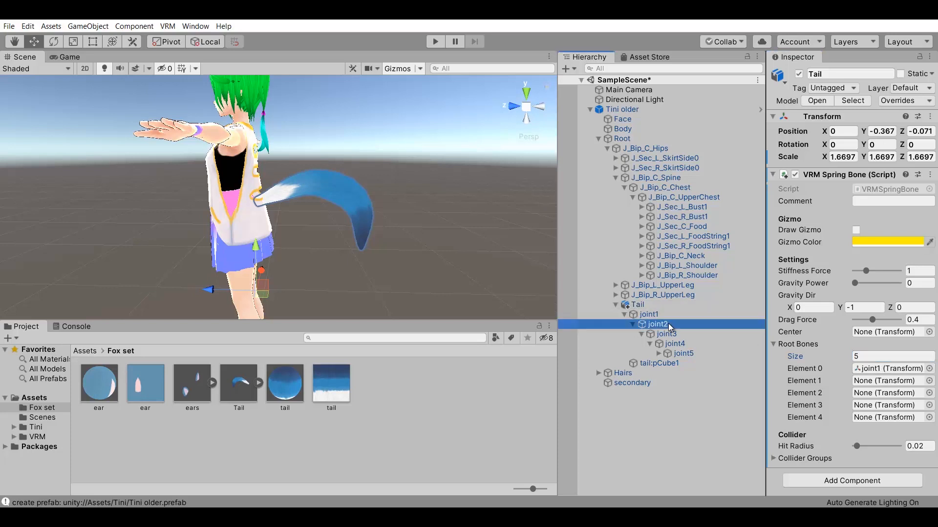
{"action": "left_click", "coordinate": [665, 333]}
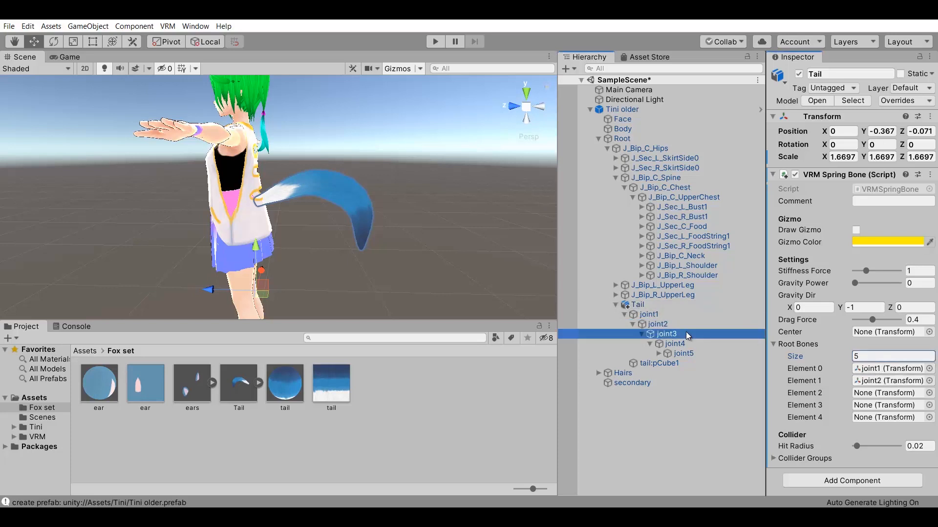
{"action": "left_click", "coordinate": [675, 343]}
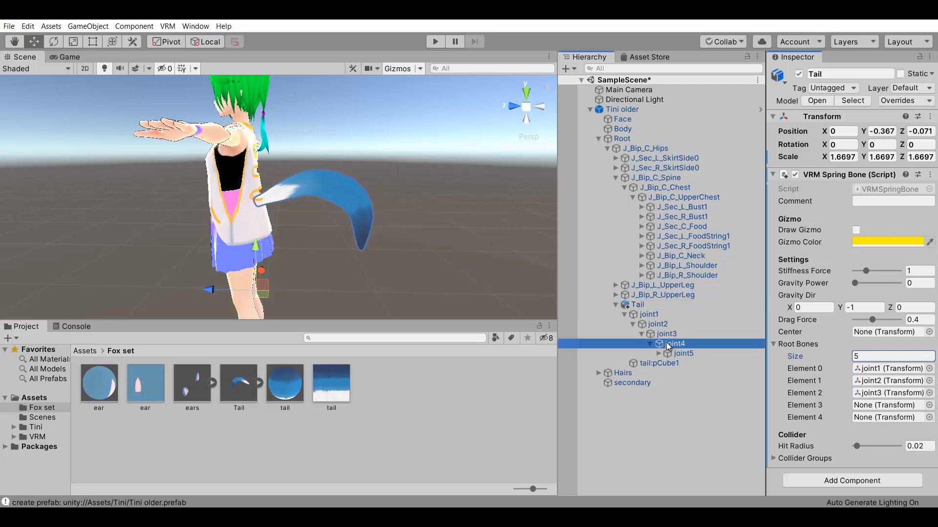
{"action": "left_click", "coordinate": [684, 353]}
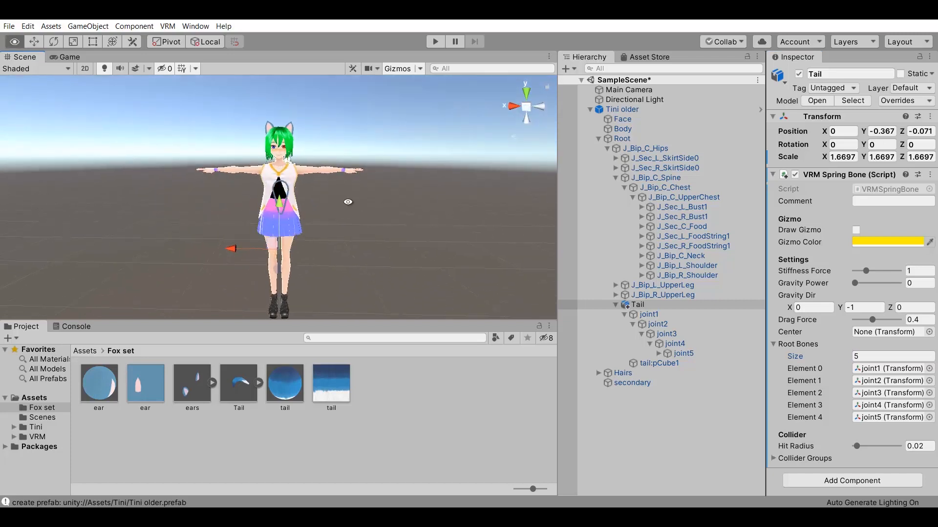
{"action": "left_click", "coordinate": [622, 109]}
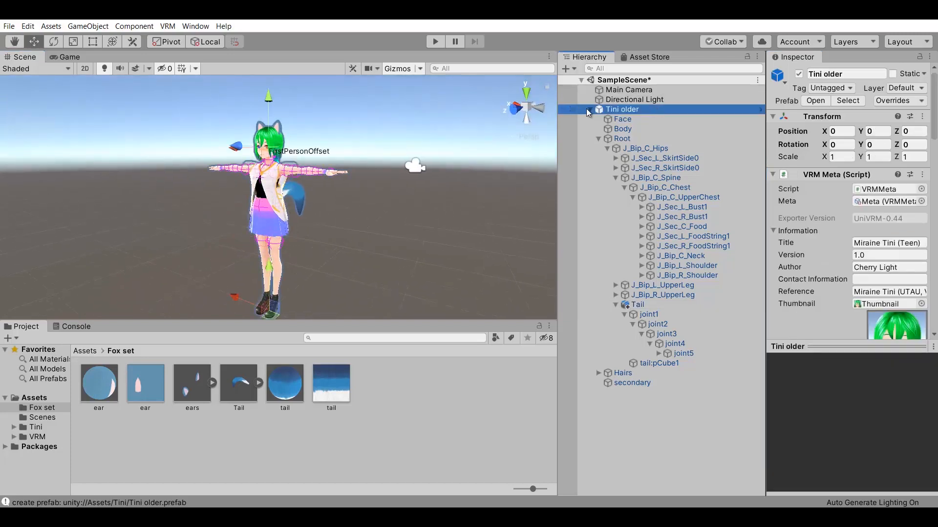
{"action": "left_click", "coordinate": [434, 41]}
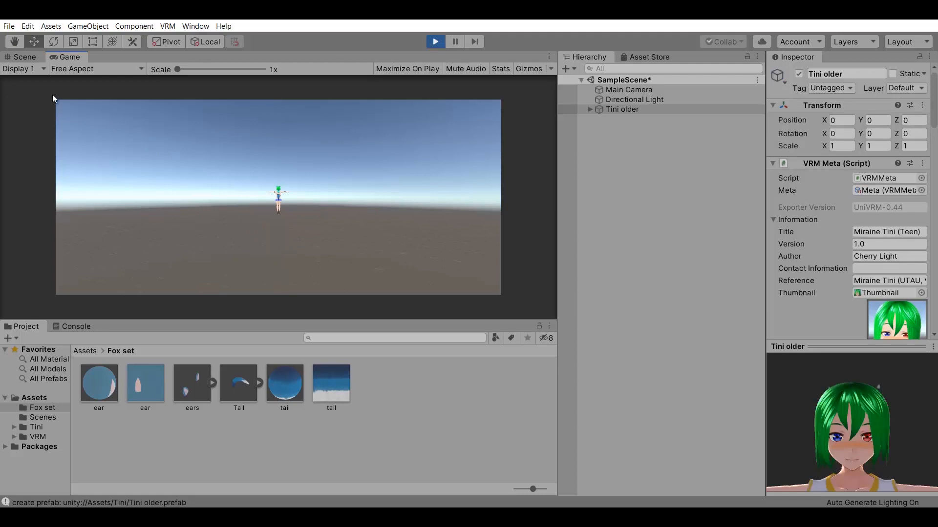
{"action": "left_click", "coordinate": [25, 57]}
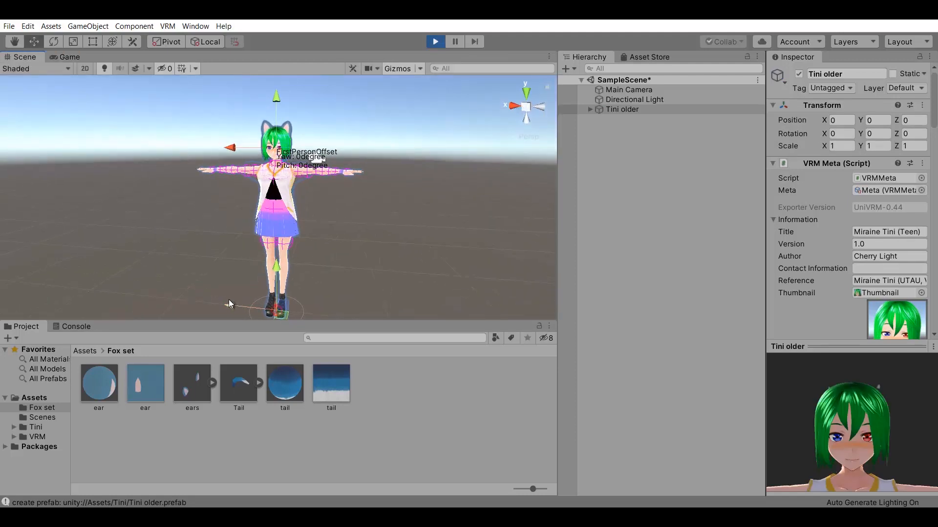
{"action": "left_click_drag", "start_coordinate": [230, 171], "coordinate": [311, 171]}
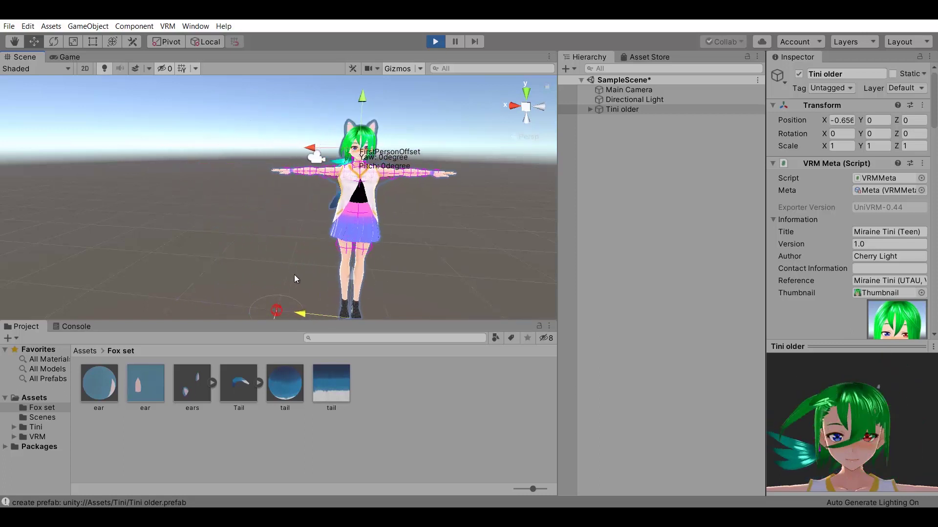
{"action": "left_click", "coordinate": [434, 41]}
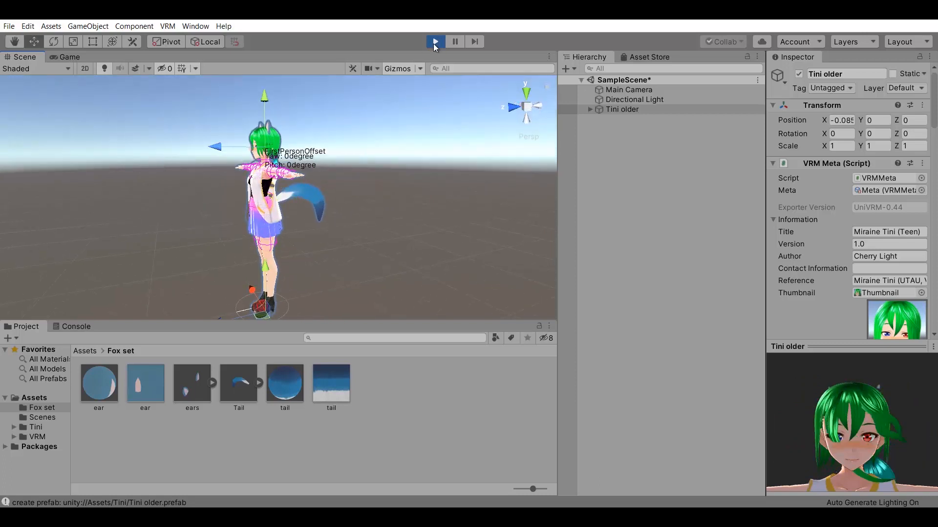
{"action": "left_click", "coordinate": [435, 41]}
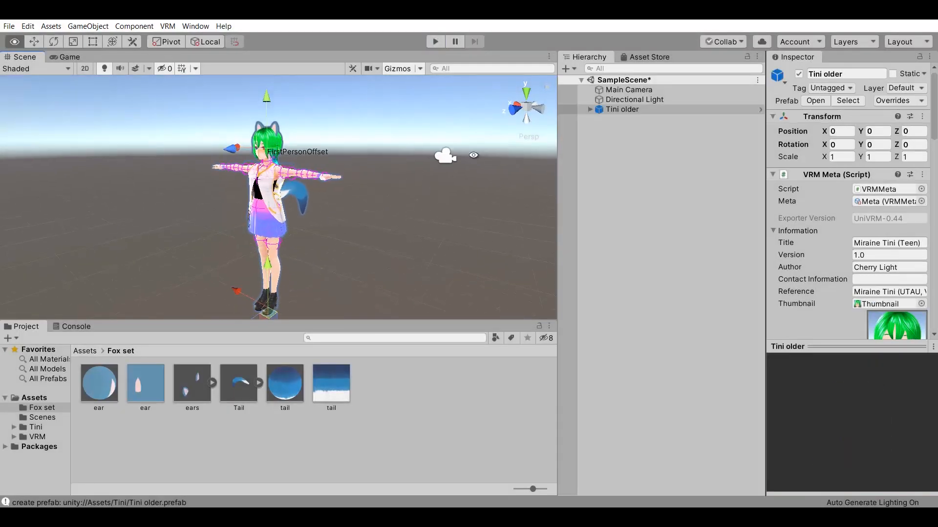
{"action": "left_click", "coordinate": [898, 101]}
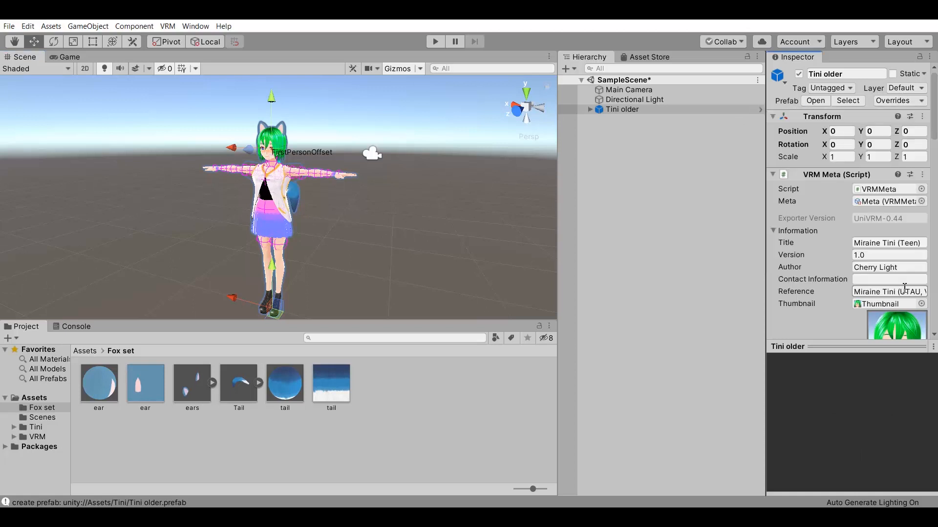
Export Tini older through UniVRM with 'with Tail' appended to its title.
{"action": "left_click", "coordinate": [622, 109]}
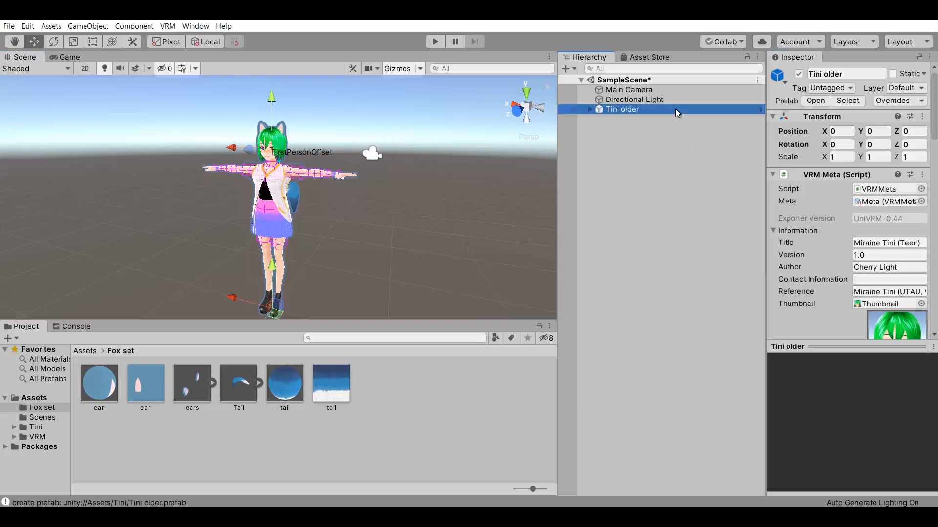
{"action": "left_click", "coordinate": [167, 26]}
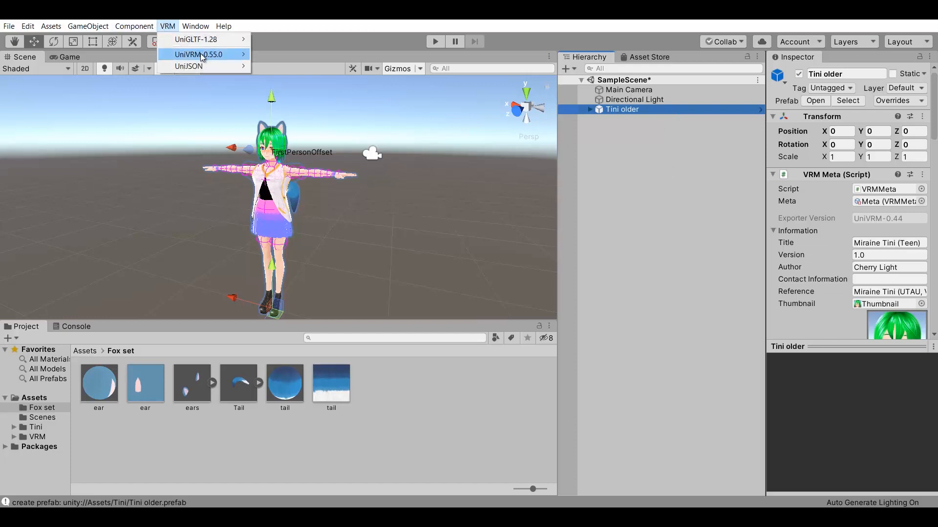
{"action": "left_click", "coordinate": [197, 54]}
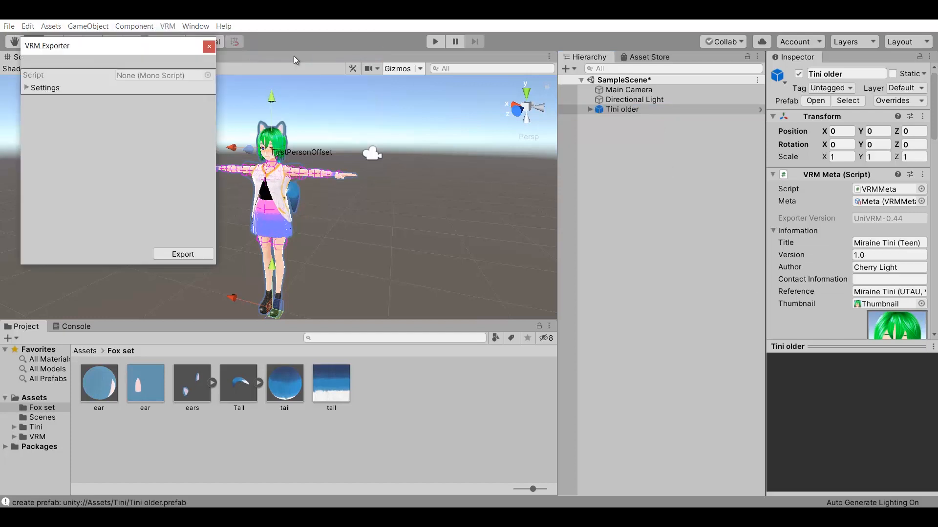
{"action": "left_click", "coordinate": [45, 88]}
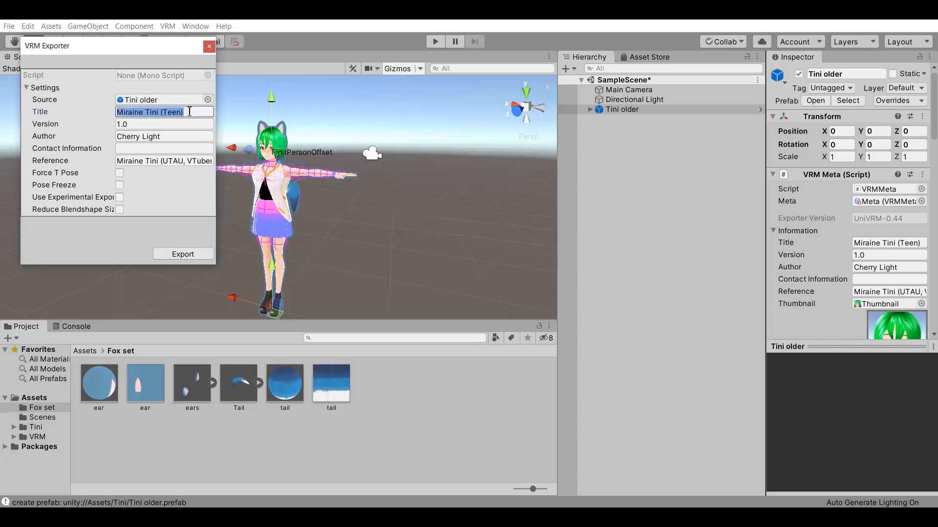
{"action": "left_click", "coordinate": [197, 112]}
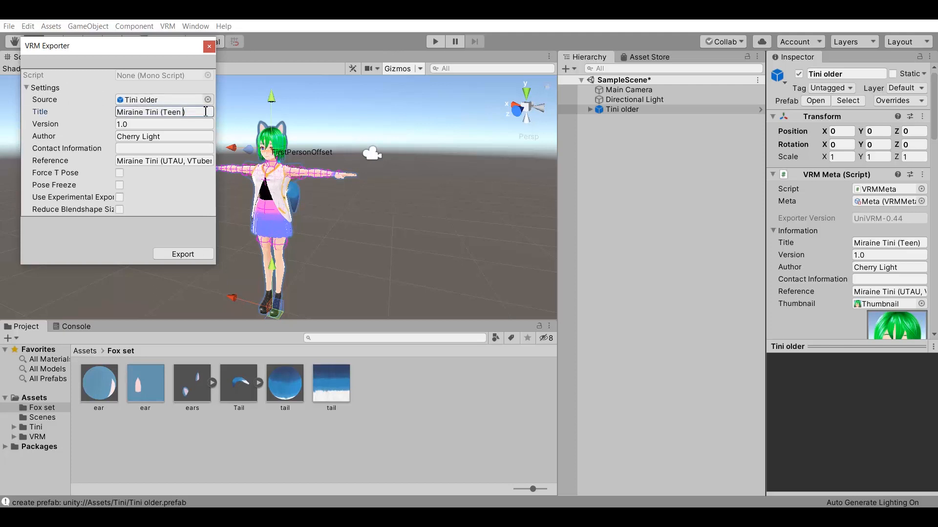
{"action": "type", "text": "with Tail"}
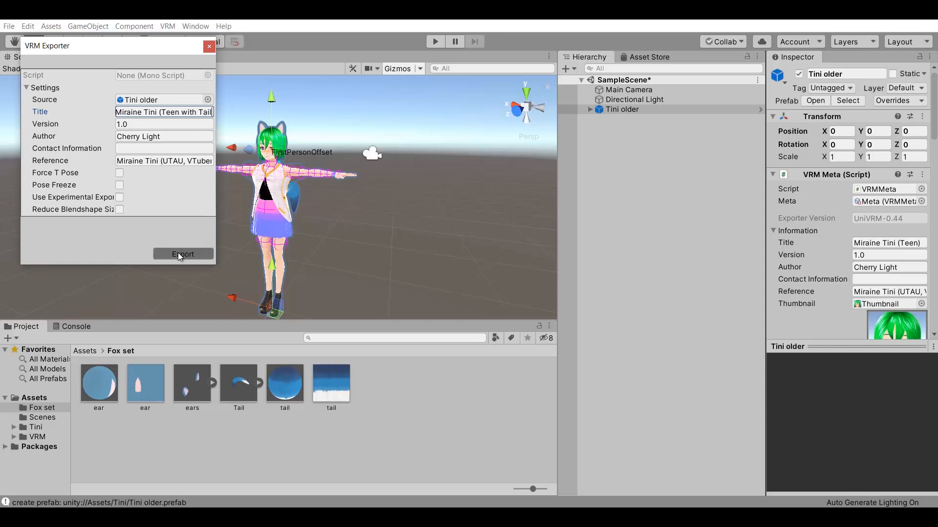
{"action": "left_click", "coordinate": [183, 254]}
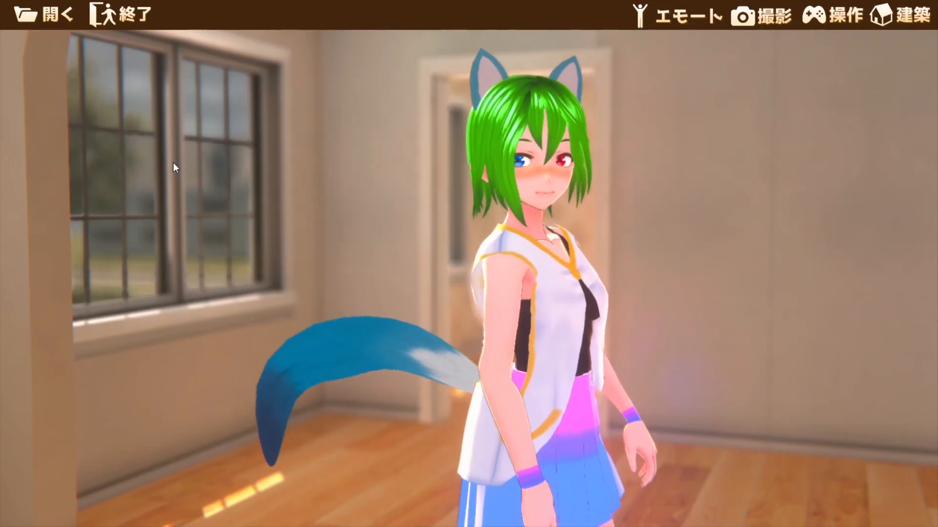
Switch the viewer to control mode and run the fox-tailed avatar along the street.
{"action": "left_click", "coordinate": [837, 14]}
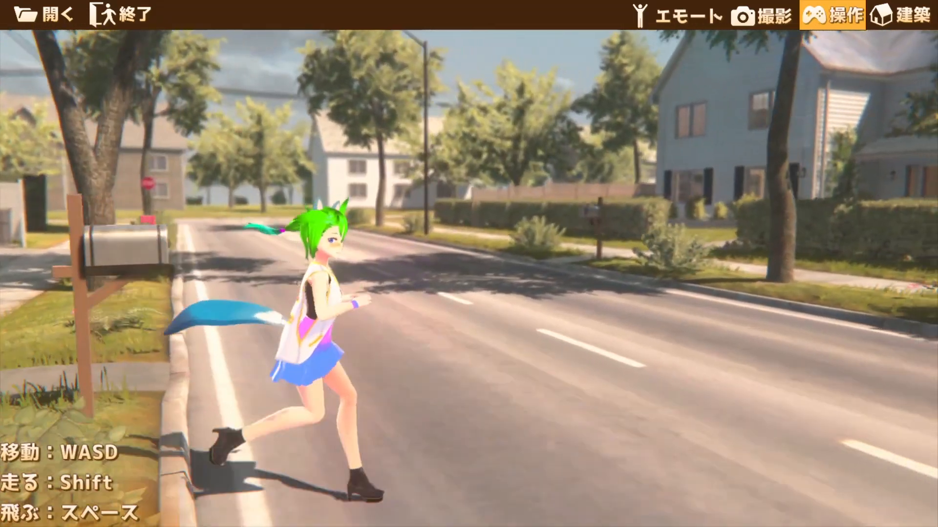
{"action": "key", "text": "w"}
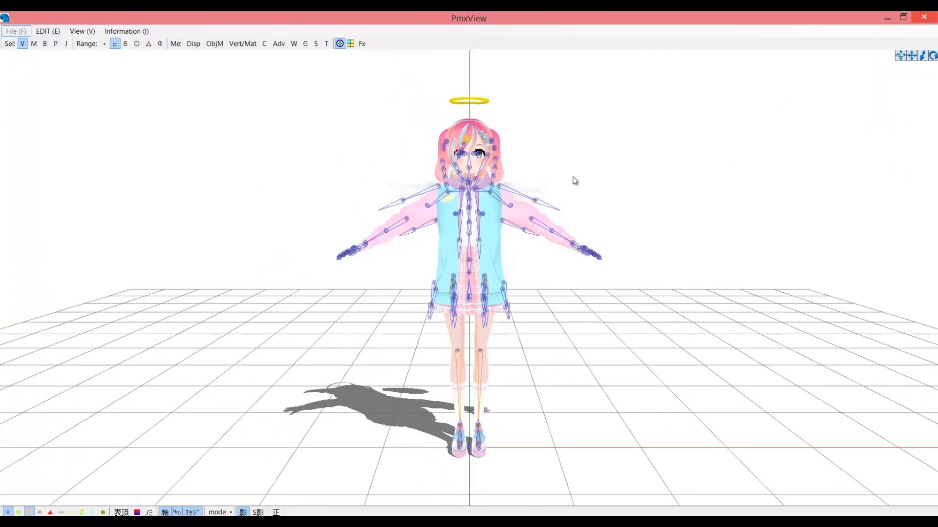
Mask by material to hide face, body and hair, leaving only wings, and enable weight drawing.
{"action": "left_click", "coordinate": [242, 43]}
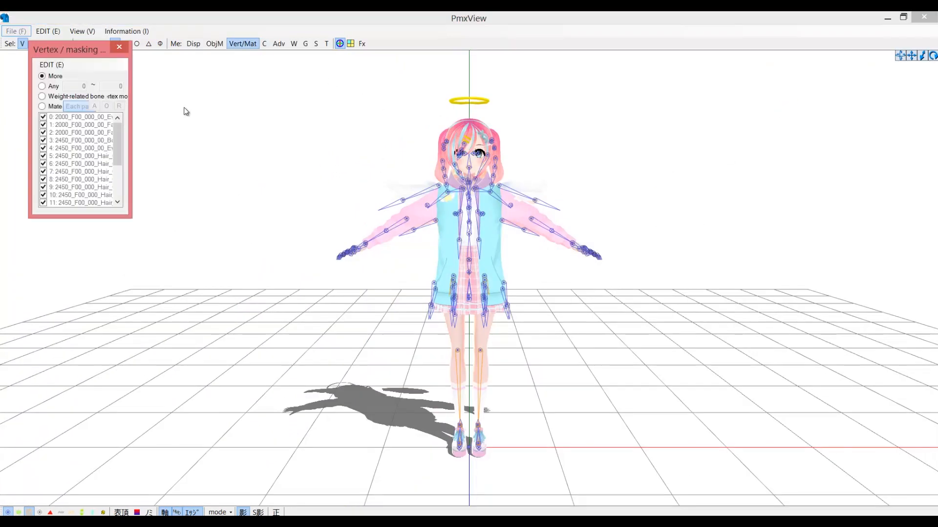
{"action": "left_click", "coordinate": [43, 106]}
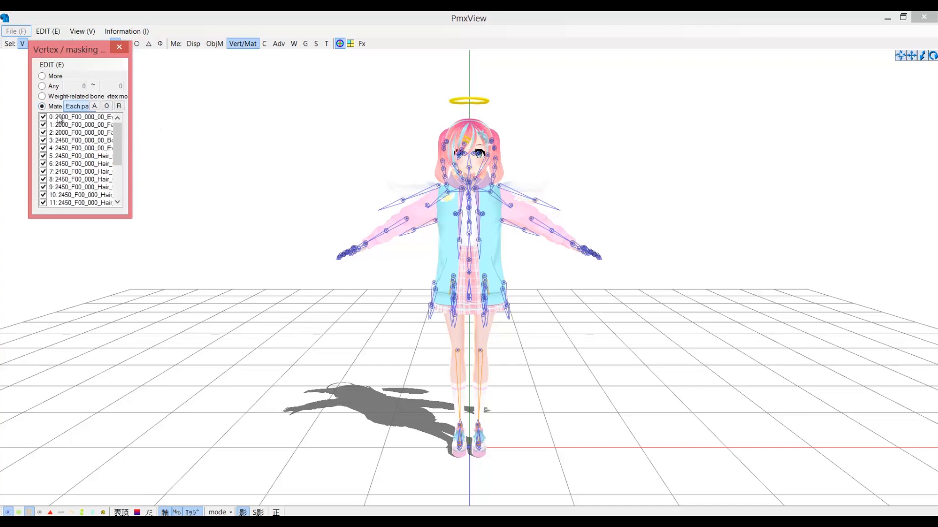
{"action": "left_click", "coordinate": [79, 132]}
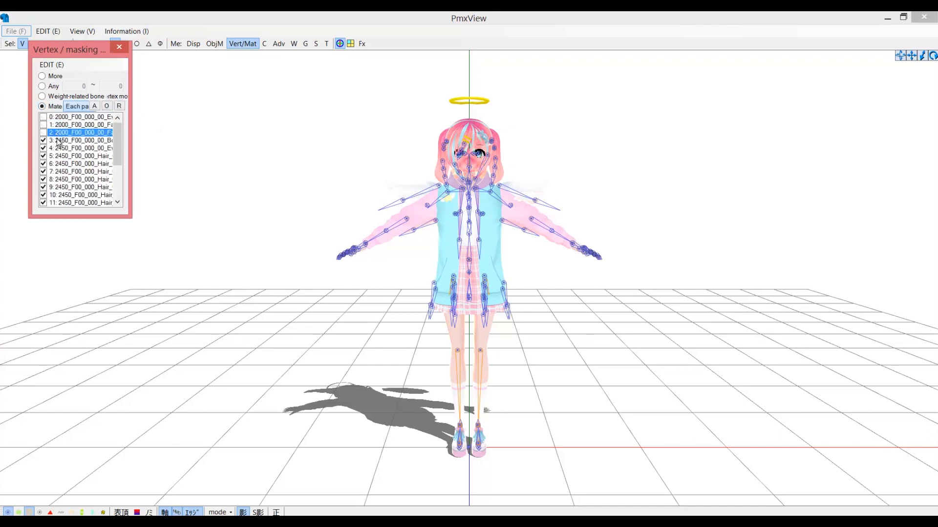
{"action": "left_click", "coordinate": [80, 155]}
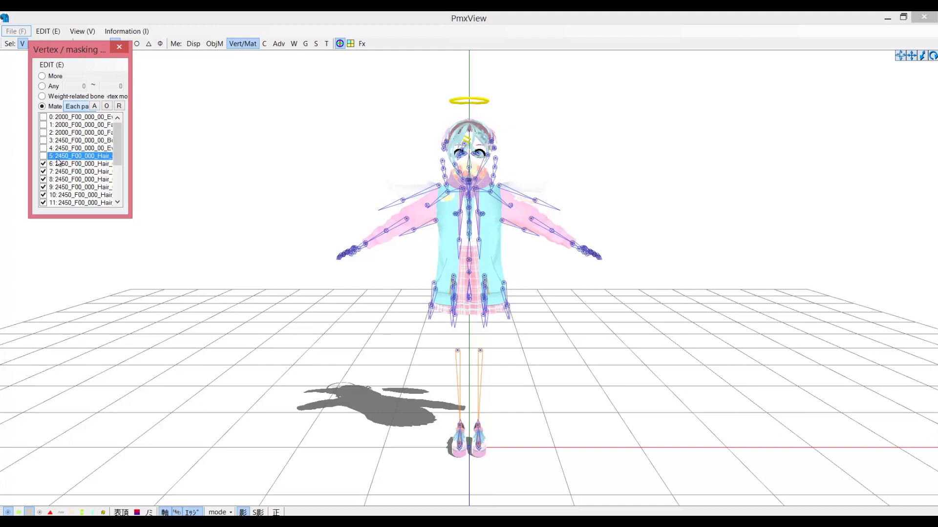
{"action": "left_click", "coordinate": [81, 195]}
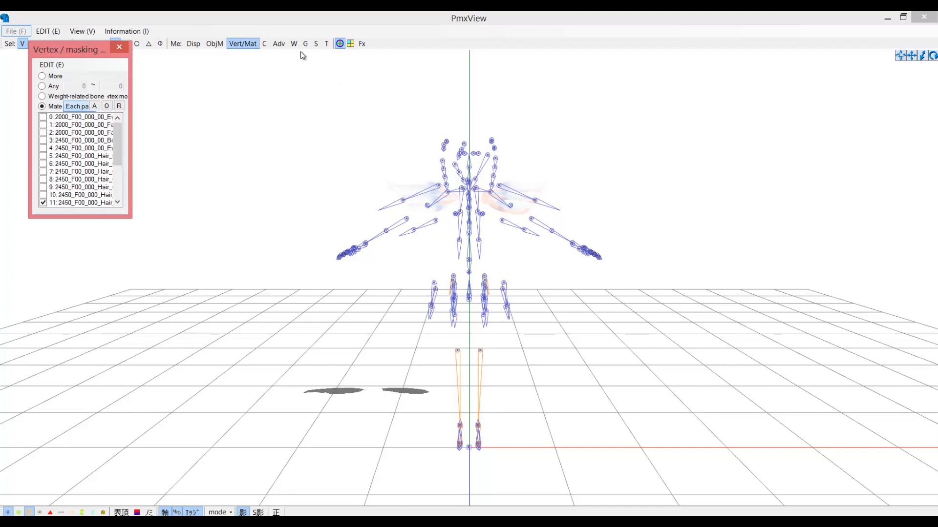
{"action": "left_click", "coordinate": [293, 43]}
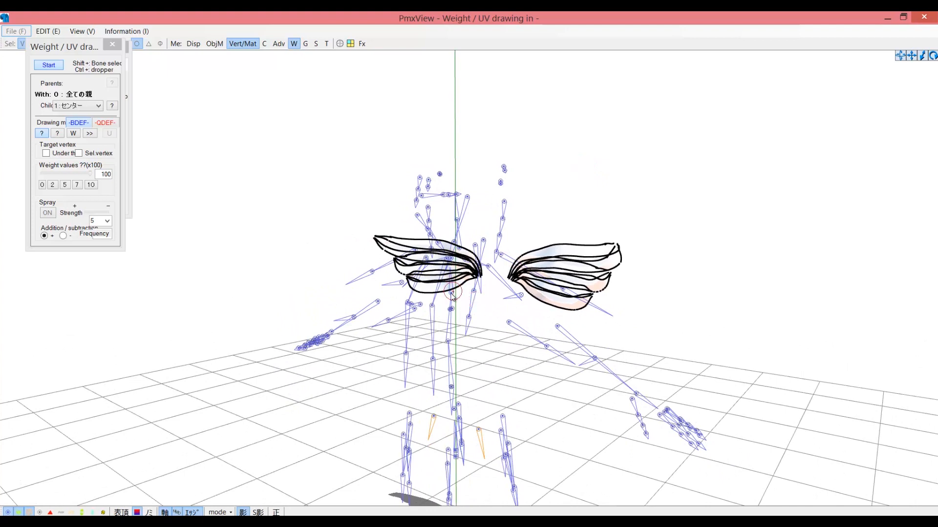
Pick bone 上半身3 and paint weight 100 over both wings.
{"action": "left_click", "coordinate": [480, 226]}
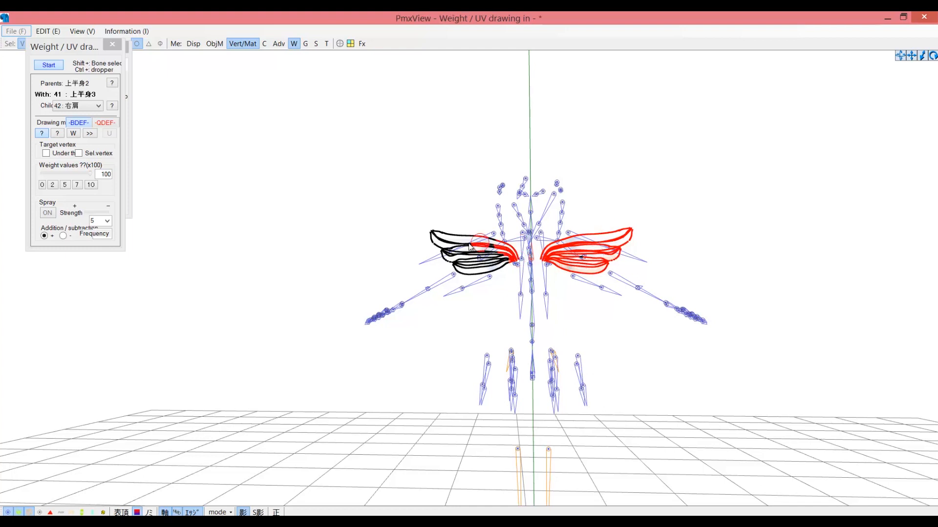
{"action": "left_click", "coordinate": [473, 248]}
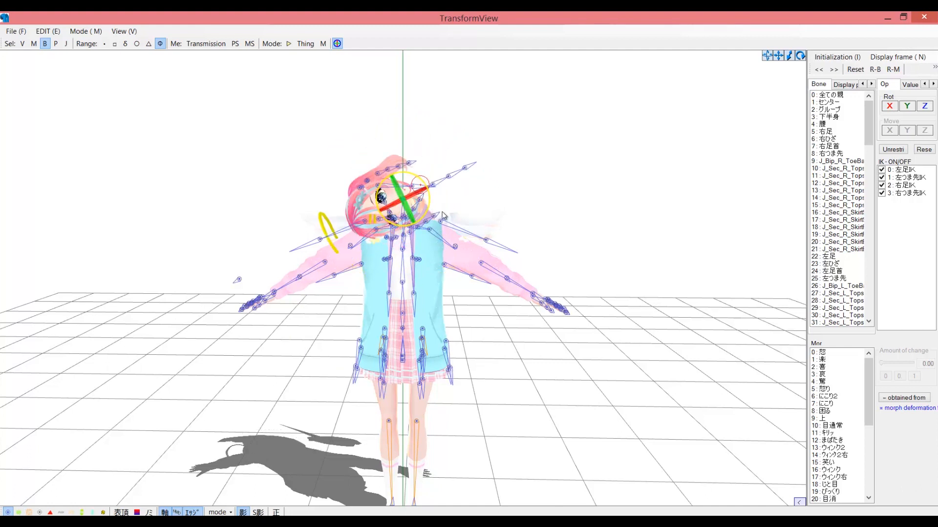
Load the black-clad, dark-haired ponytail model into PmxView.
{"action": "left_click", "coordinate": [837, 323]}
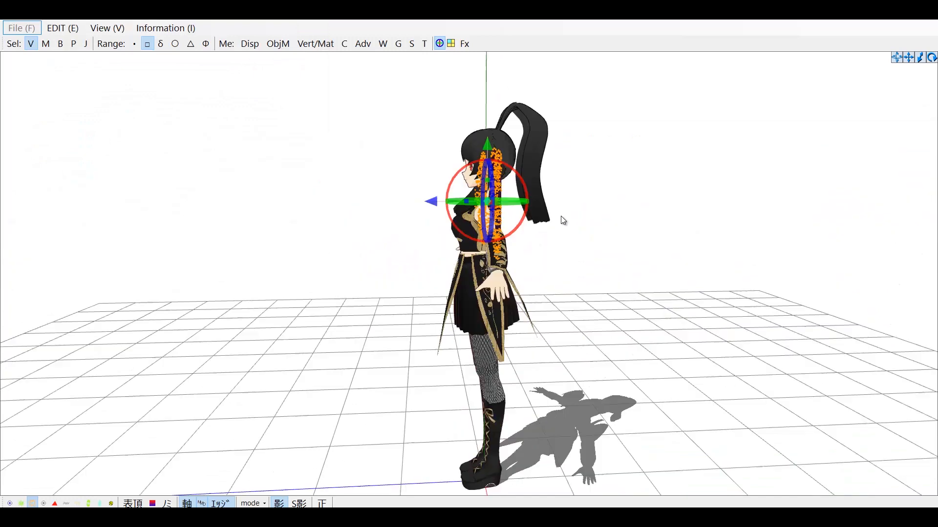
Open Weight/UV drawing on the dark model, then load Ilyora and close TransformView.
{"action": "left_click", "coordinate": [382, 43]}
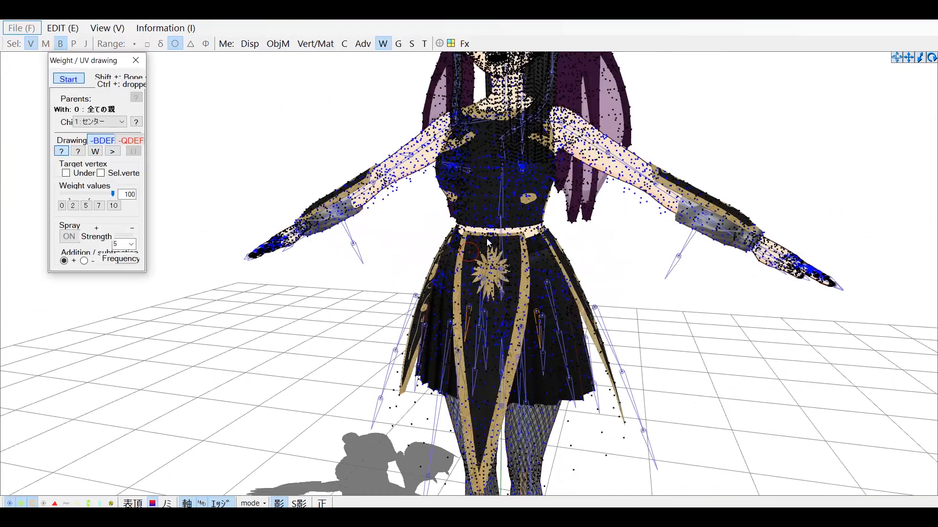
{"action": "left_click", "coordinate": [315, 43]}
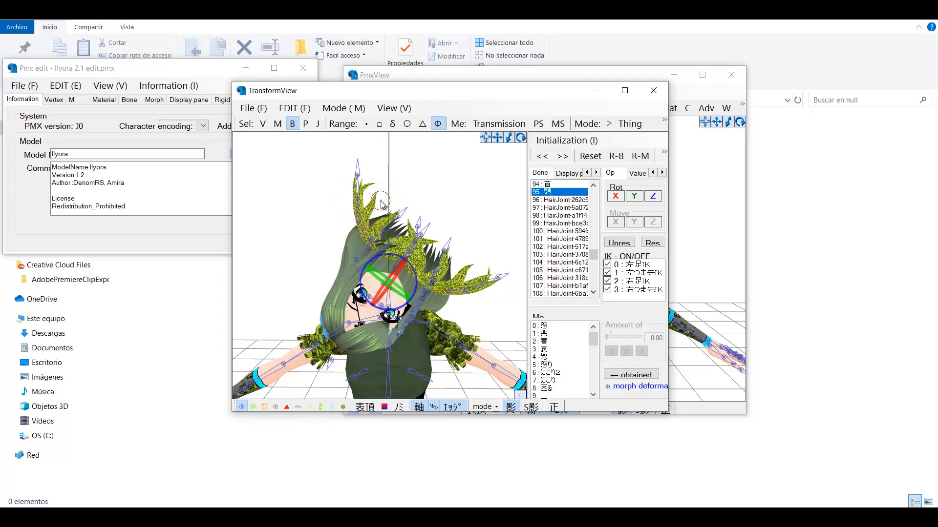
{"action": "mouse_move", "coordinate": [352, 271]}
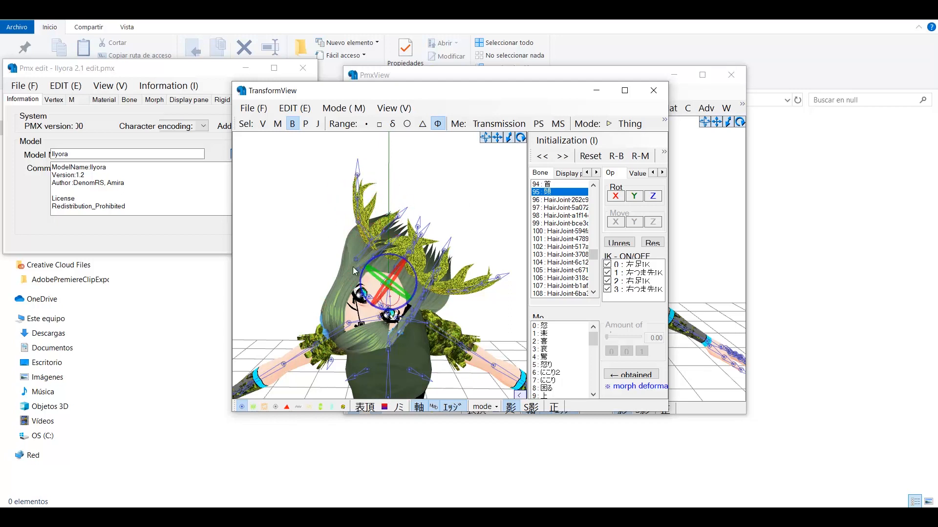
{"action": "left_click", "coordinate": [653, 91]}
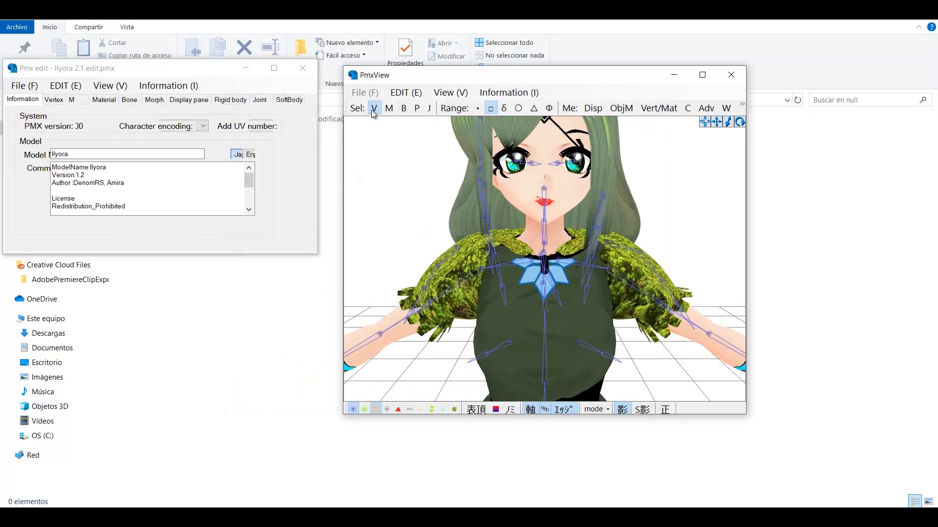
{"action": "left_click", "coordinate": [403, 109]}
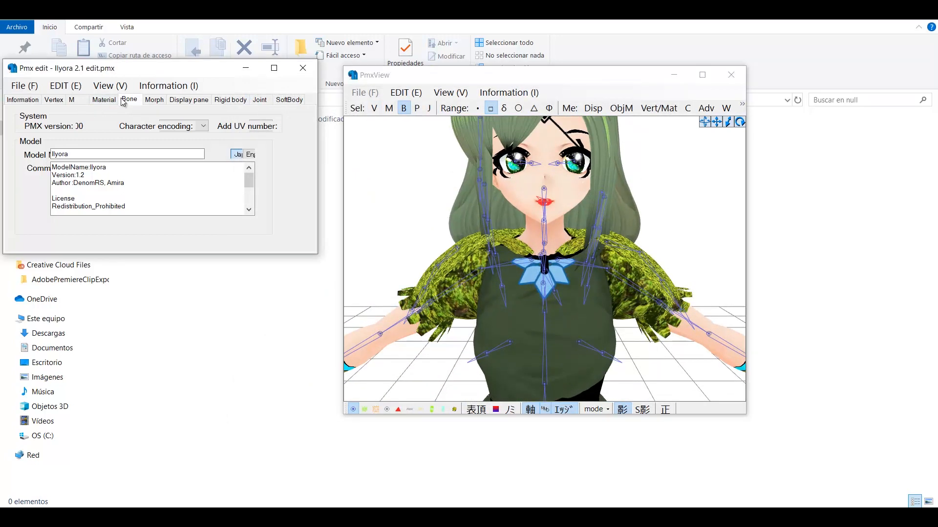
Select Ilyora's head bone from the Bone list, close TransformView and start weight drawing.
{"action": "left_click", "coordinate": [128, 99]}
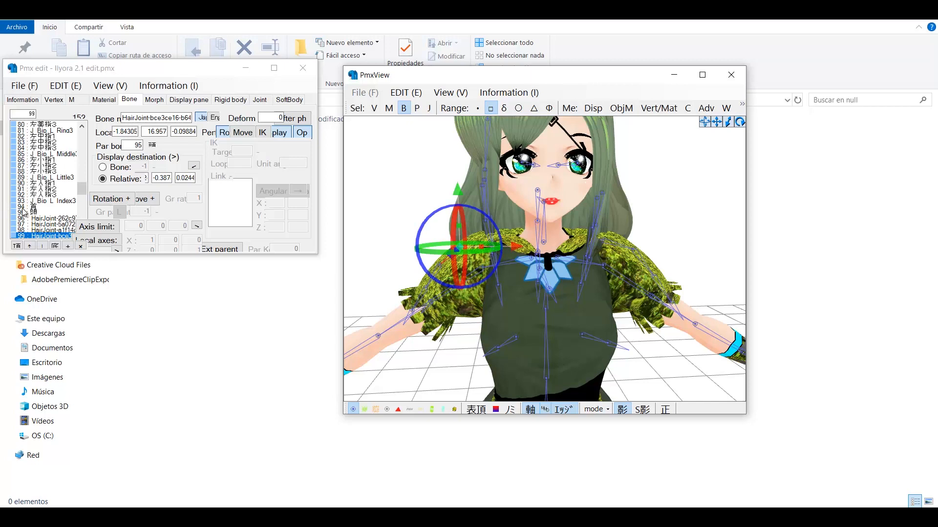
{"action": "scroll", "scroll_direction": "down", "scroll_amount": 3}
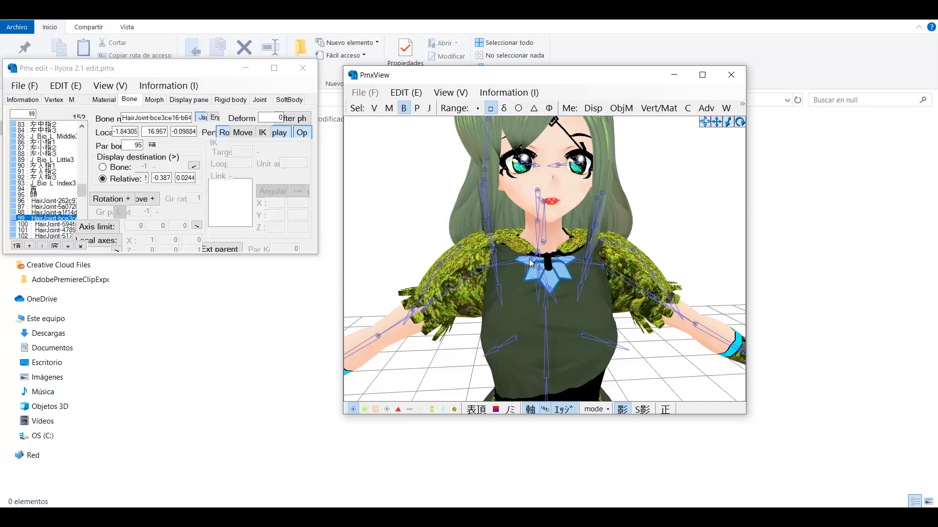
{"action": "left_click", "coordinate": [530, 261]}
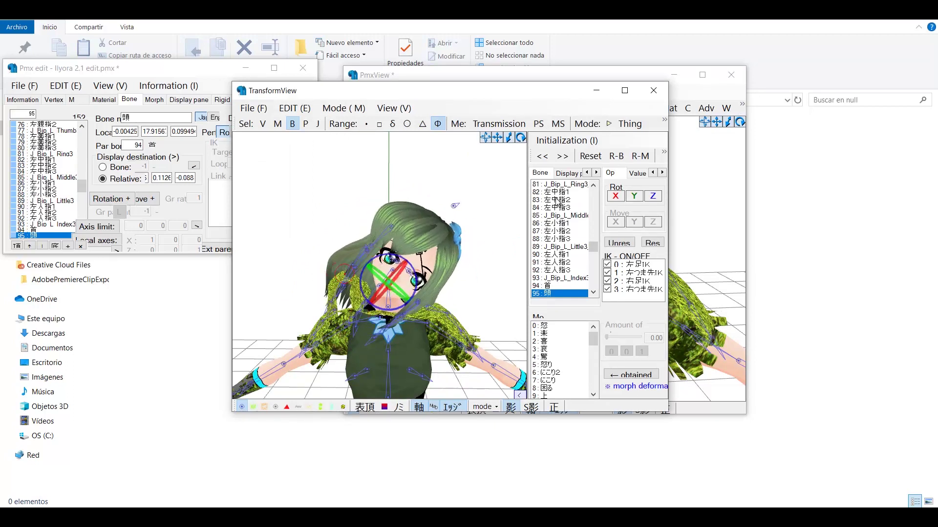
{"action": "left_click", "coordinate": [653, 90]}
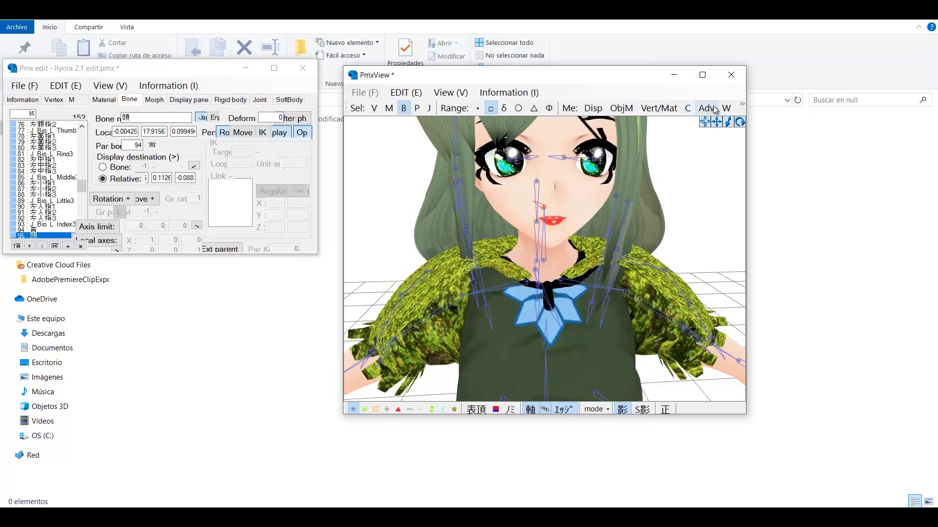
{"action": "left_click", "coordinate": [727, 109]}
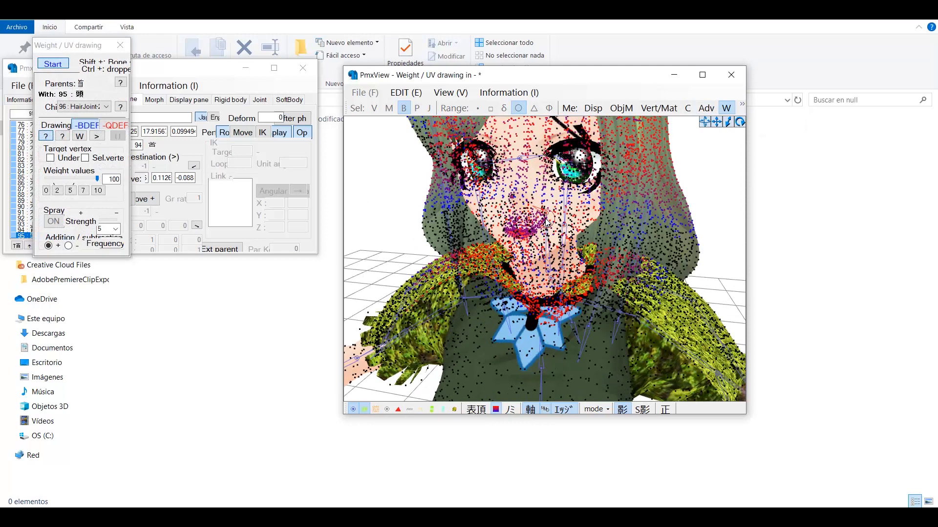
{"action": "mouse_move", "coordinate": [625, 269]}
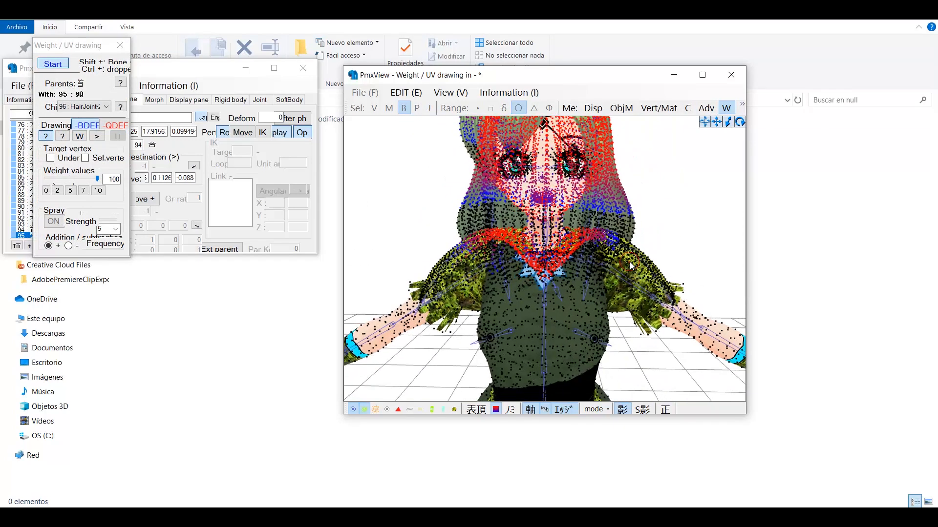
{"action": "mouse_move", "coordinate": [587, 301]}
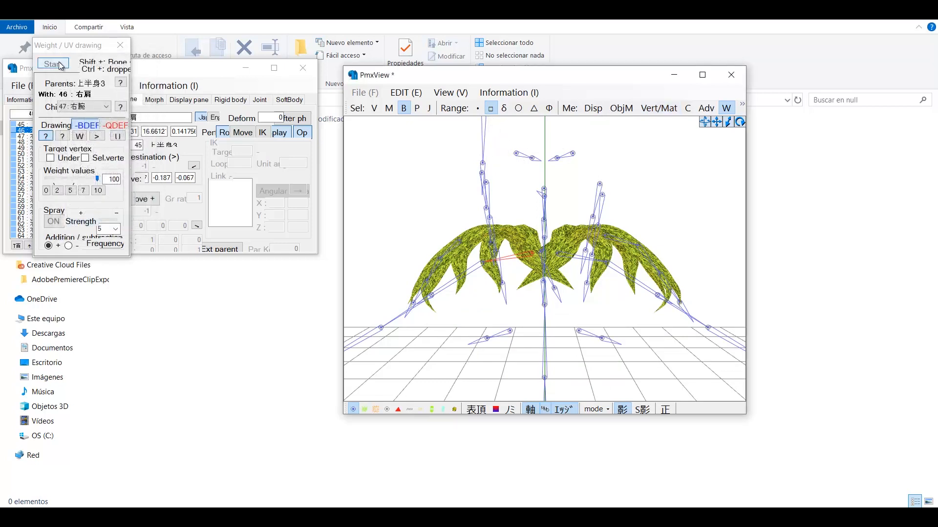
Start painting wing and hair weights onto the right shoulder bone.
{"action": "left_click", "coordinate": [53, 64]}
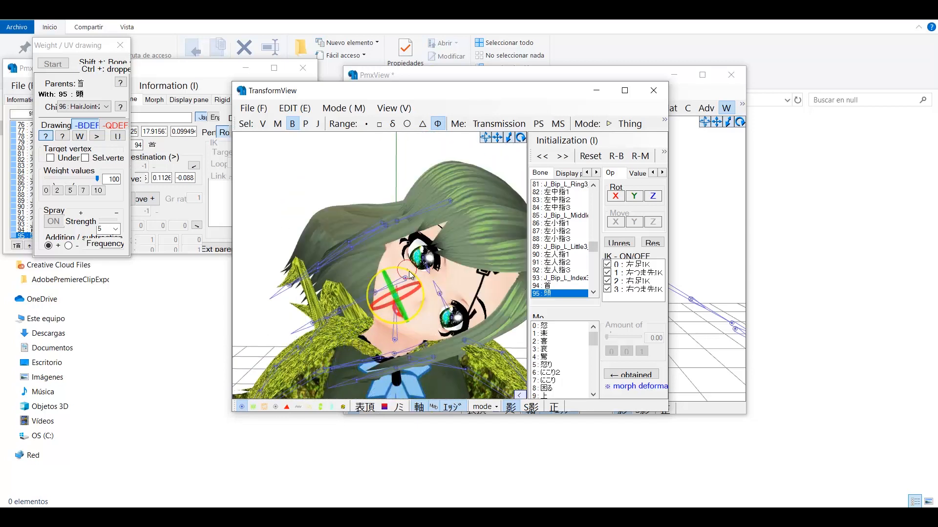
Enable physics in TransformView to preview Ilyora's hair and wing rigid bodies.
{"action": "left_click", "coordinate": [52, 63]}
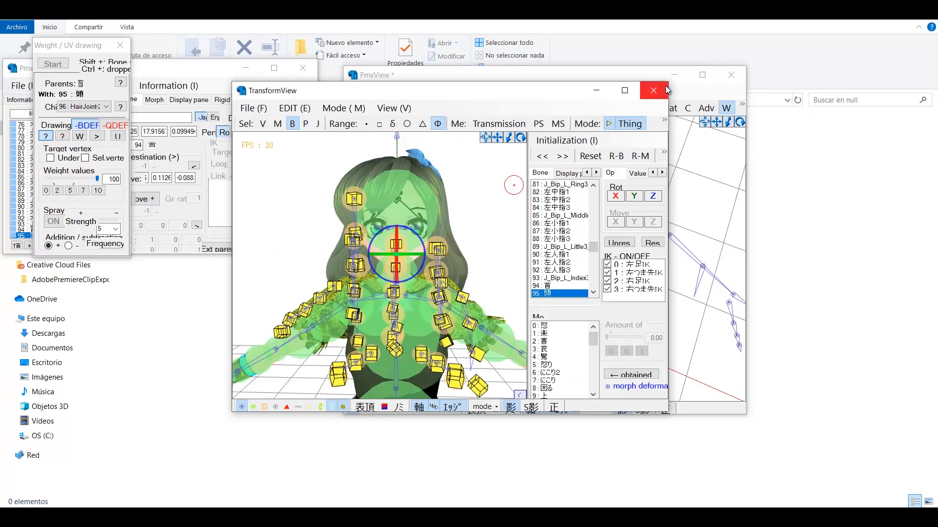
Close TransformView and list the physics joints in J selection mode.
{"action": "left_click", "coordinate": [653, 90]}
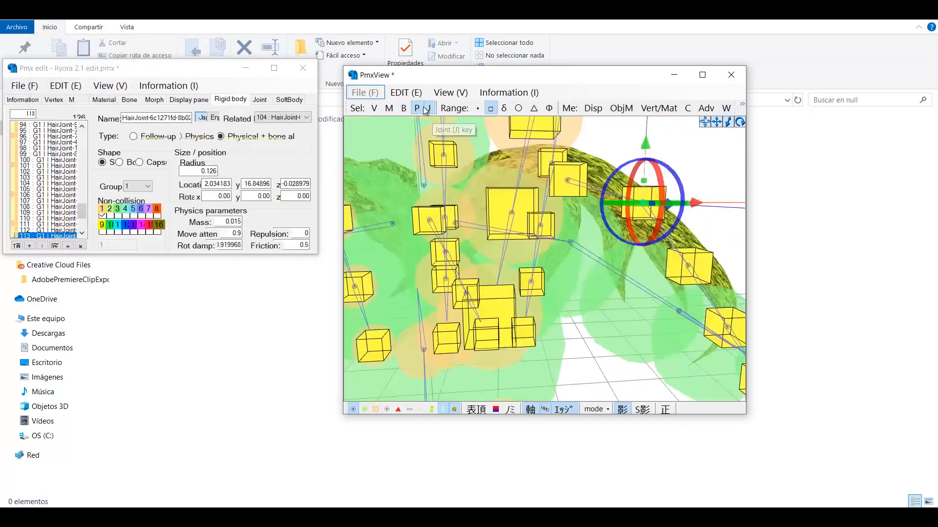
{"action": "left_click", "coordinate": [428, 108]}
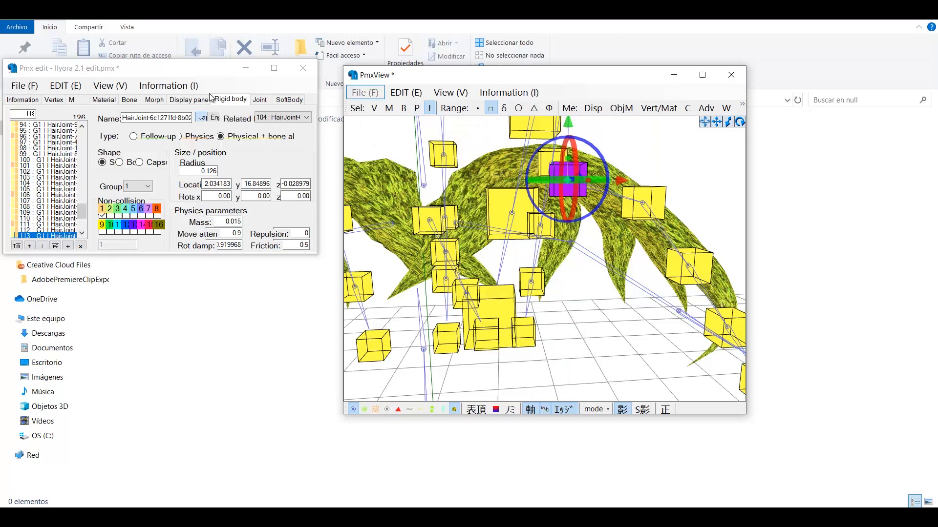
{"action": "left_click", "coordinate": [259, 99]}
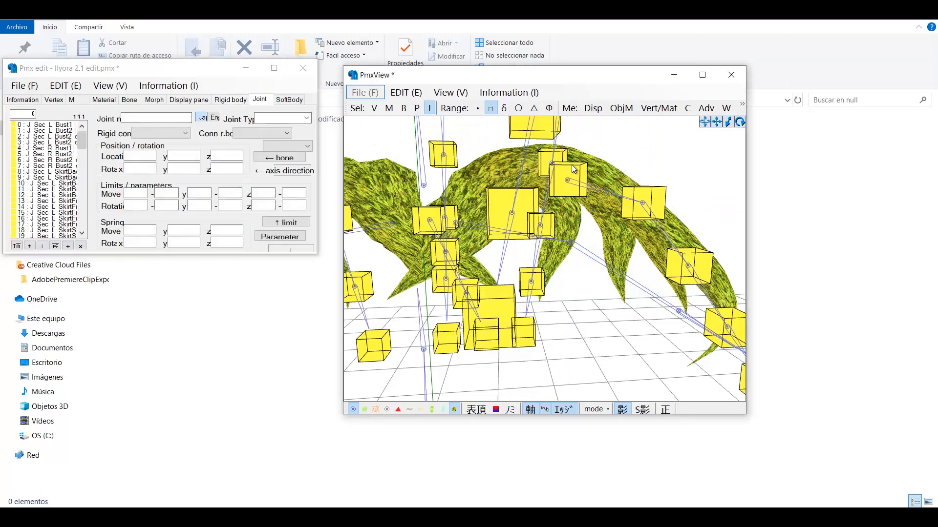
Select a wing joint and set its Rigid connection A to a body rigid body.
{"action": "left_click", "coordinate": [571, 169]}
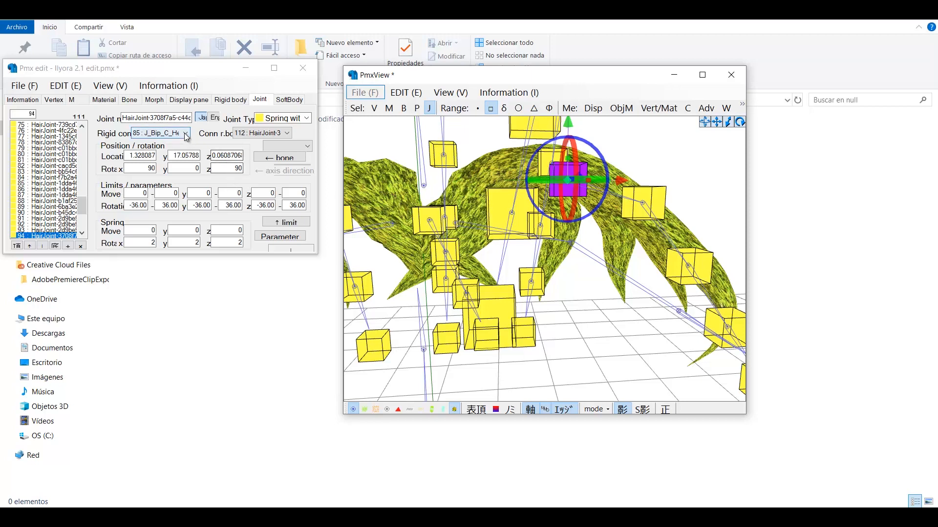
{"action": "left_click", "coordinate": [186, 133]}
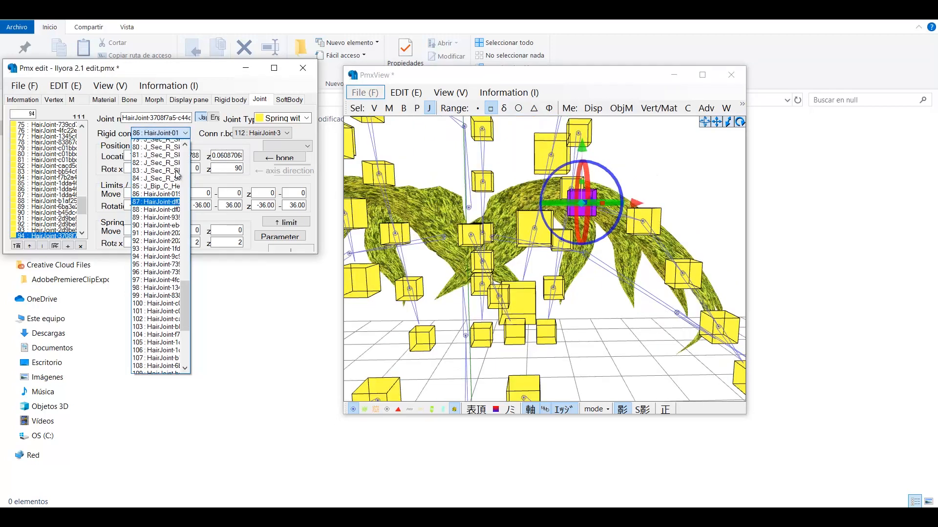
{"action": "scroll", "scroll_direction": "up", "scroll_amount": 3}
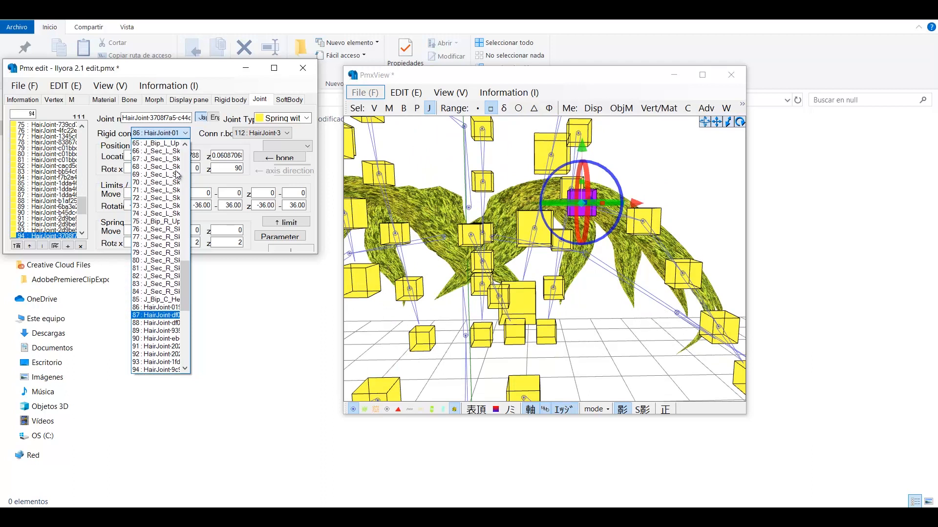
{"action": "scroll", "scroll_direction": "up", "scroll_amount": 3}
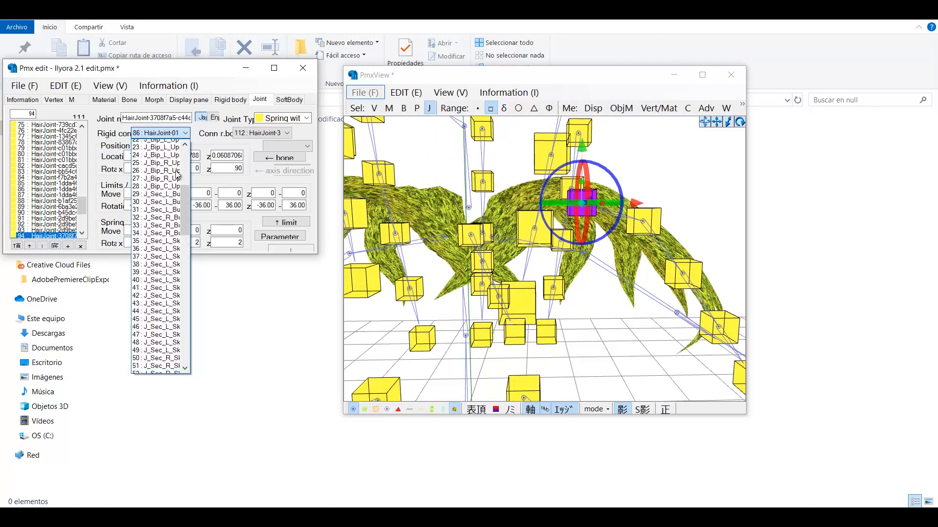
{"action": "scroll", "scroll_direction": "up", "scroll_amount": 3}
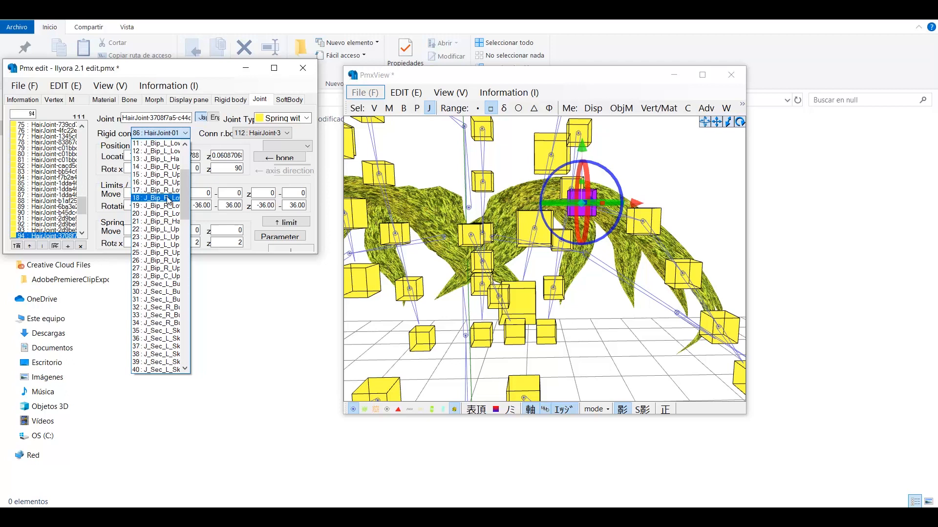
{"action": "scroll", "scroll_direction": "up", "scroll_amount": 3}
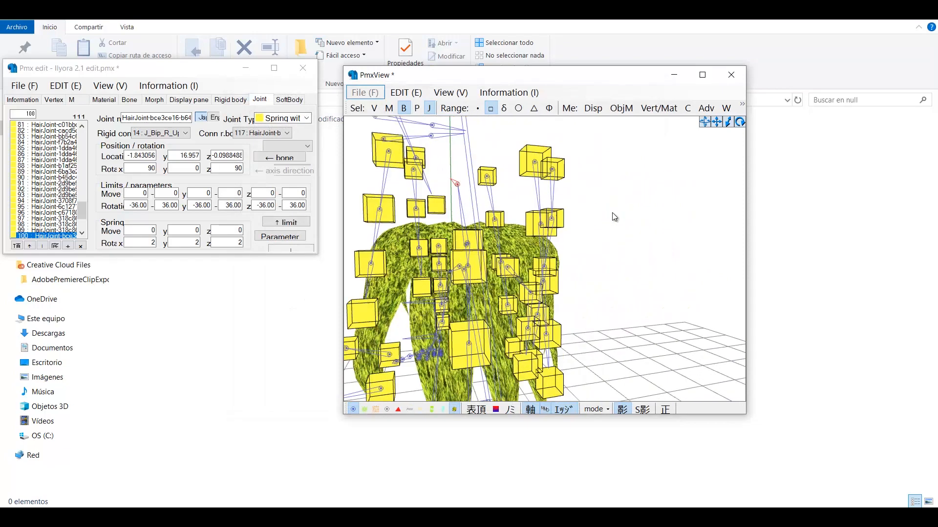
{"action": "left_click", "coordinate": [185, 133]}
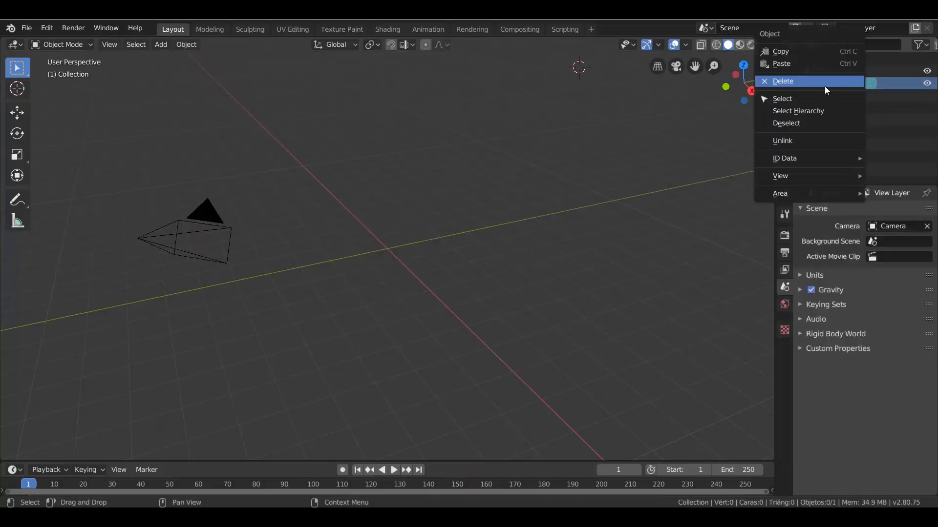
Delete the camera and import Vulture.vrm into the empty scene.
{"action": "left_click", "coordinate": [783, 81]}
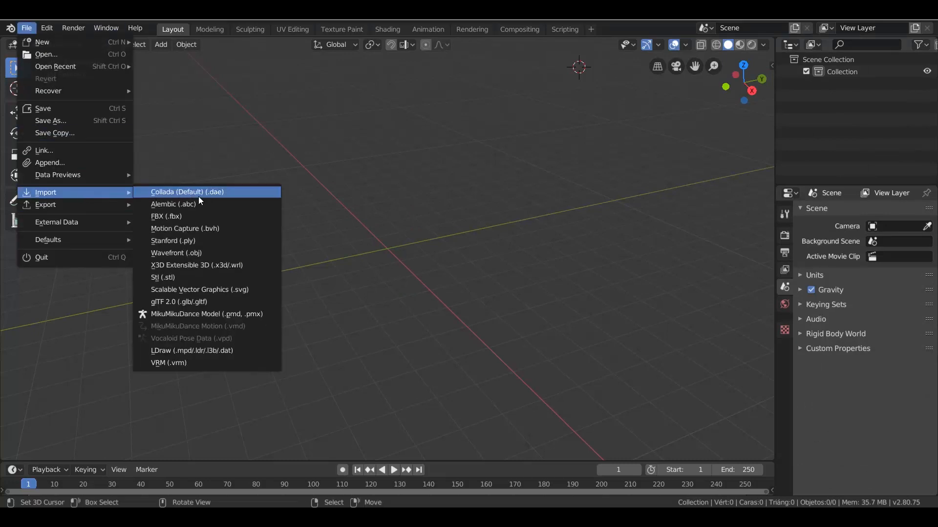
{"action": "mouse_move", "coordinate": [210, 362]}
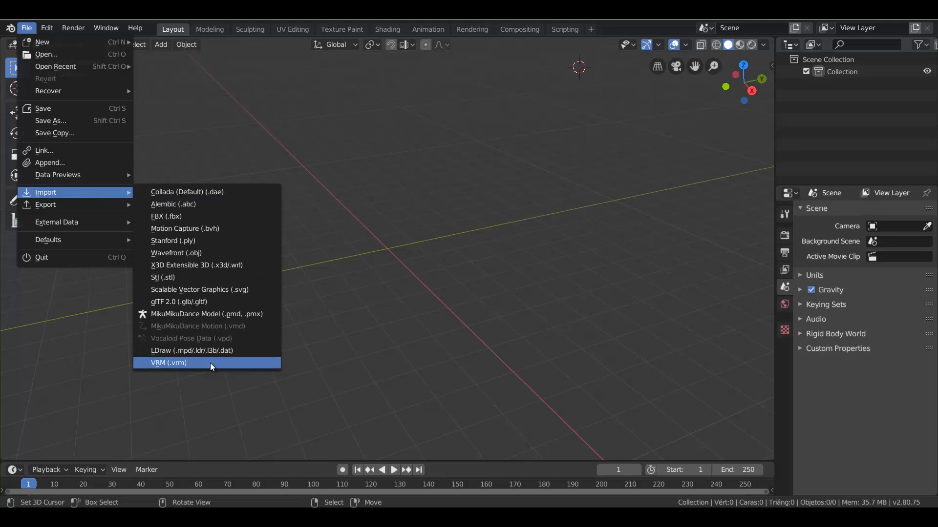
{"action": "left_click", "coordinate": [169, 363]}
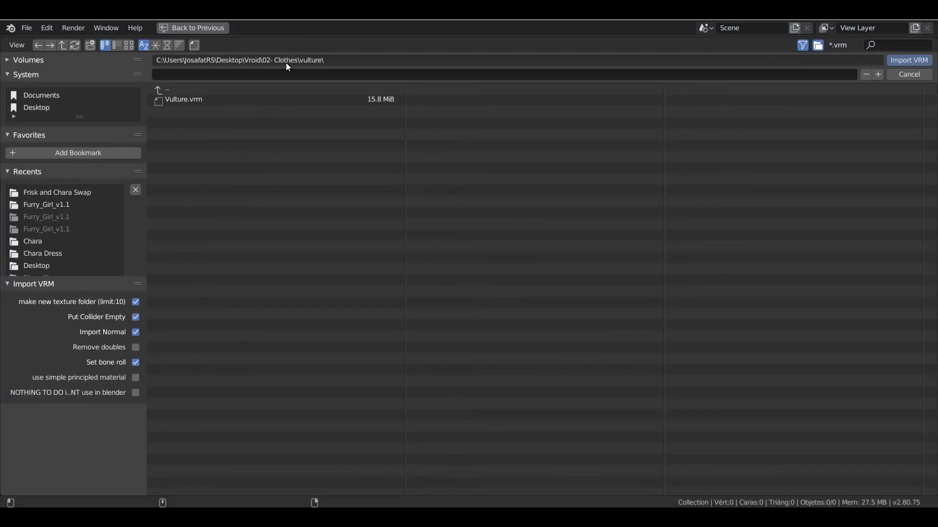
{"action": "left_click", "coordinate": [183, 99]}
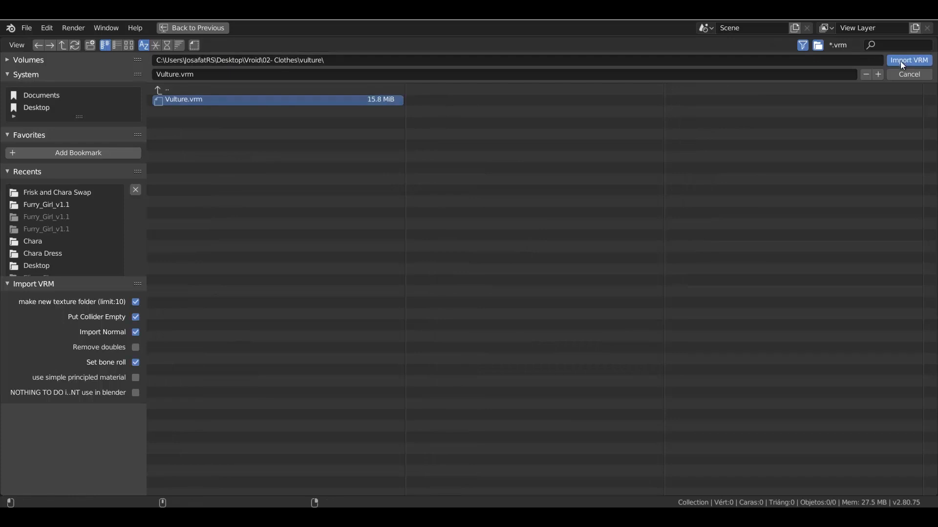
{"action": "mouse_move", "coordinate": [809, 110]}
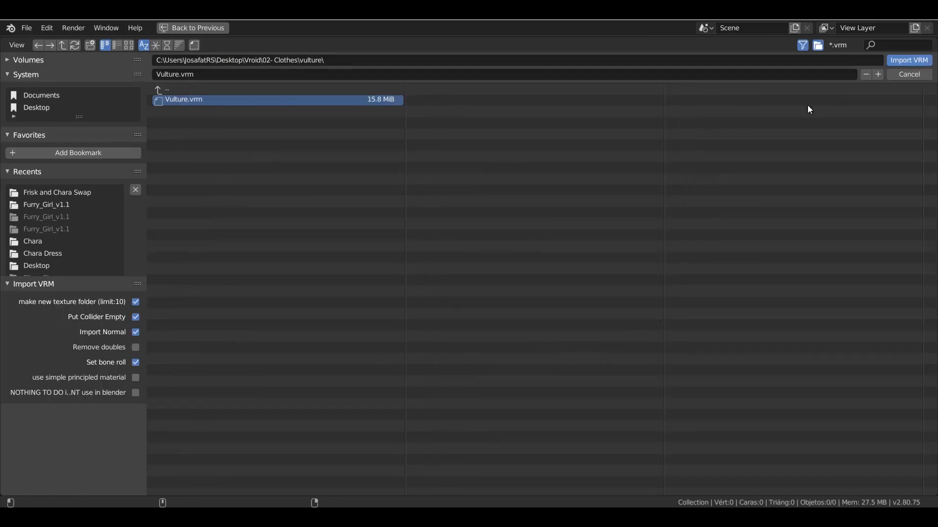
{"action": "left_click", "coordinate": [907, 60]}
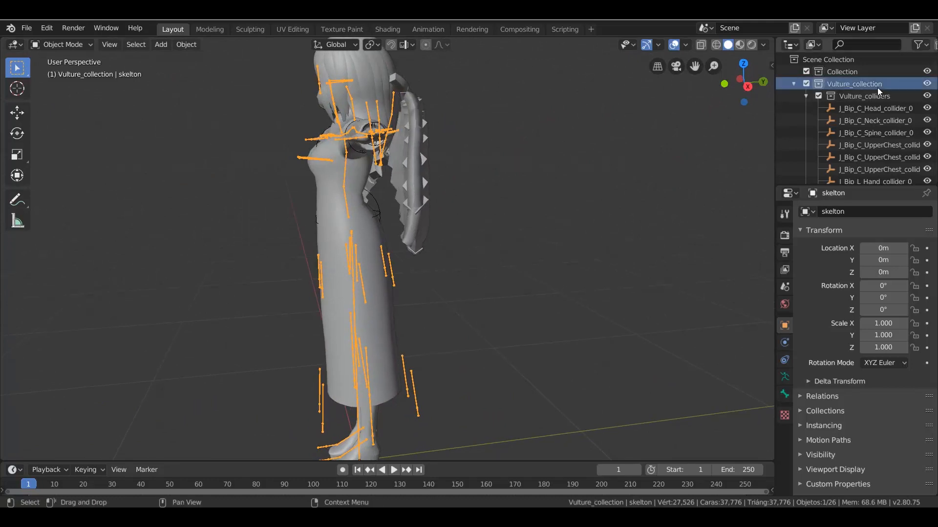
Select the hair mesh and paint J_Bip_C_Chest weights onto the wings in Weight Paint mode.
{"action": "left_click", "coordinate": [333, 202]}
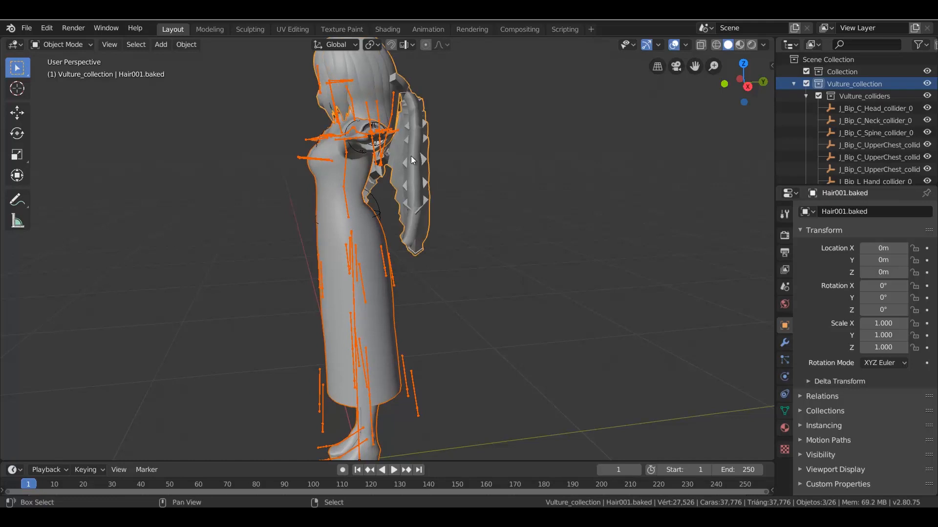
{"action": "mouse_move", "coordinate": [474, 149]}
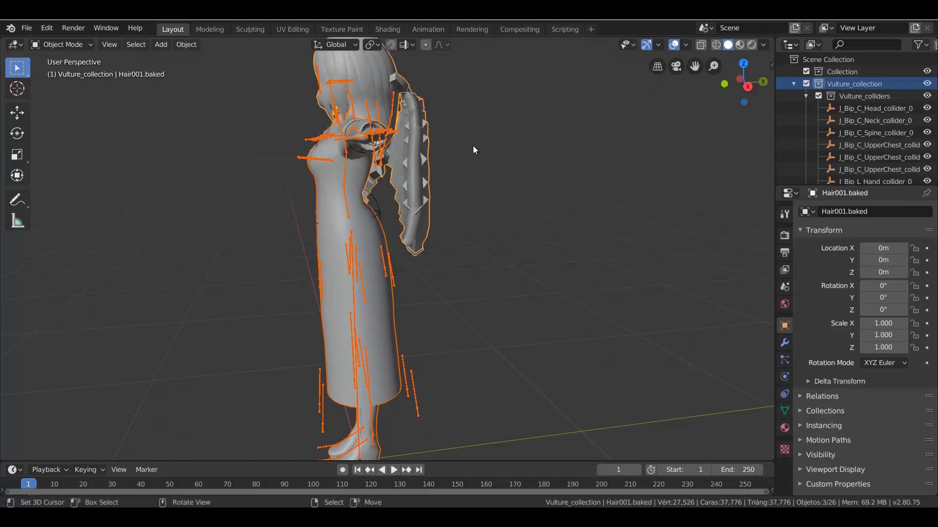
{"action": "left_click", "coordinate": [63, 45]}
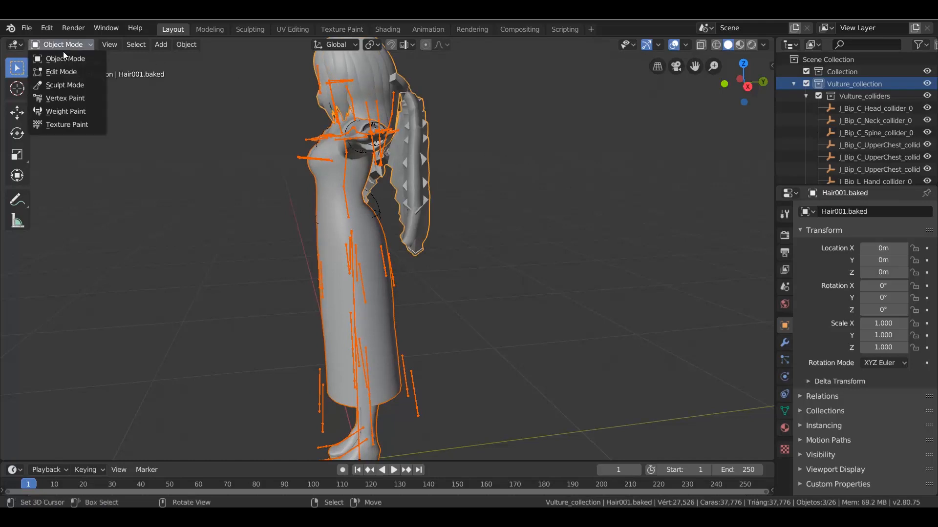
{"action": "left_click", "coordinate": [66, 111]}
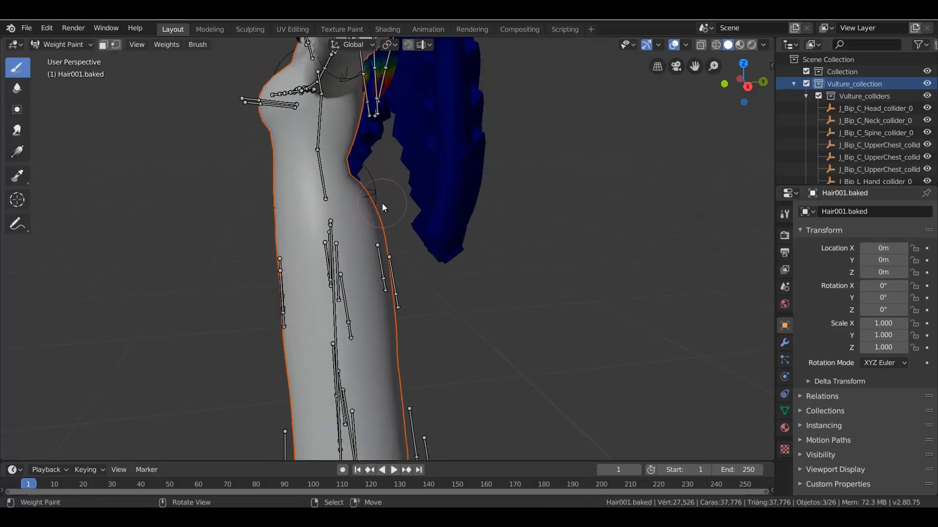
{"action": "left_click", "coordinate": [318, 149]}
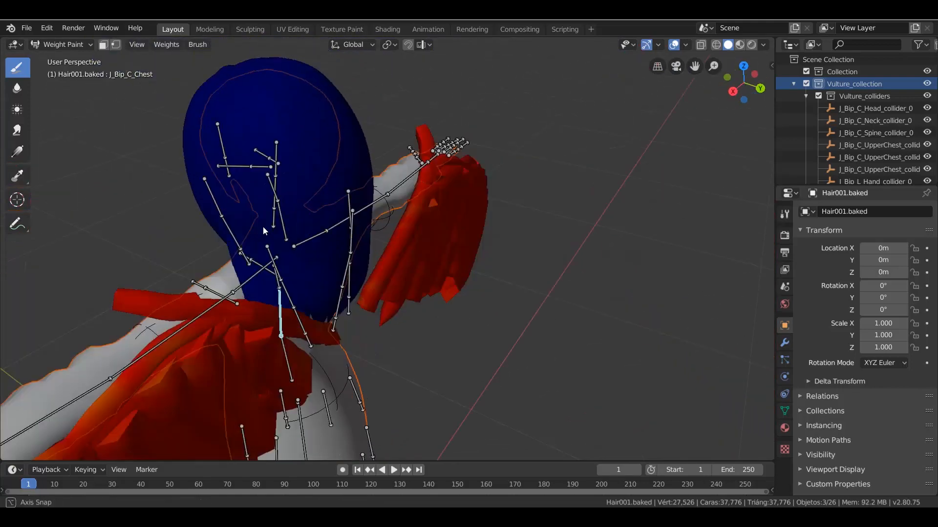
{"action": "left_click", "coordinate": [60, 44]}
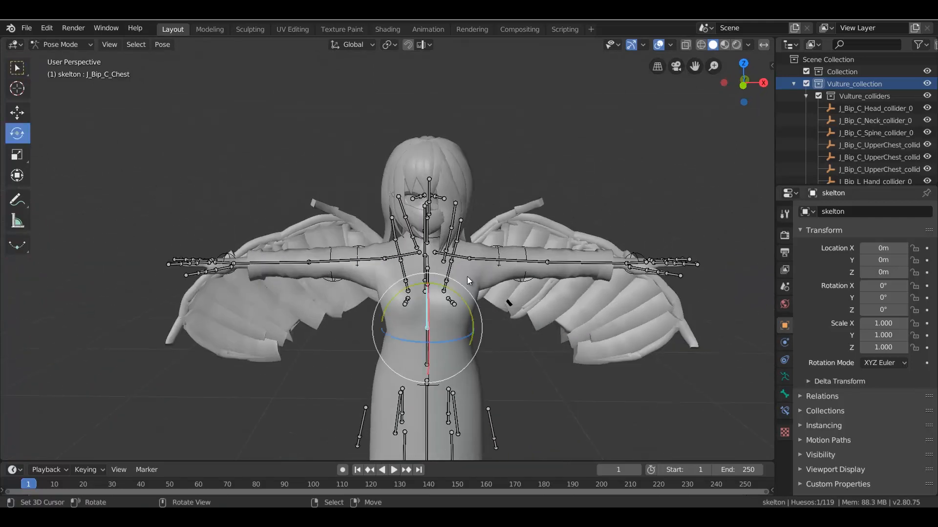
Test-rotate J_Bip_C_Chest and J_Bip_C_Neck to check the wings, then return to Object Mode.
{"action": "key", "text": "r"}
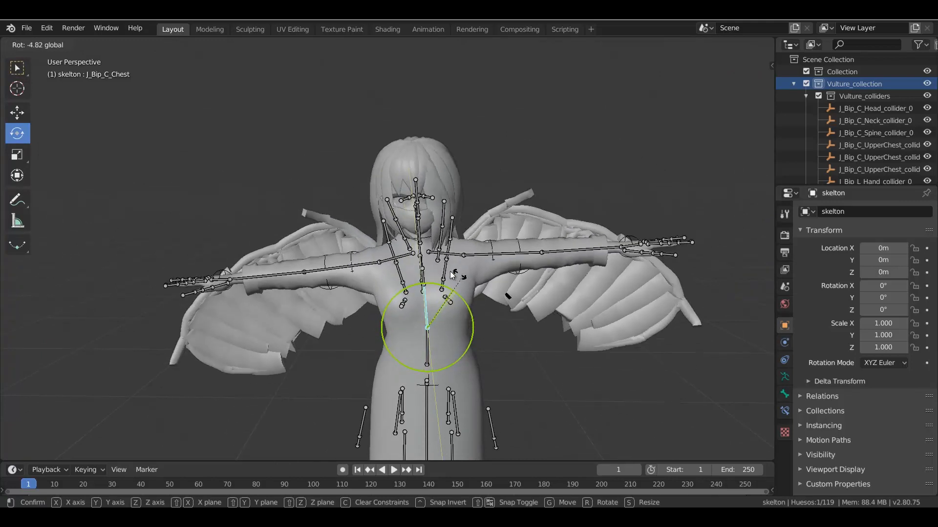
{"action": "mouse_move", "coordinate": [484, 282]}
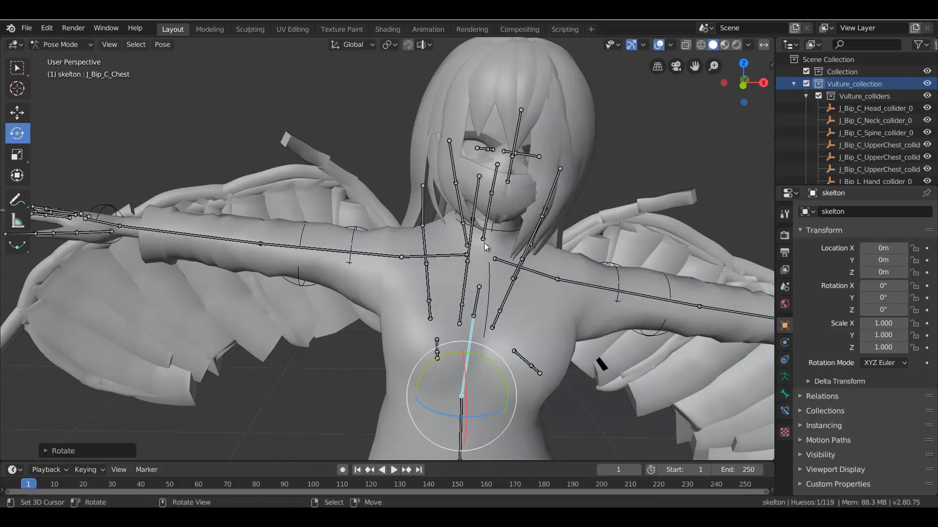
{"action": "left_click", "coordinate": [478, 215]}
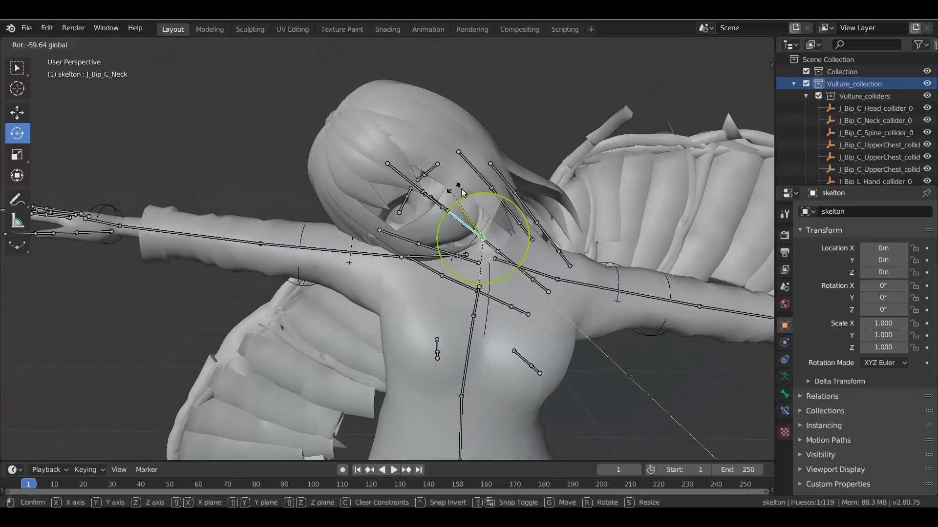
{"action": "left_click", "coordinate": [60, 44]}
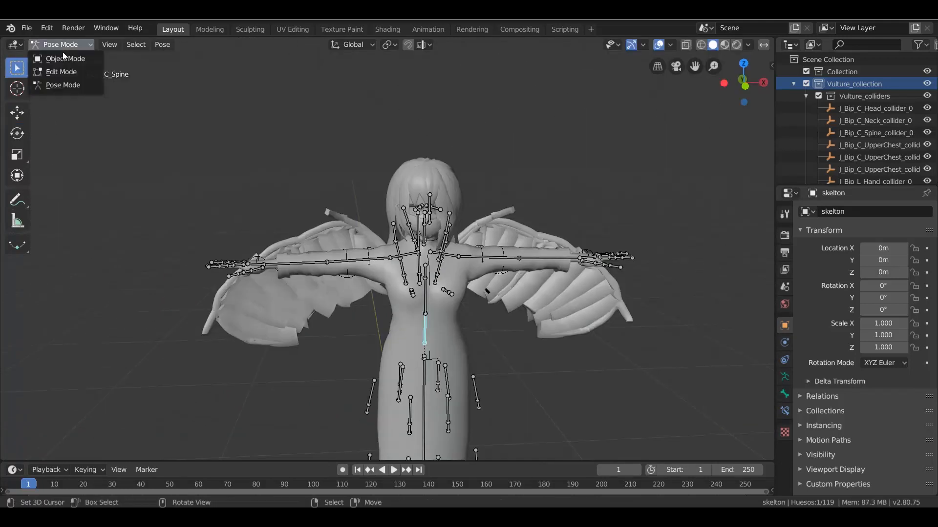
{"action": "left_click", "coordinate": [65, 58]}
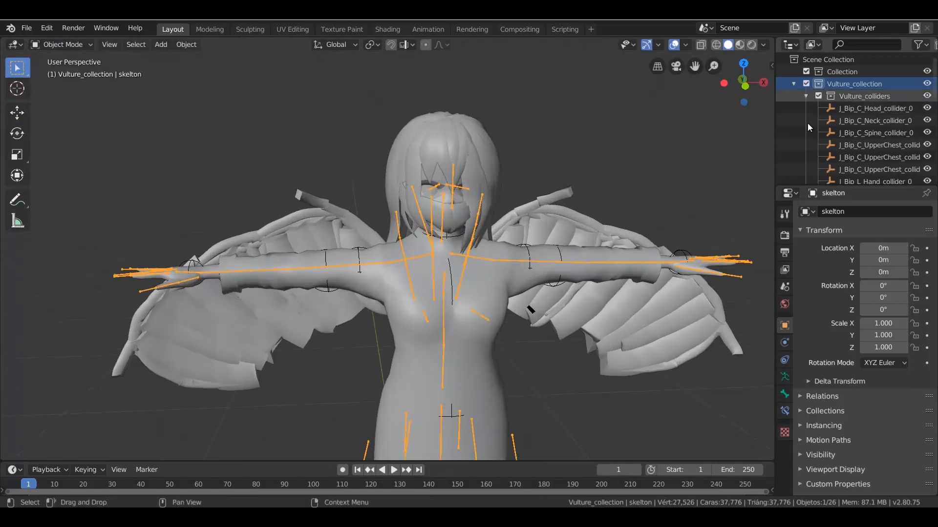
Put Hair001.baked into Weight Paint mode and pick a bone to view its weights.
{"action": "left_click", "coordinate": [543, 224]}
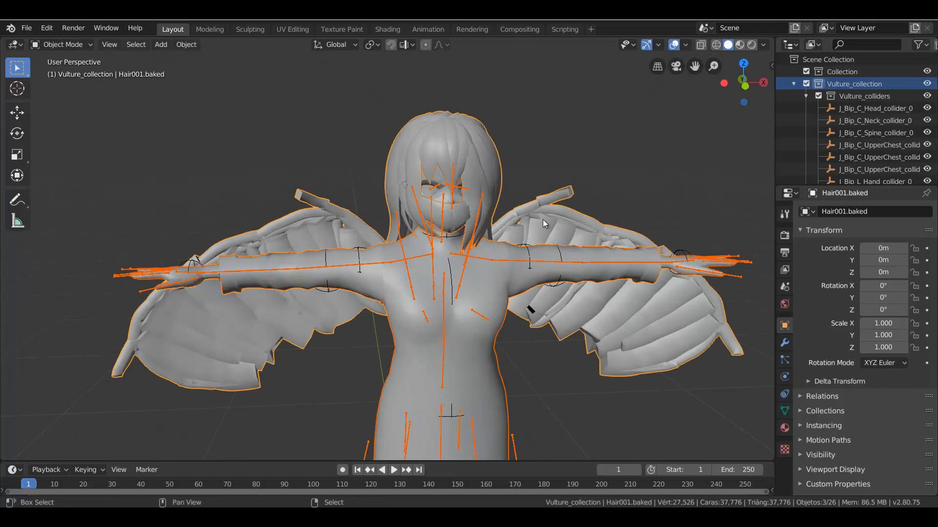
{"action": "left_click", "coordinate": [61, 44]}
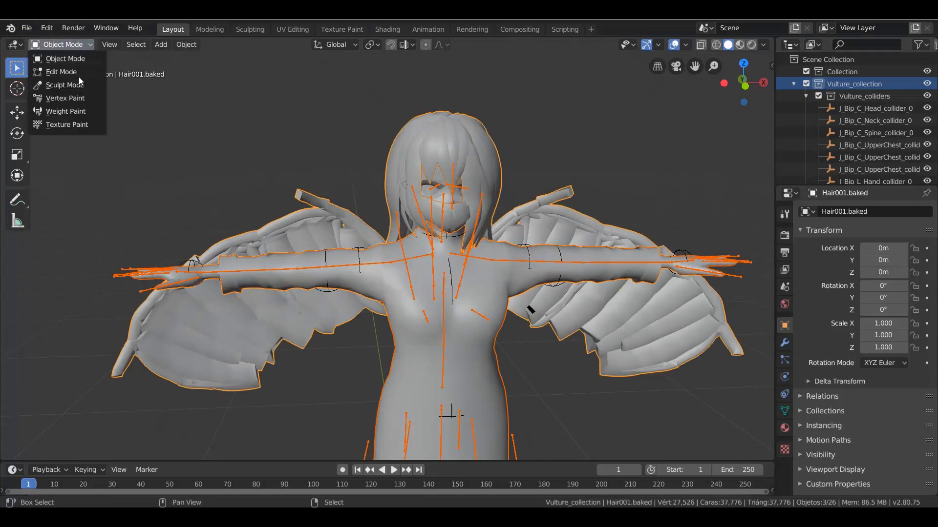
{"action": "mouse_move", "coordinate": [65, 111]}
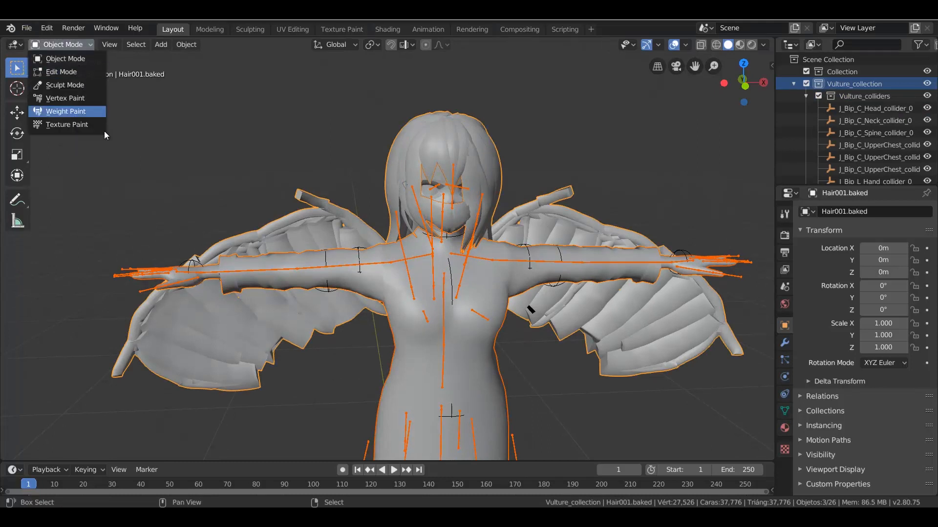
{"action": "left_click", "coordinate": [65, 112]}
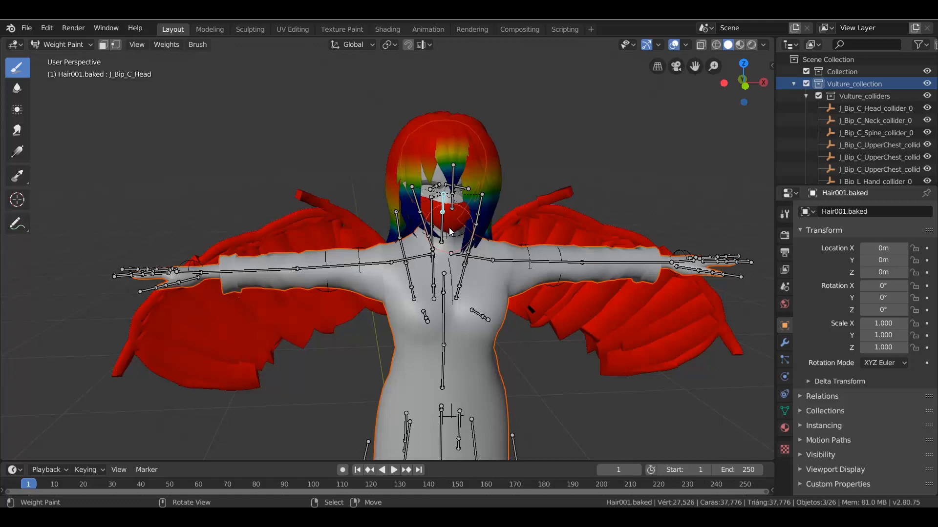
{"action": "left_click", "coordinate": [784, 214]}
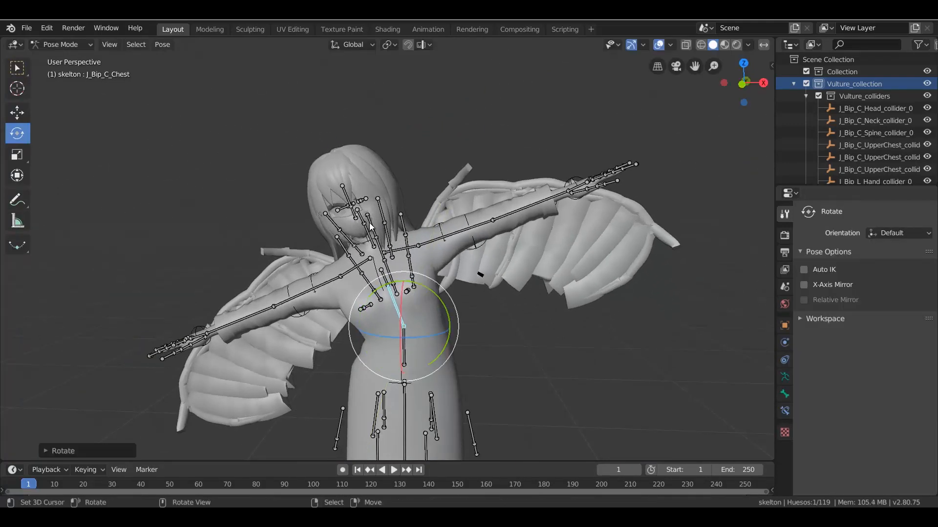
Select J_Bip_C_Head for a rotation test, then go back to Object Mode.
{"action": "left_click", "coordinate": [362, 224]}
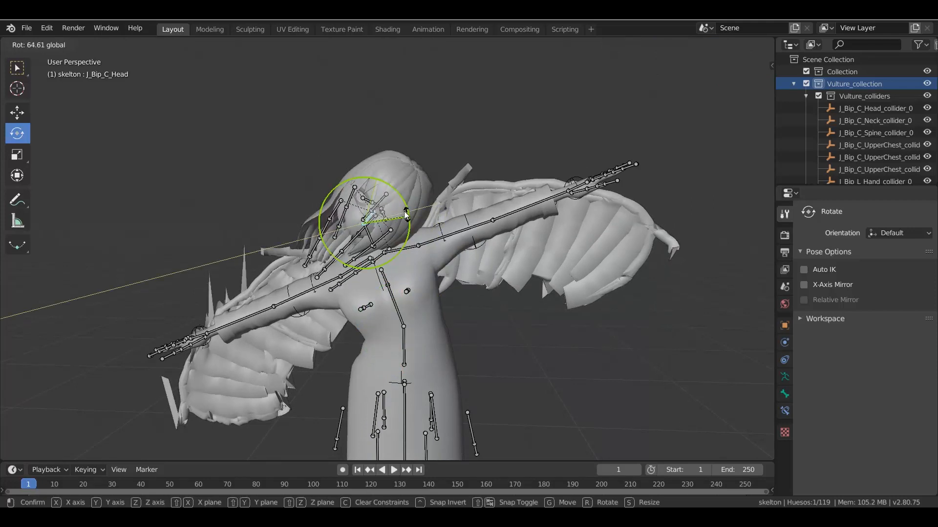
{"action": "mouse_move", "coordinate": [326, 185]}
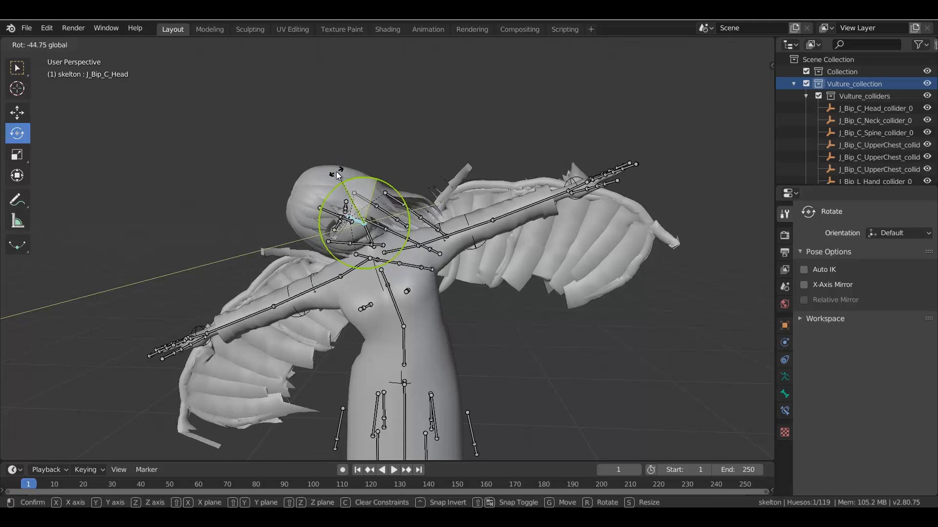
{"action": "mouse_move", "coordinate": [330, 171]}
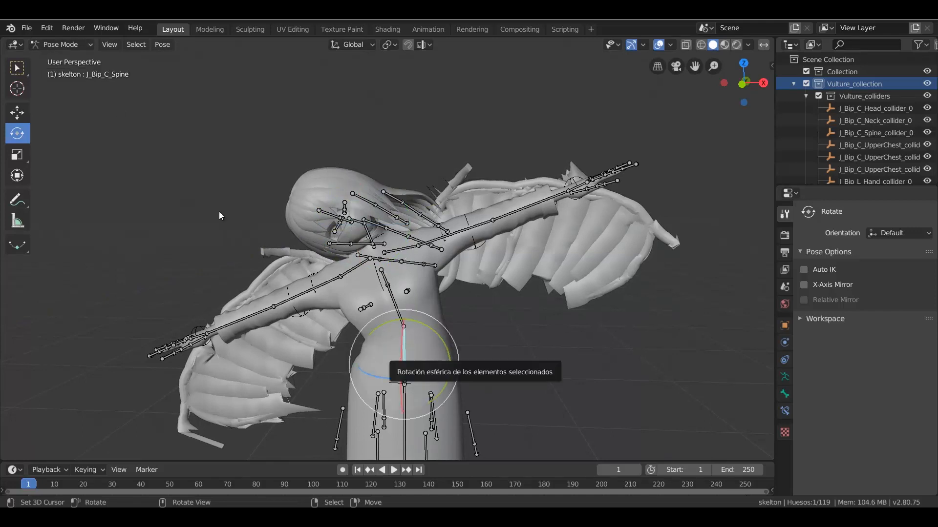
{"action": "left_click", "coordinate": [17, 67]}
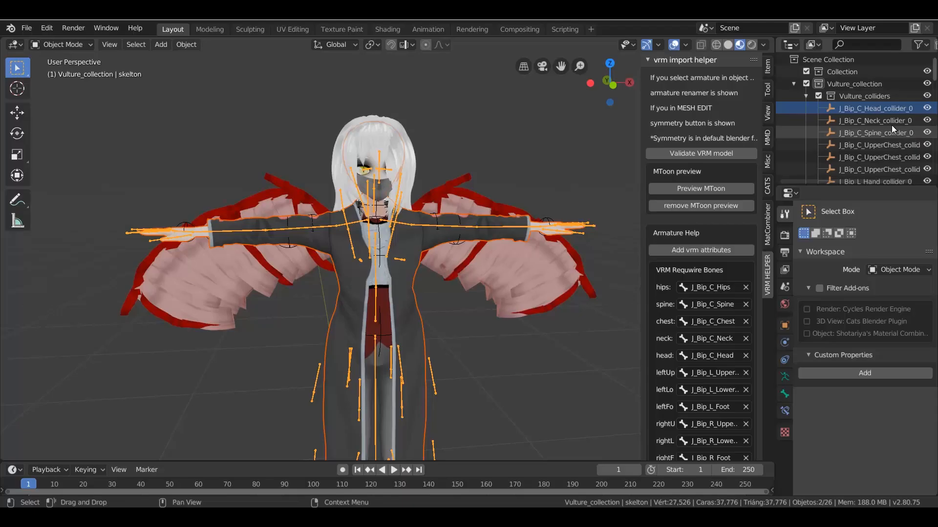
Select Body.baked, Face.baked, Hair001.baked and the skelton armature in the Outliner.
{"action": "scroll", "scroll_direction": "down", "scroll_amount": 3}
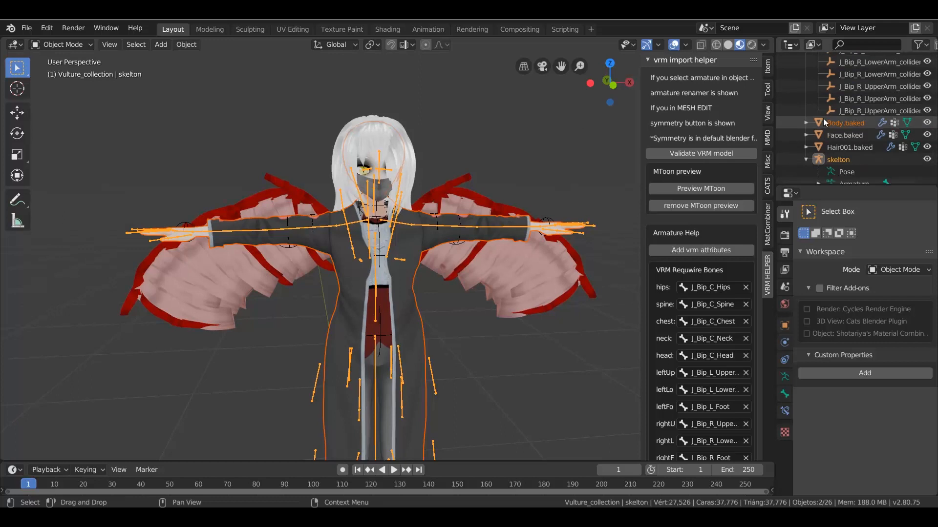
{"action": "left_click", "coordinate": [845, 122]}
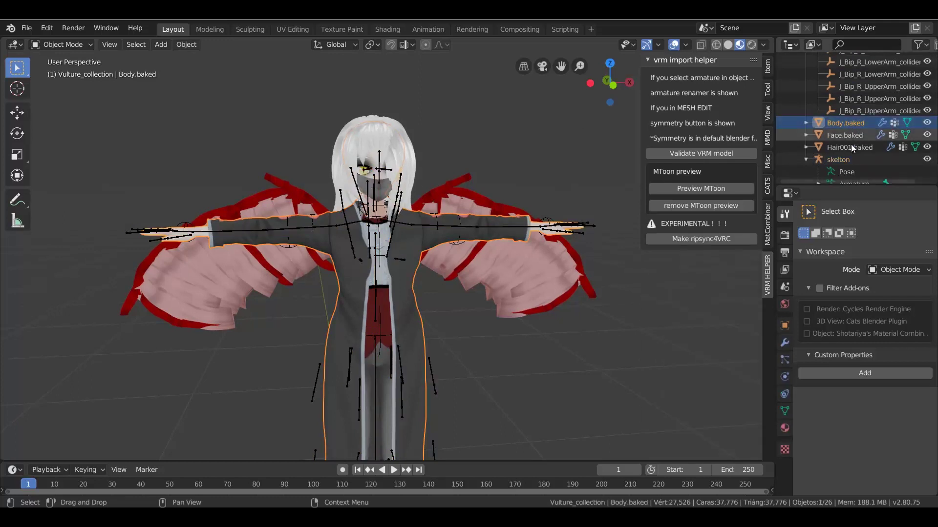
{"action": "left_click", "coordinate": [848, 147]}
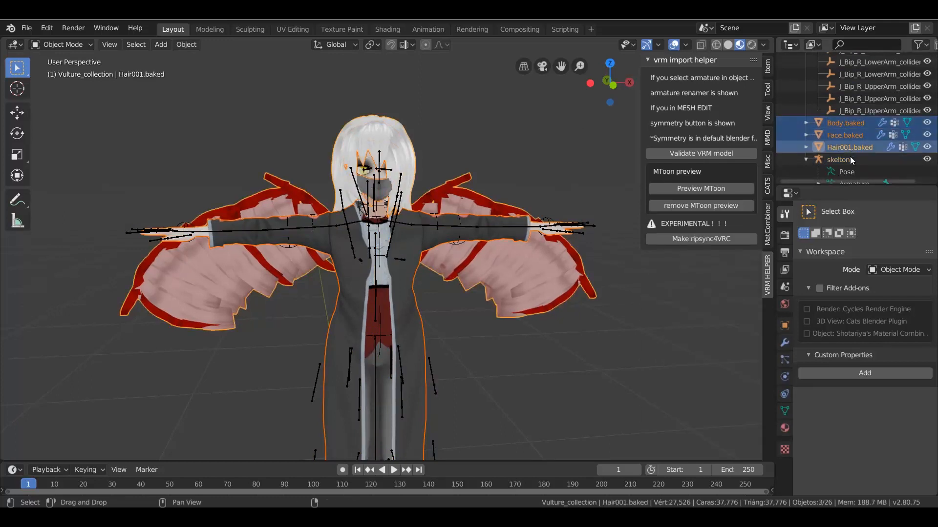
{"action": "left_click", "coordinate": [838, 160]}
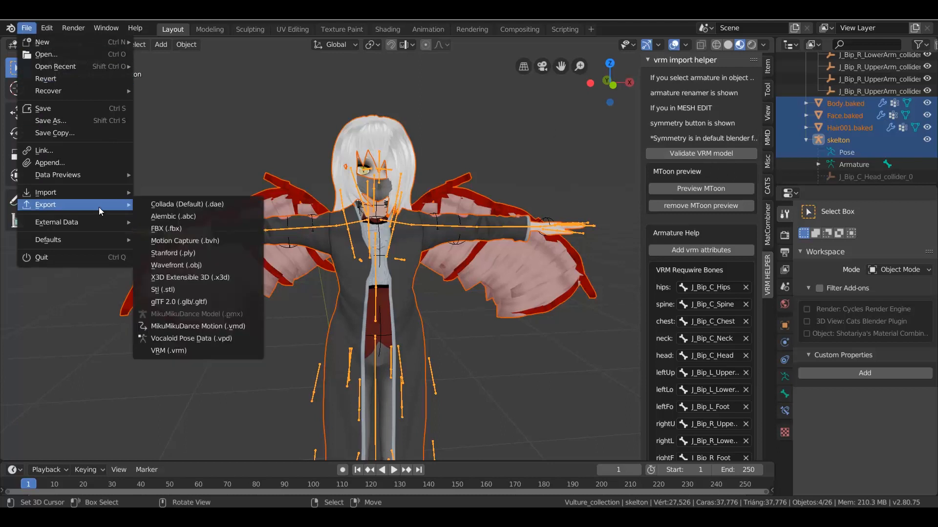
Export the selection as 'Vulture fix try 2.vrm' into the vulture folder.
{"action": "left_click", "coordinate": [169, 351]}
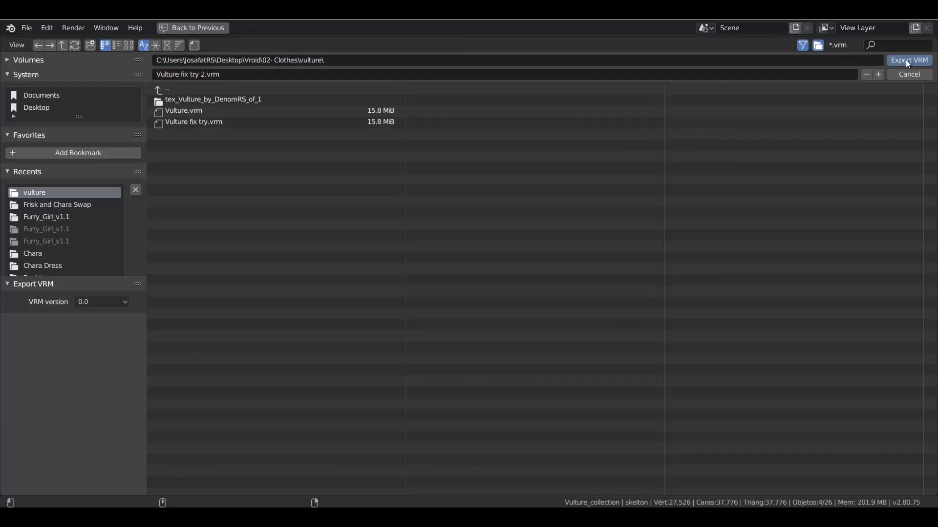
{"action": "mouse_move", "coordinate": [696, 159]}
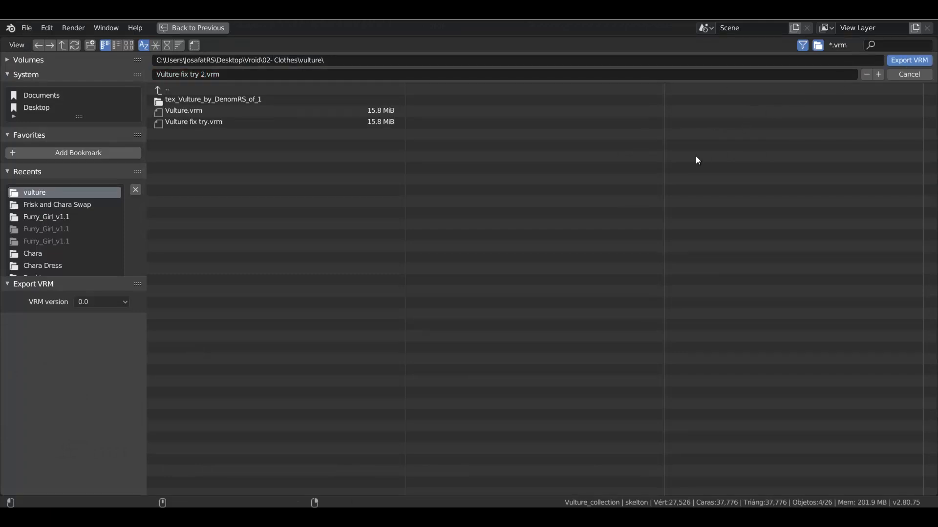
{"action": "left_click", "coordinate": [908, 59]}
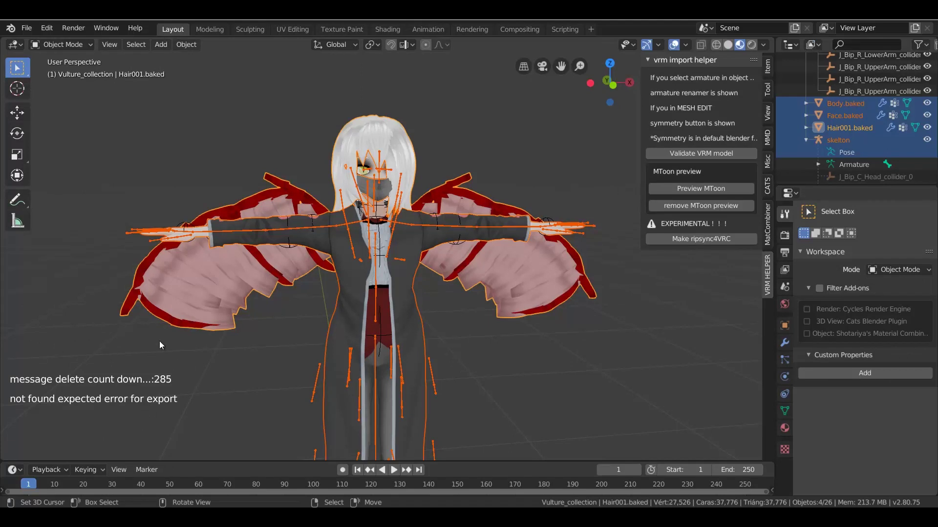
{"action": "mouse_move", "coordinate": [53, 358]}
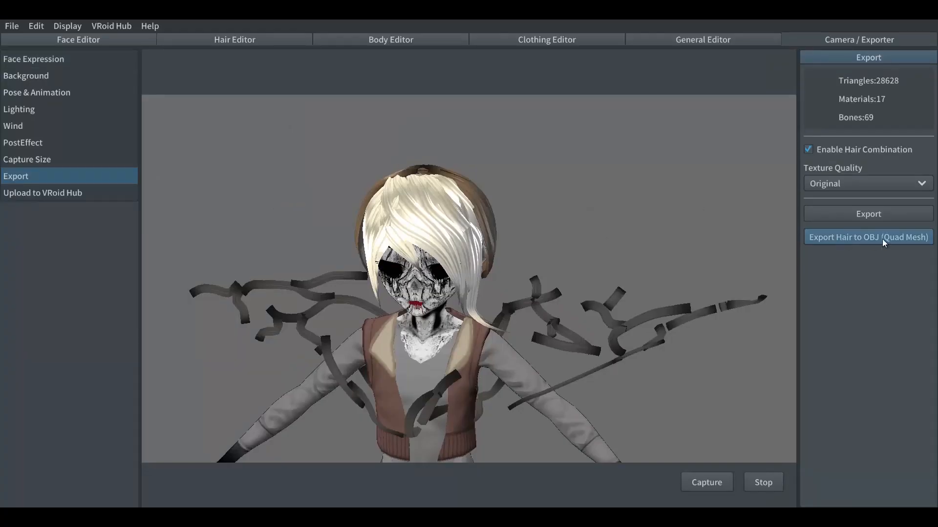
Export the character model from VRoid Studio's Export screen.
{"action": "left_click", "coordinate": [866, 237]}
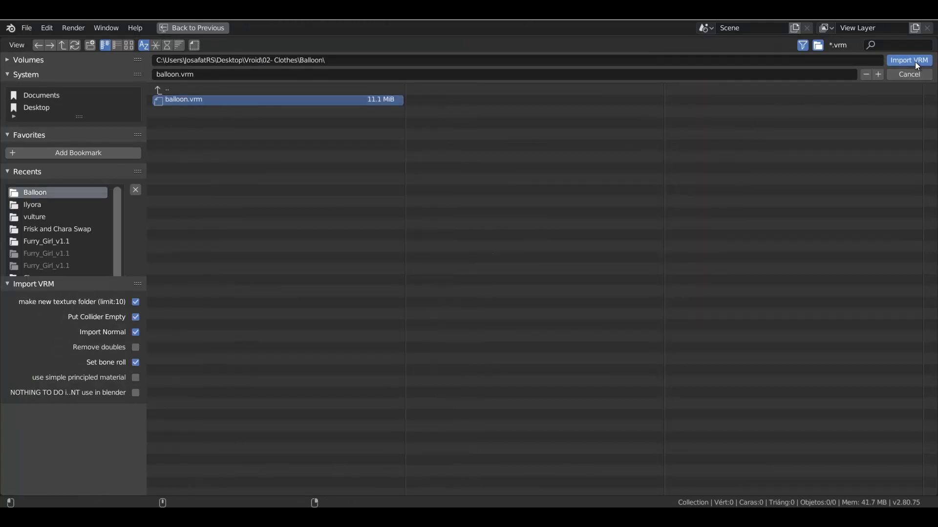
{"action": "mouse_move", "coordinate": [632, 124]}
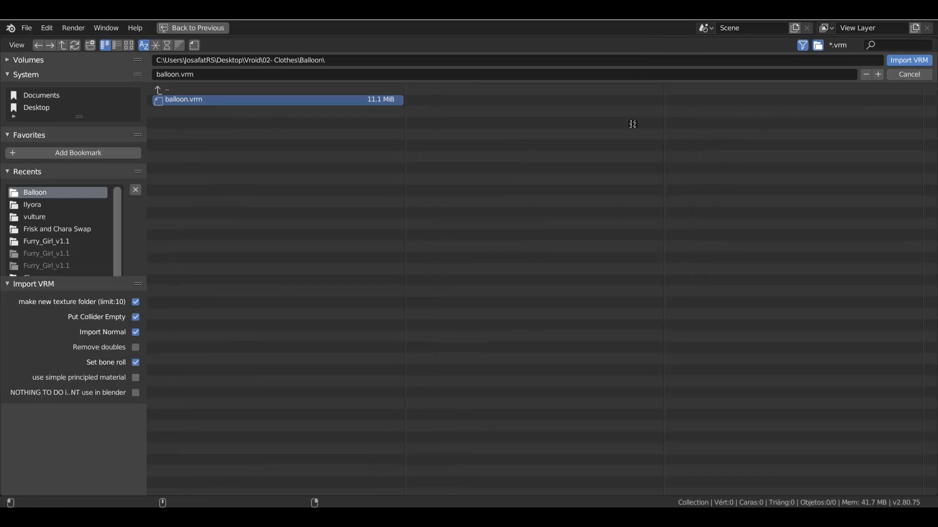
Import balloon.vrm and start rotating its J_Bip_C_Head bone in Pose Mode.
{"action": "left_click", "coordinate": [908, 59]}
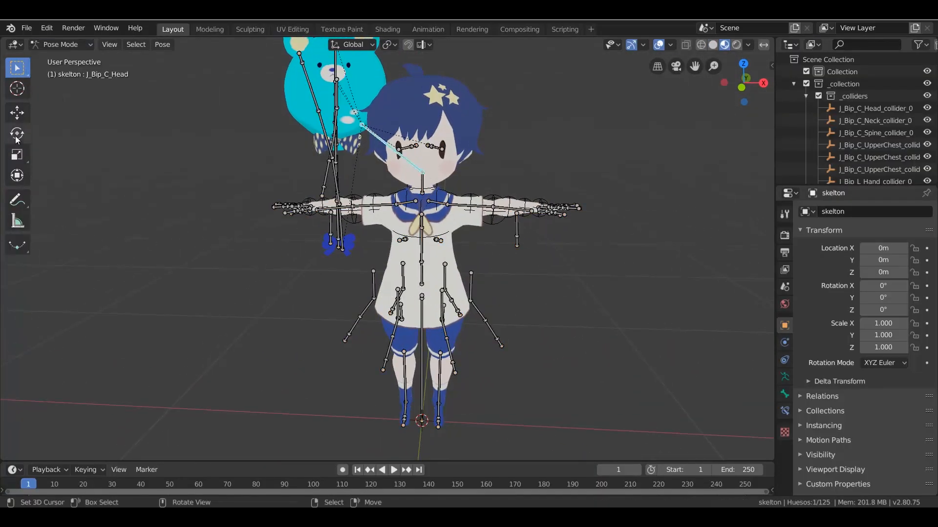
{"action": "key", "text": "r"}
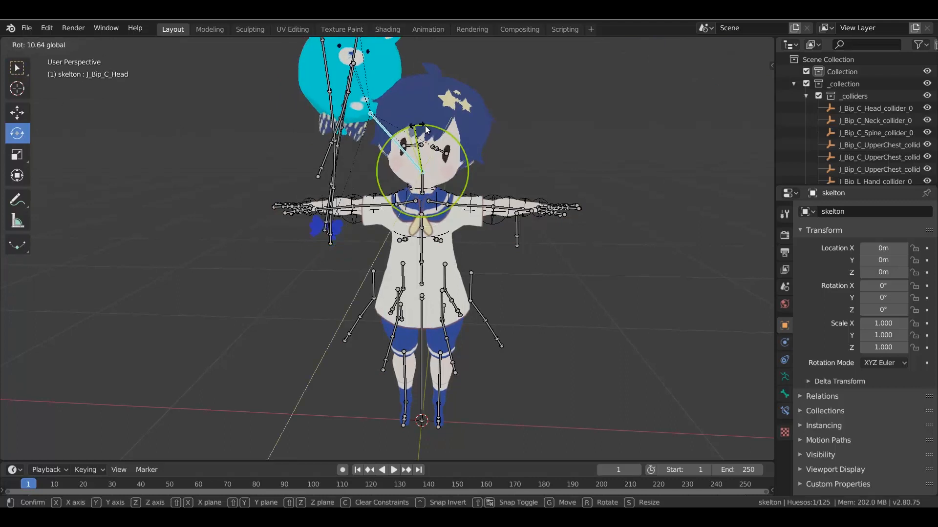
{"action": "mouse_move", "coordinate": [369, 124]}
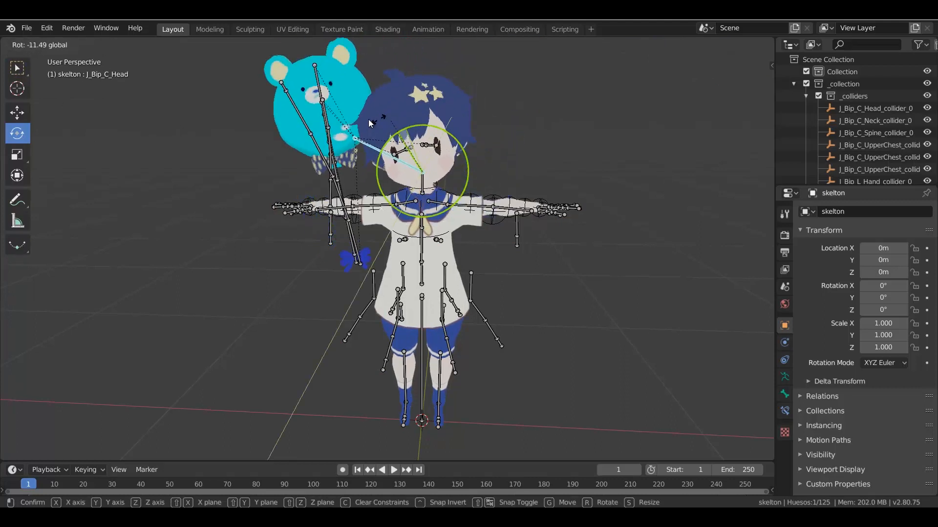
{"action": "mouse_move", "coordinate": [466, 161]}
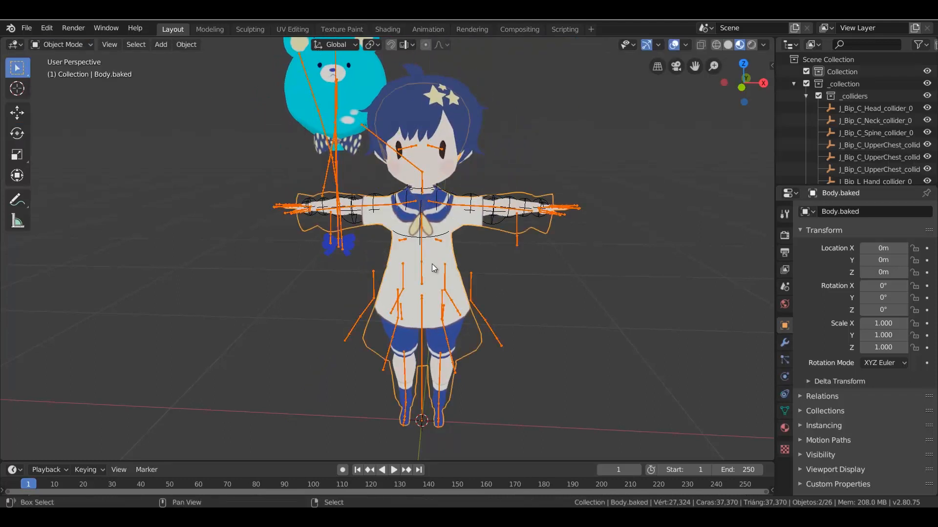
Select the skelton armature and switch it into Edit Mode.
{"action": "left_click", "coordinate": [418, 107]}
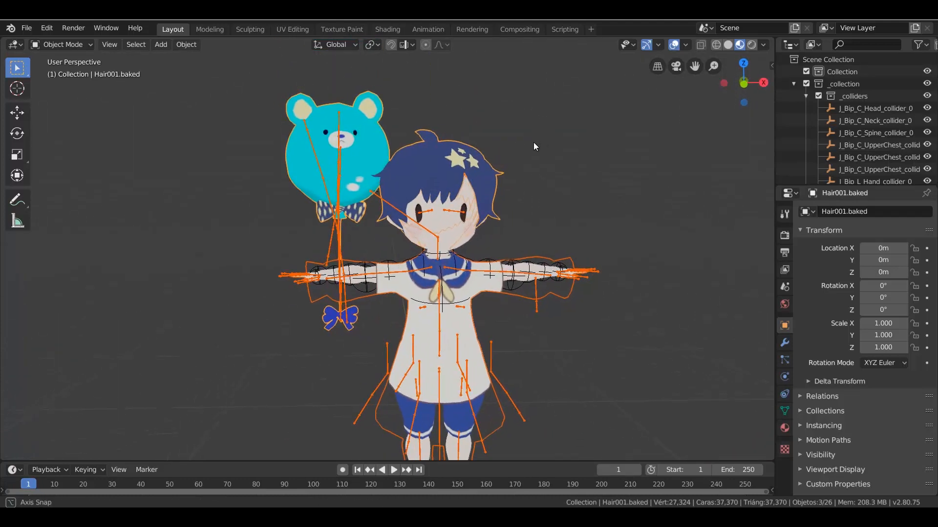
{"action": "left_click", "coordinate": [62, 44]}
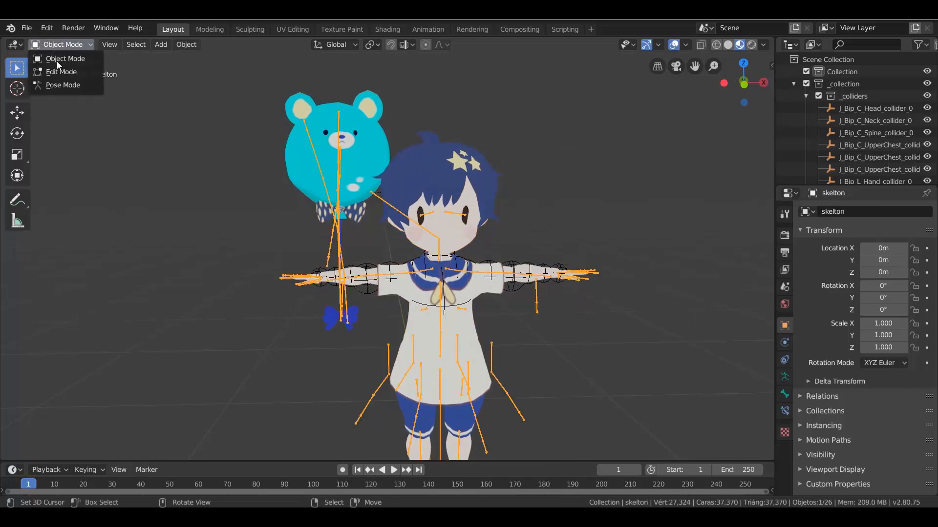
{"action": "left_click", "coordinate": [61, 71]}
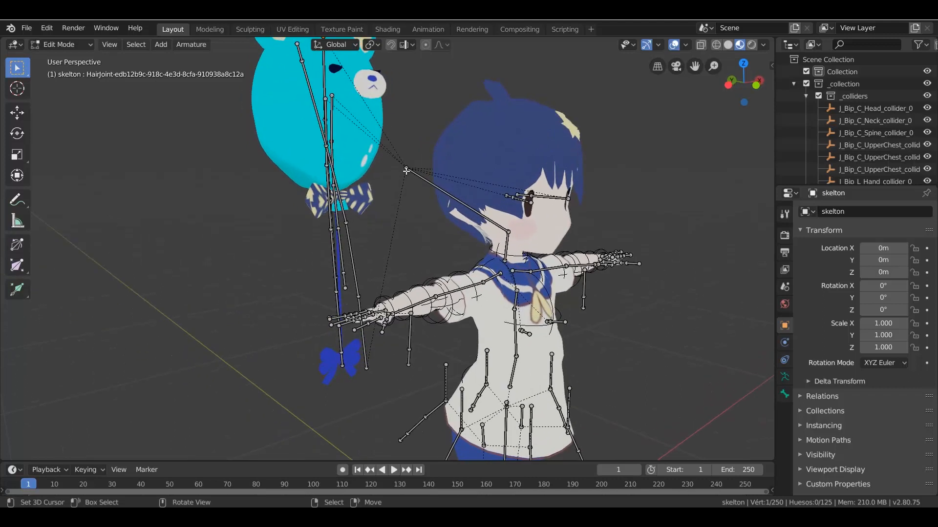
Set the balloon's root HairJoint bone parent to a J_Bip_C body bone in Bone Relations.
{"action": "left_click", "coordinate": [407, 168]}
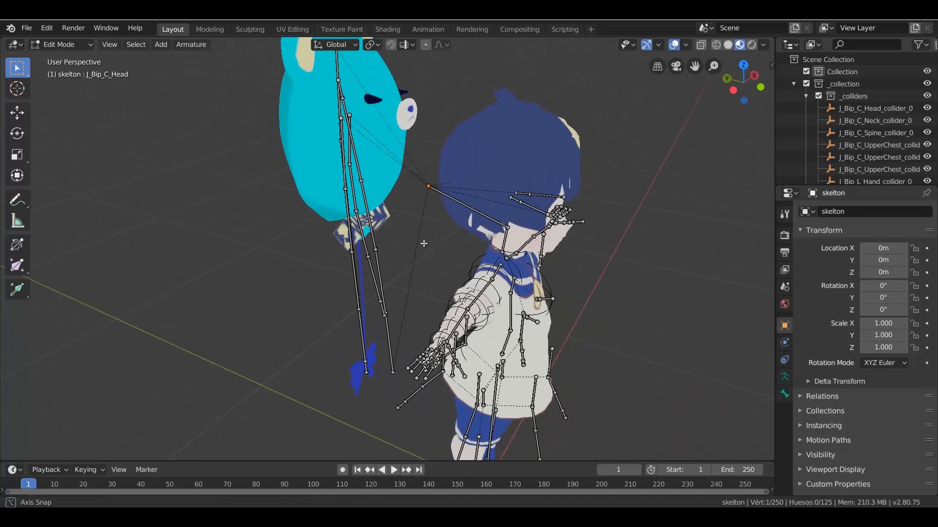
{"action": "left_click", "coordinate": [516, 198]}
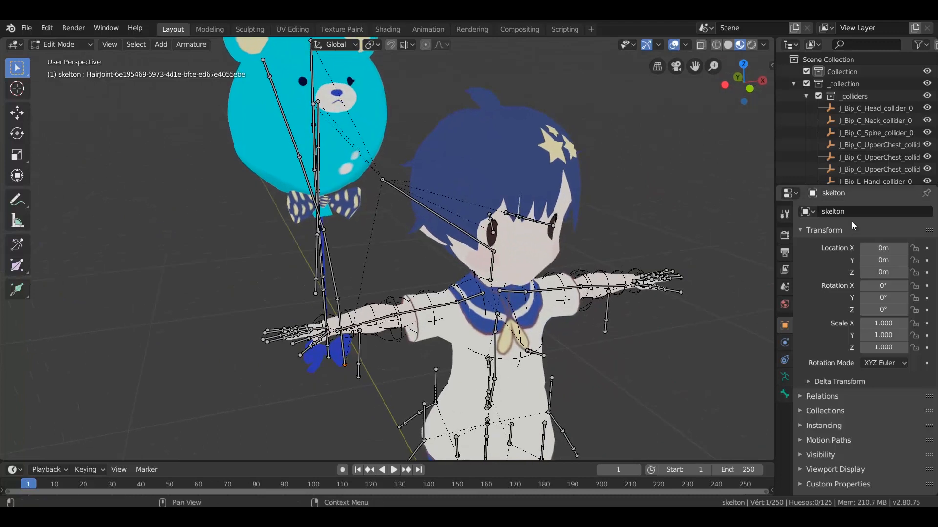
{"action": "mouse_move", "coordinate": [784, 377]}
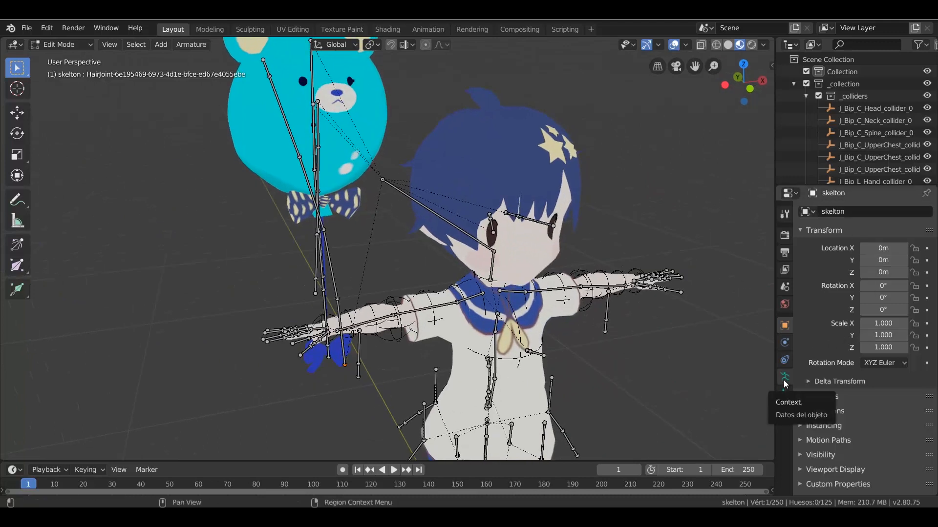
{"action": "left_click", "coordinate": [784, 391]}
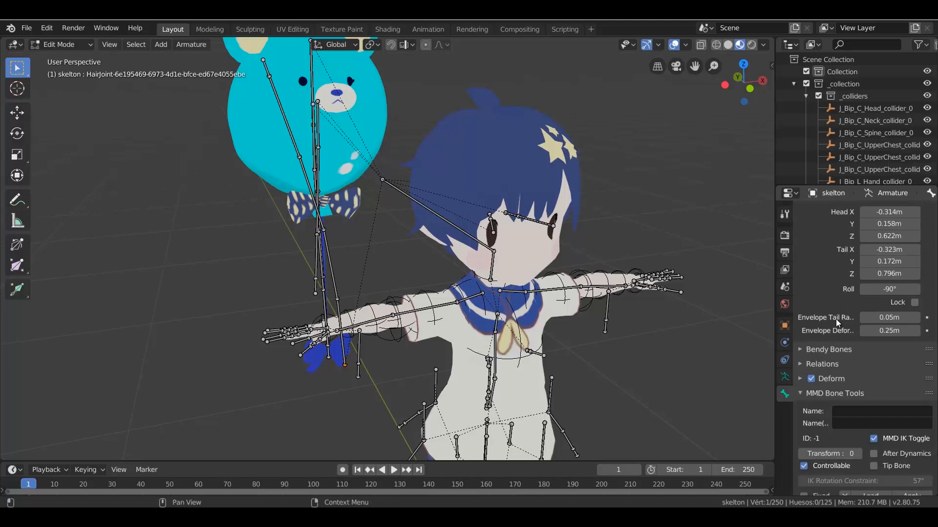
{"action": "left_click", "coordinate": [821, 363]}
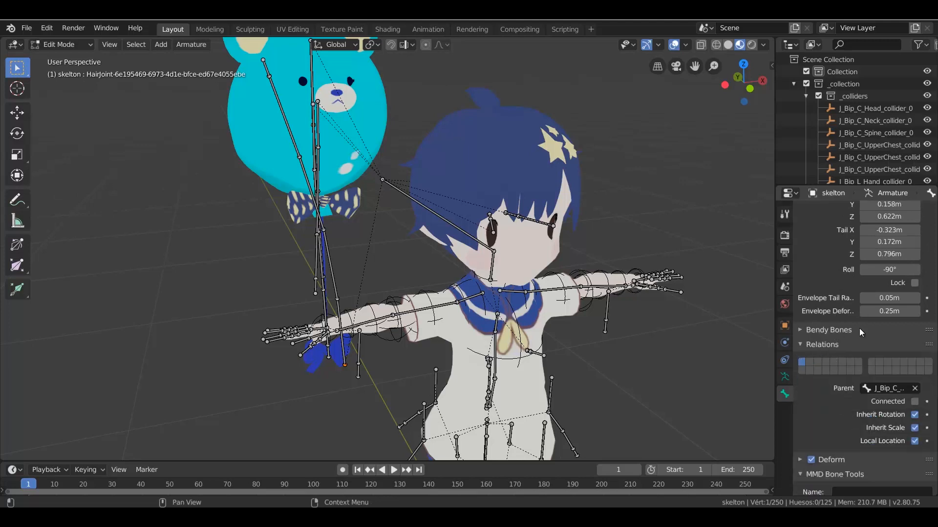
{"action": "left_click", "coordinate": [891, 389]}
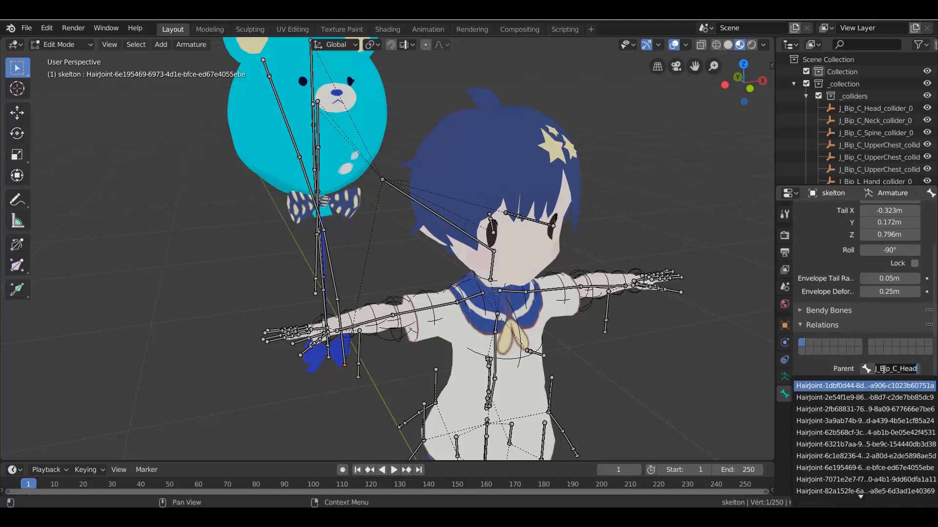
{"action": "scroll", "scroll_direction": "down", "scroll_amount": 3}
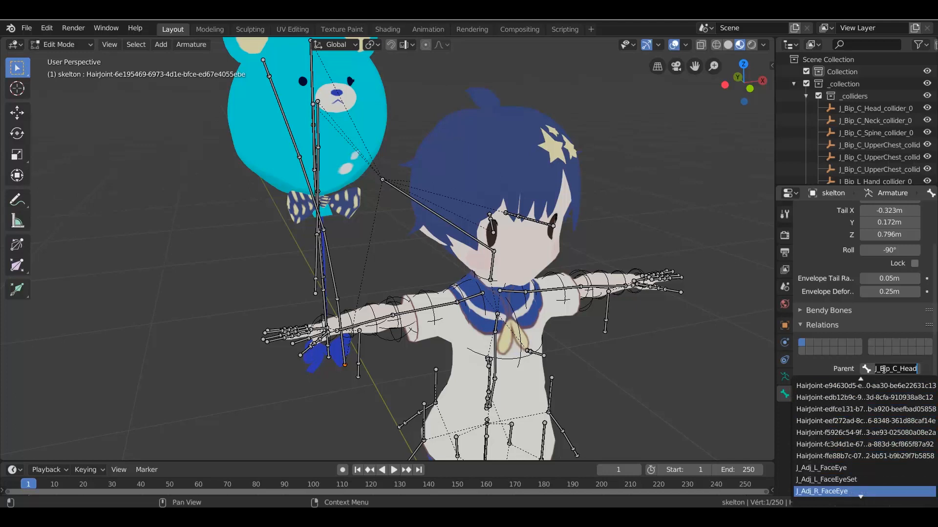
{"action": "scroll", "scroll_direction": "down", "scroll_amount": 3}
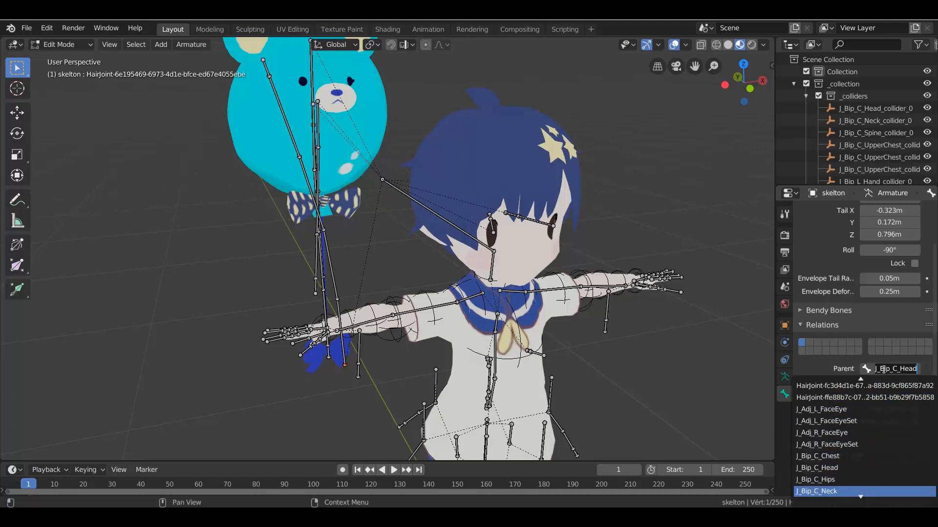
{"action": "left_click", "coordinate": [815, 491]}
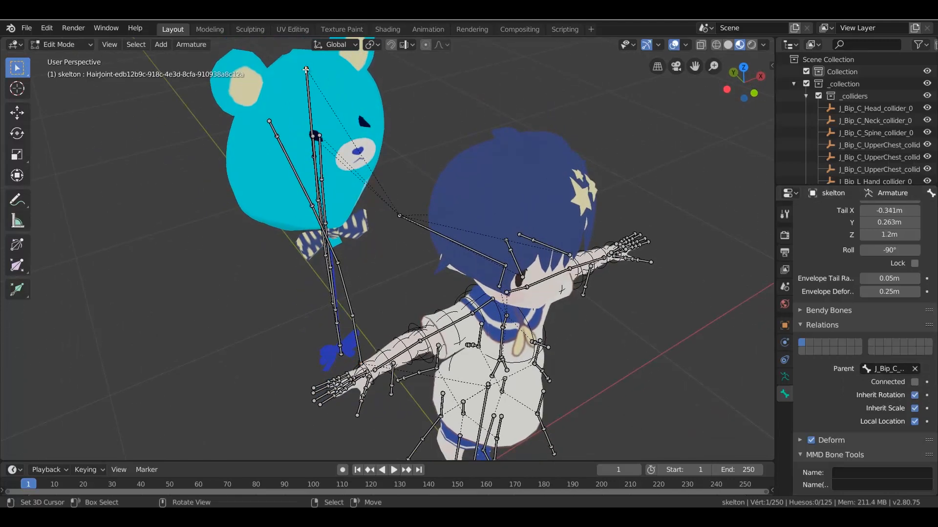
{"action": "left_click", "coordinate": [889, 368]}
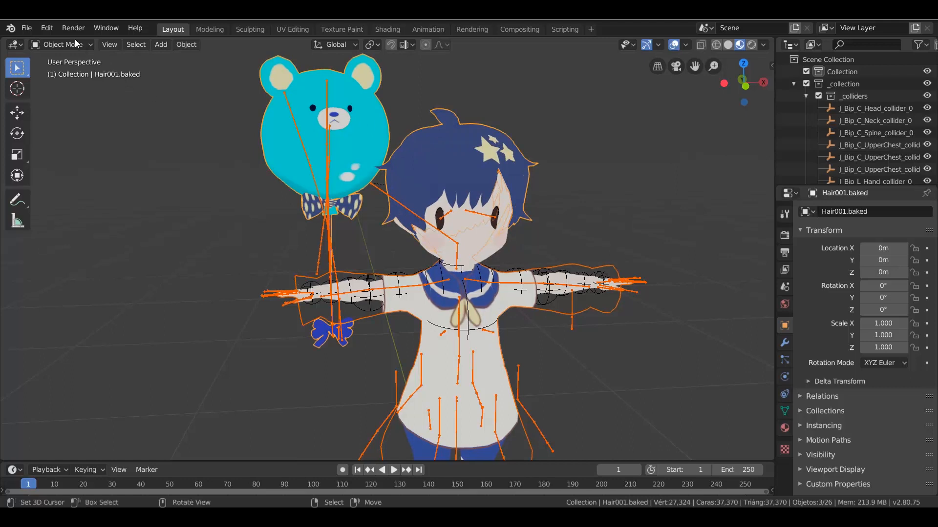
In Weight Paint, paint the bear balloon to weight 0 in the J_Bip_C_Head group.
{"action": "left_click", "coordinate": [60, 44]}
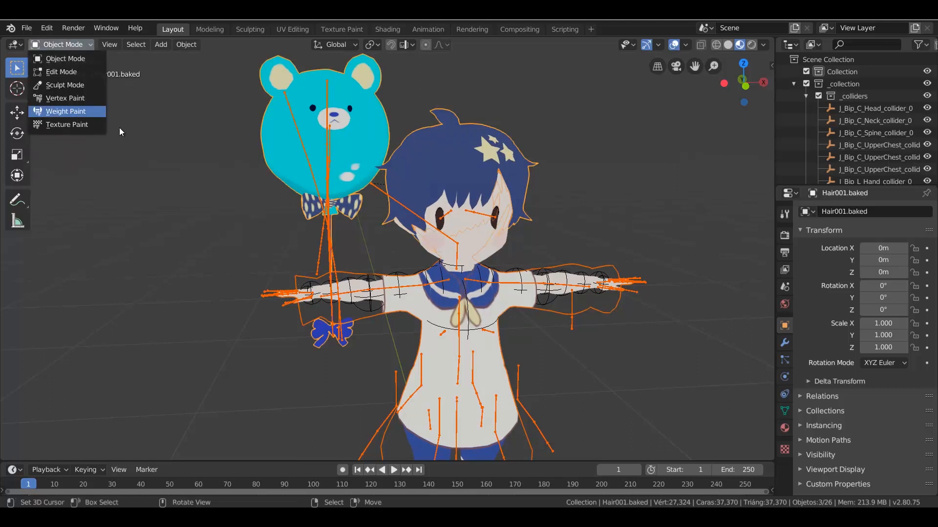
{"action": "left_click", "coordinate": [65, 112]}
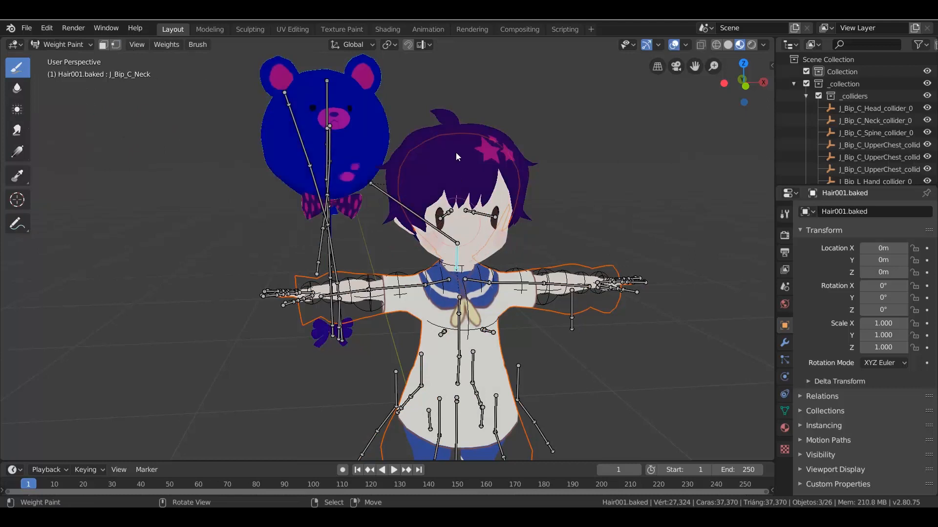
{"action": "left_click", "coordinate": [371, 186]}
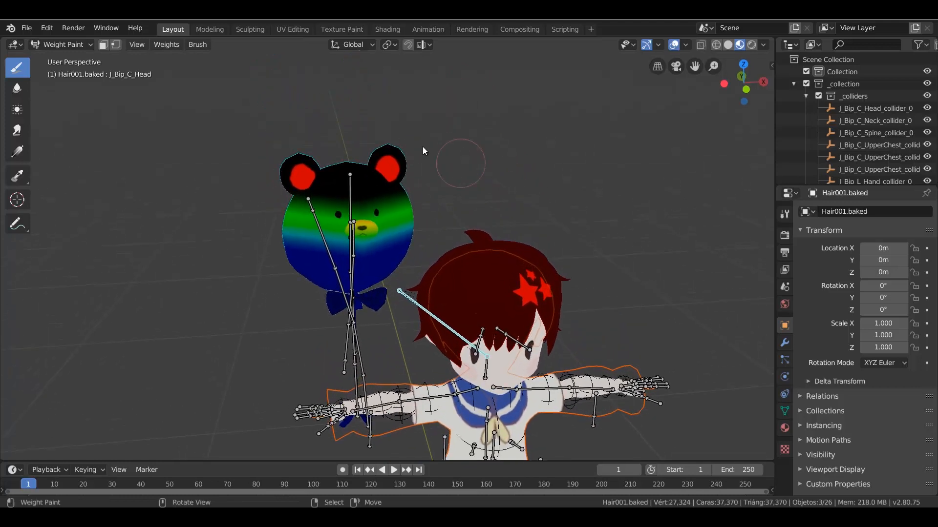
{"action": "left_click", "coordinate": [783, 214]}
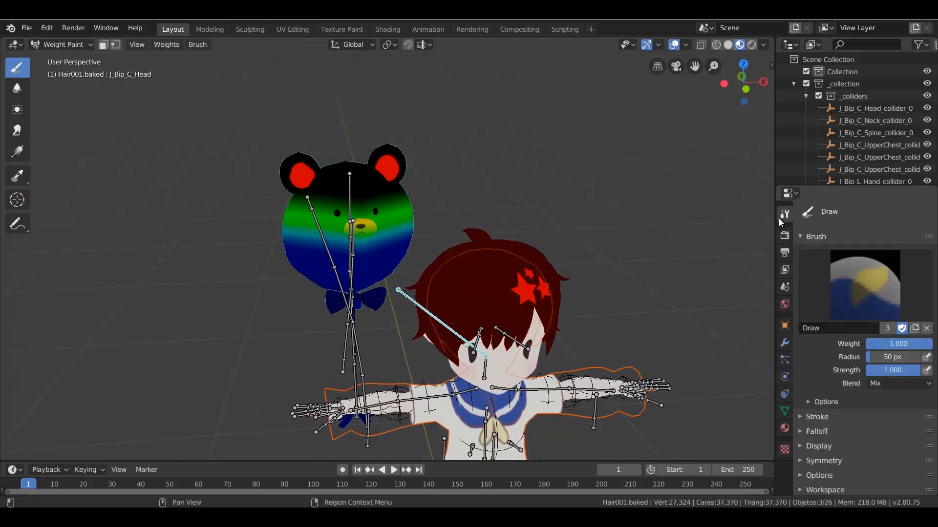
{"action": "left_click", "coordinate": [490, 236]}
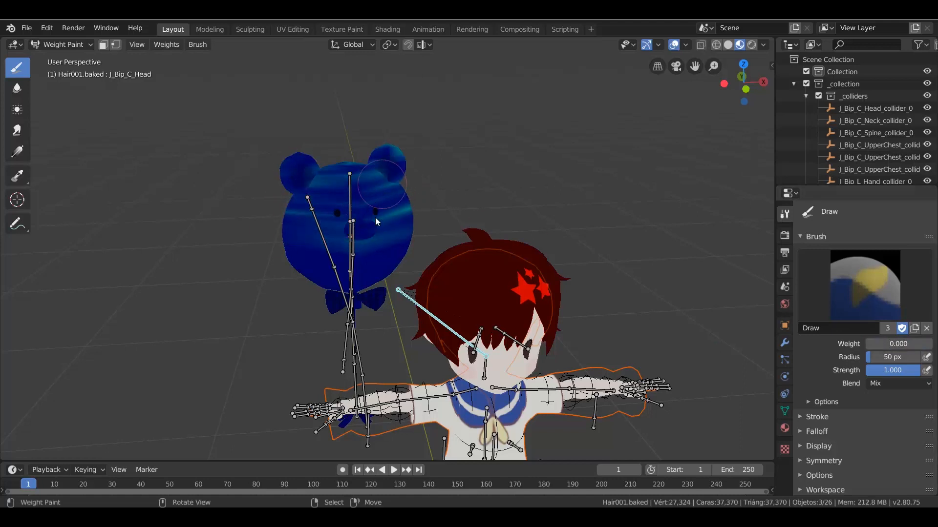
{"action": "left_click_drag", "start_coordinate": [377, 221], "coordinate": [246, 150]}
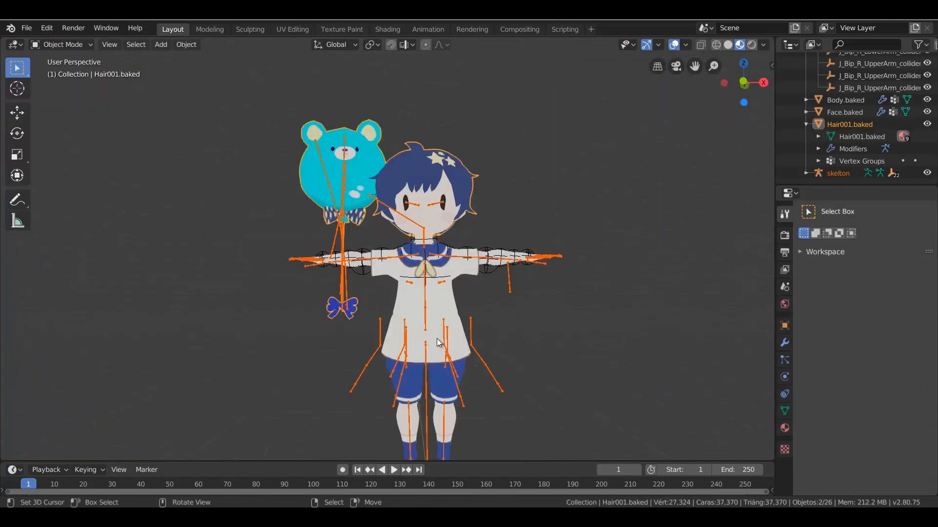
Test-rotate the J_Bip_C_Head bone in Pose Mode, then cancel the rotation.
{"action": "left_click", "coordinate": [62, 45]}
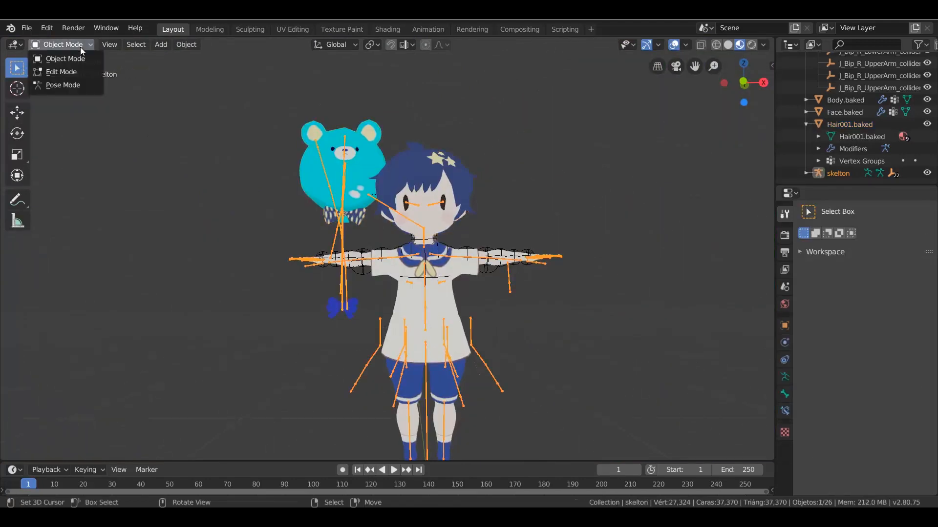
{"action": "left_click", "coordinate": [62, 85]}
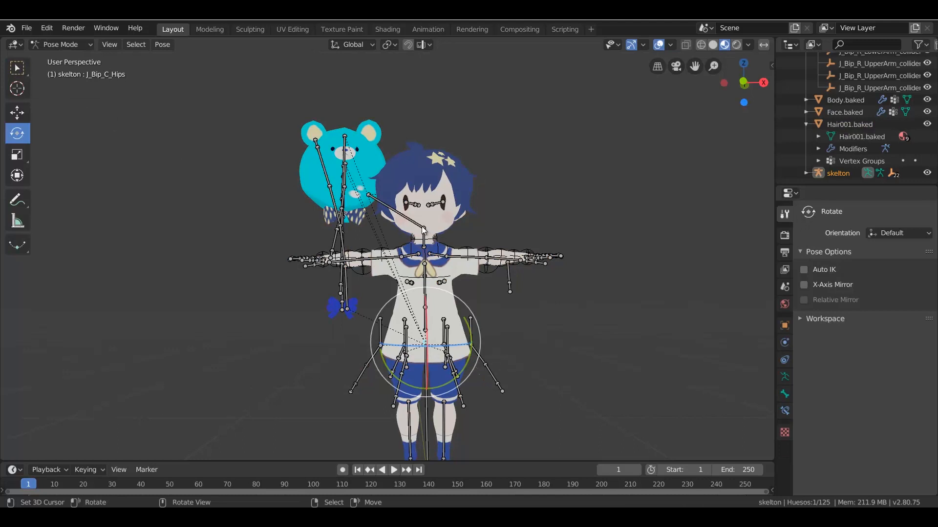
{"action": "key", "text": "r"}
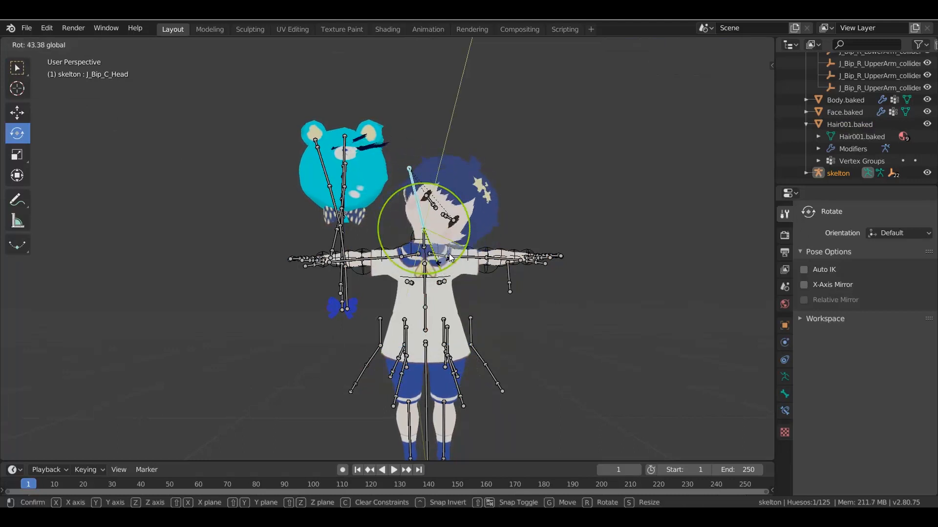
{"action": "mouse_move", "coordinate": [445, 239]}
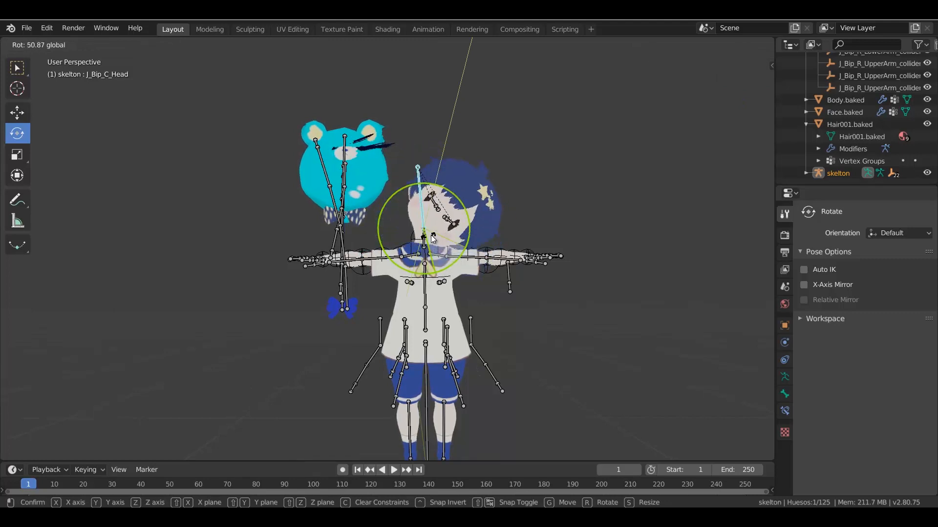
{"action": "mouse_move", "coordinate": [329, 191]}
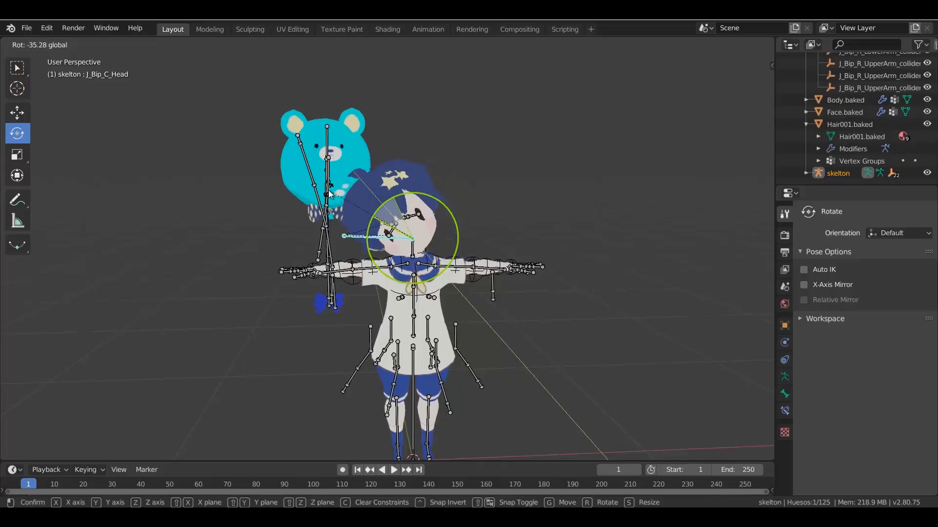
{"action": "left_click", "coordinate": [411, 239]}
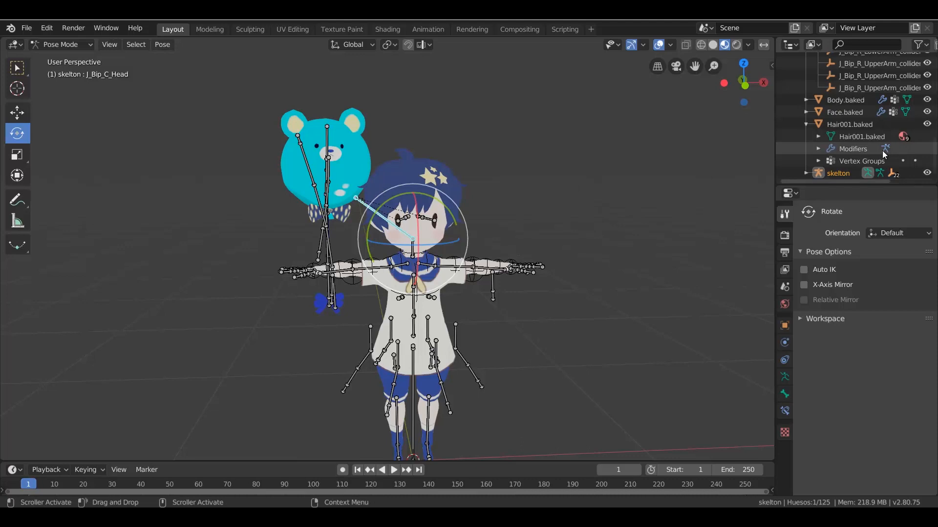
{"action": "left_click", "coordinate": [845, 99]}
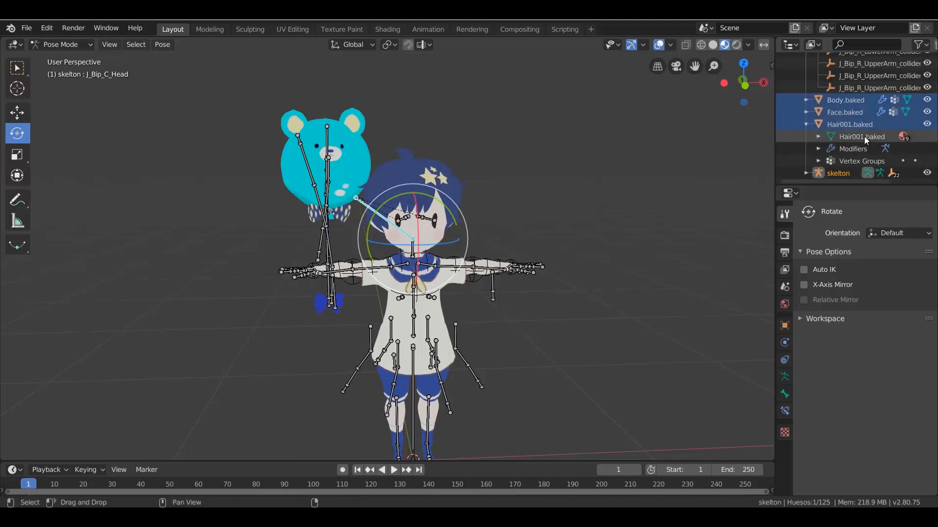
Add skelton to the mesh selection and run the VRM HELPER validation check.
{"action": "left_click", "coordinate": [806, 173]}
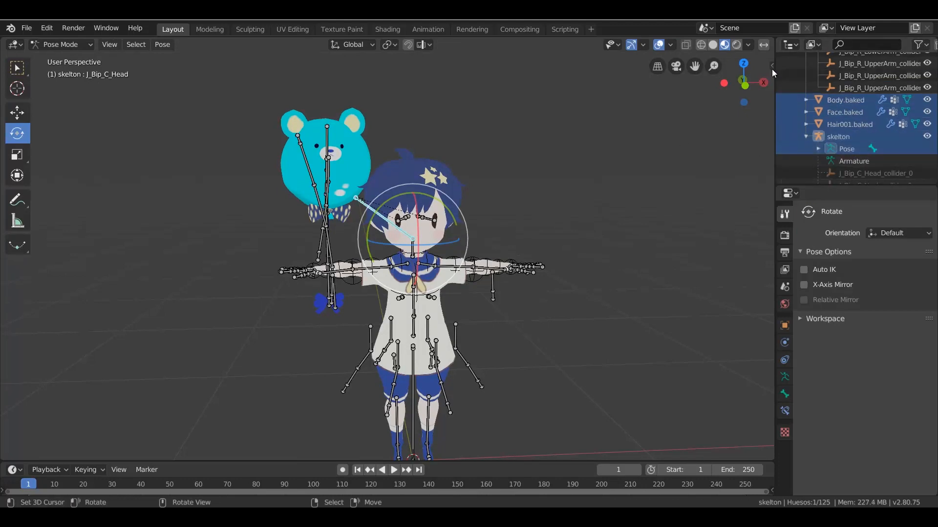
{"action": "left_click", "coordinate": [766, 274]}
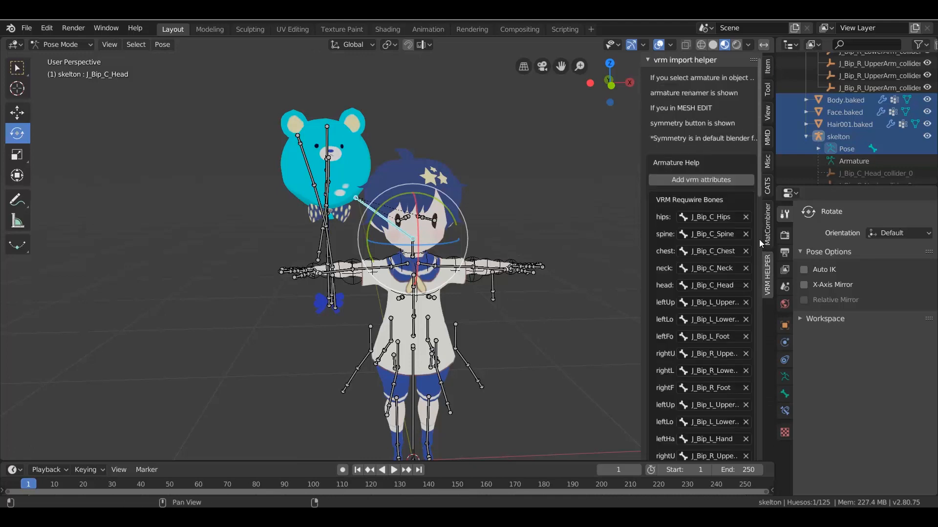
{"action": "left_click", "coordinate": [700, 179]}
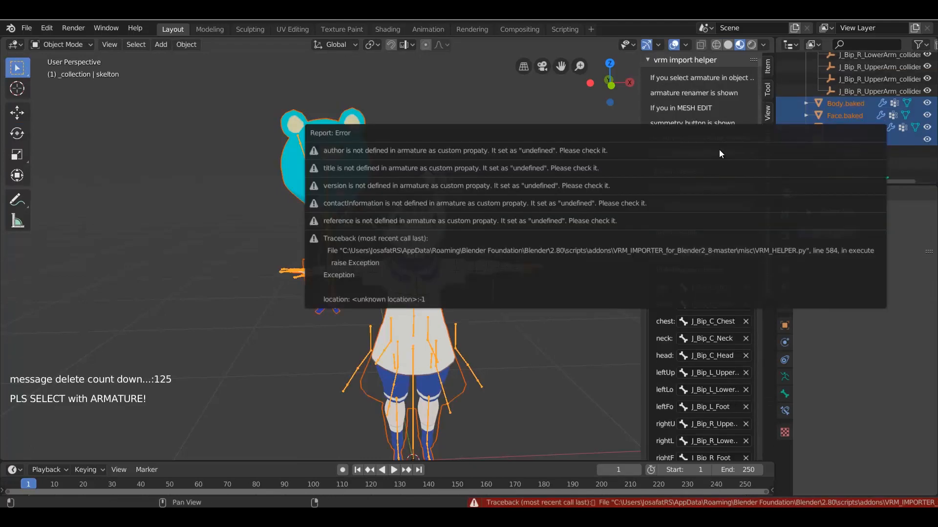